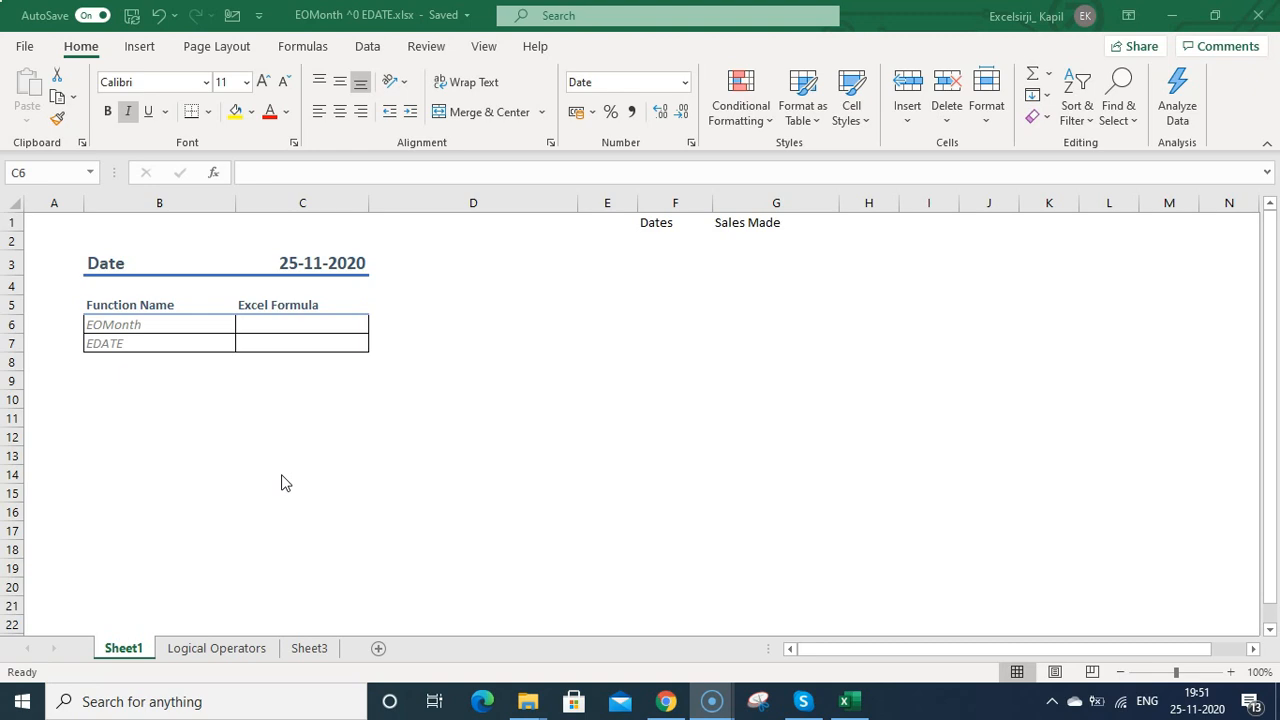
pyautogui.moveTo(280, 472)
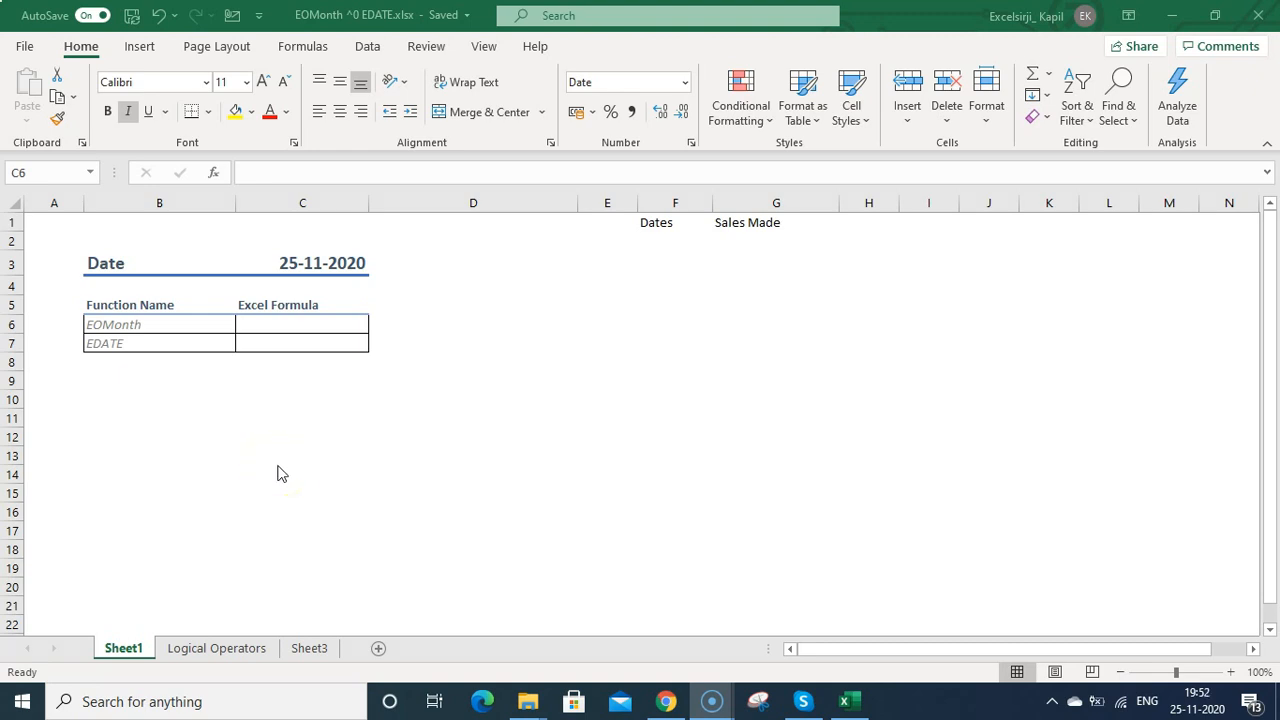
# Start an =eomonth formula in C6 beside the EOMonth label
pyautogui.click(302, 324)
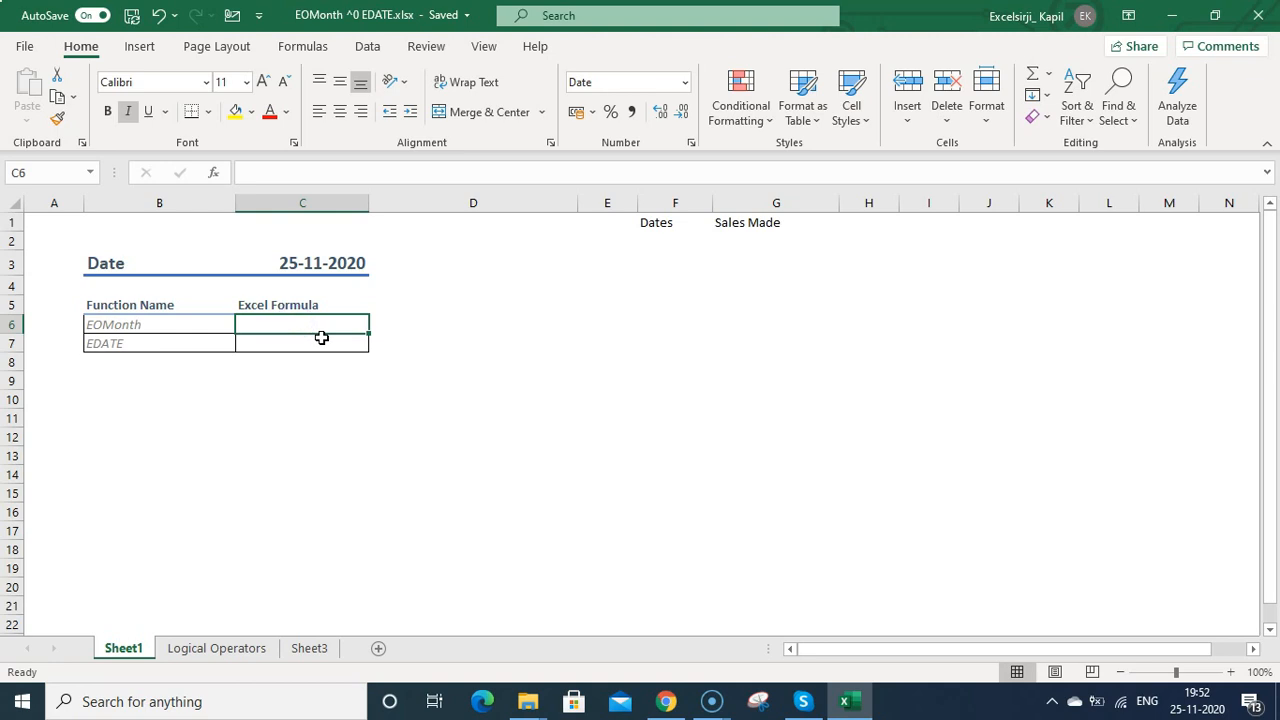
pyautogui.write('=')
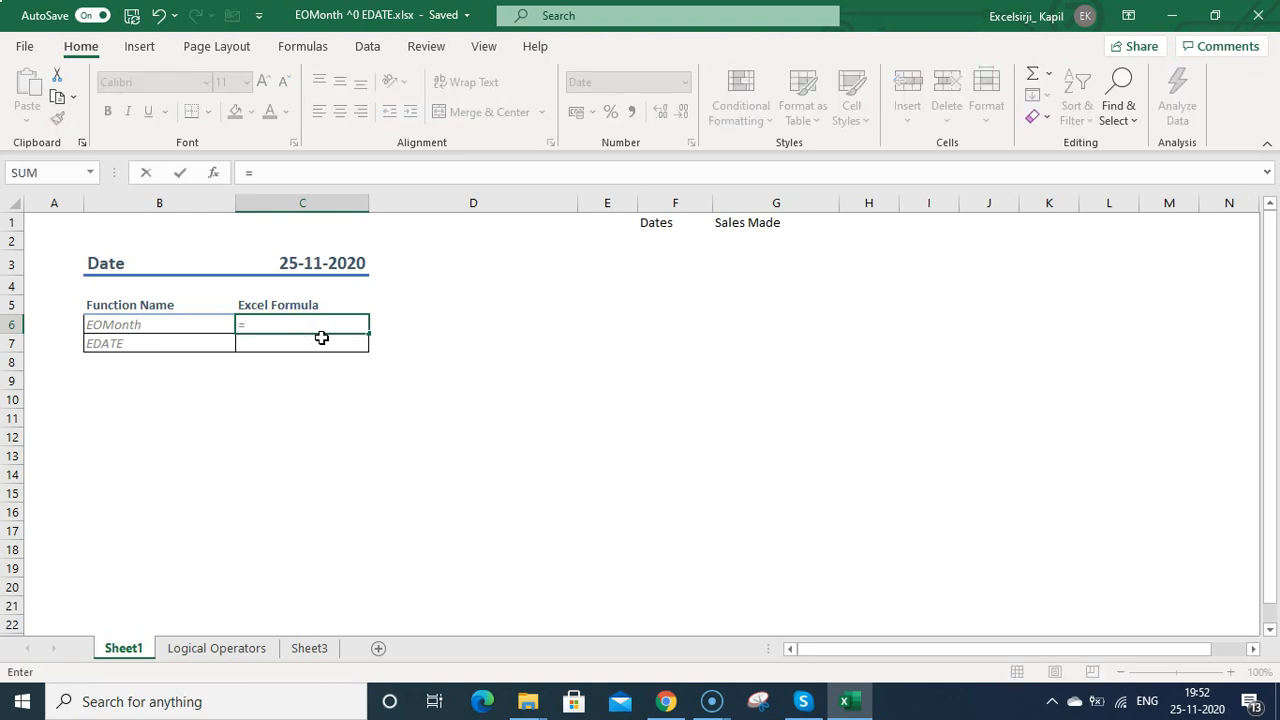
pyautogui.write('eo')
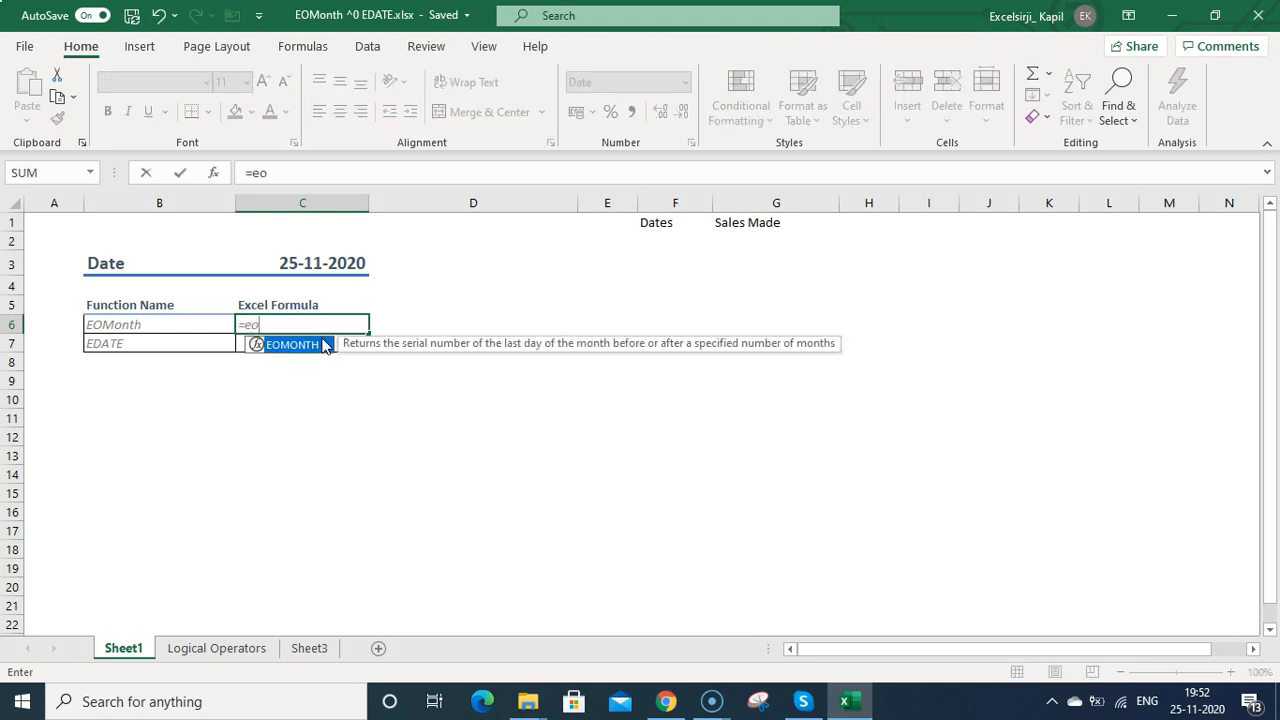
pyautogui.write('month')
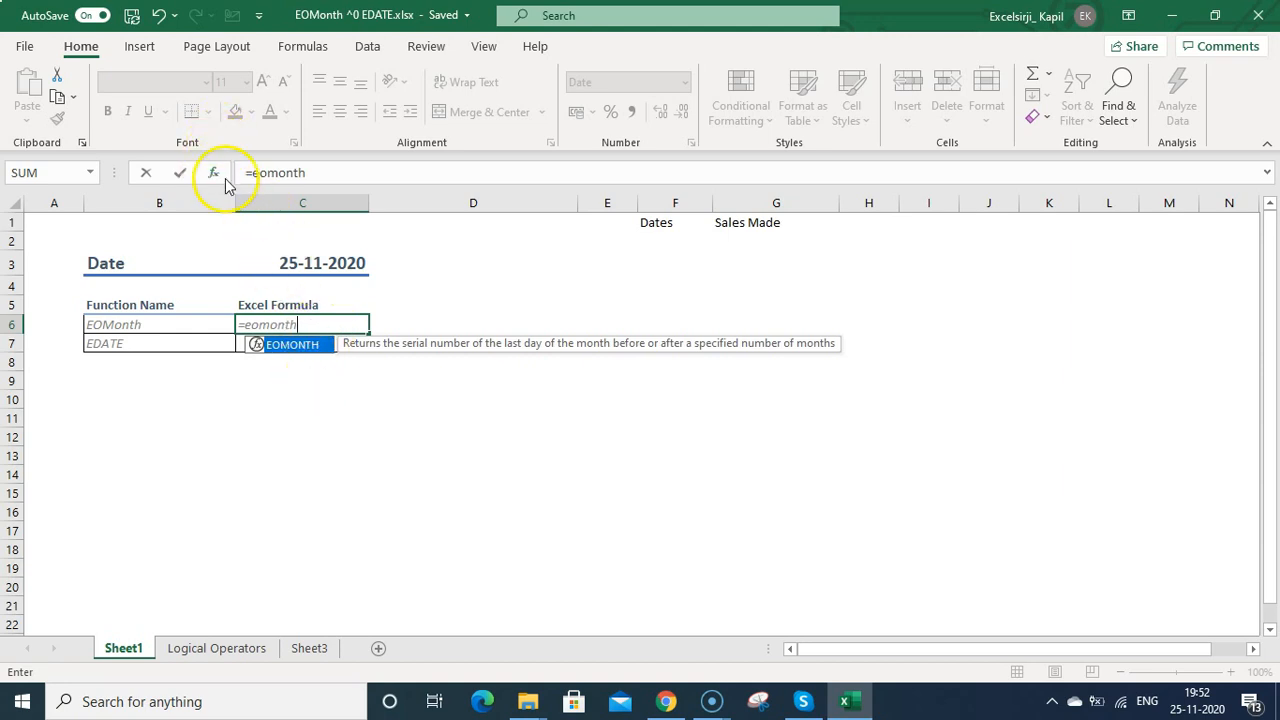
# Search Insert Function for eomonth, view EOMONTH's arguments, then cancel the entry
pyautogui.click(212, 172)
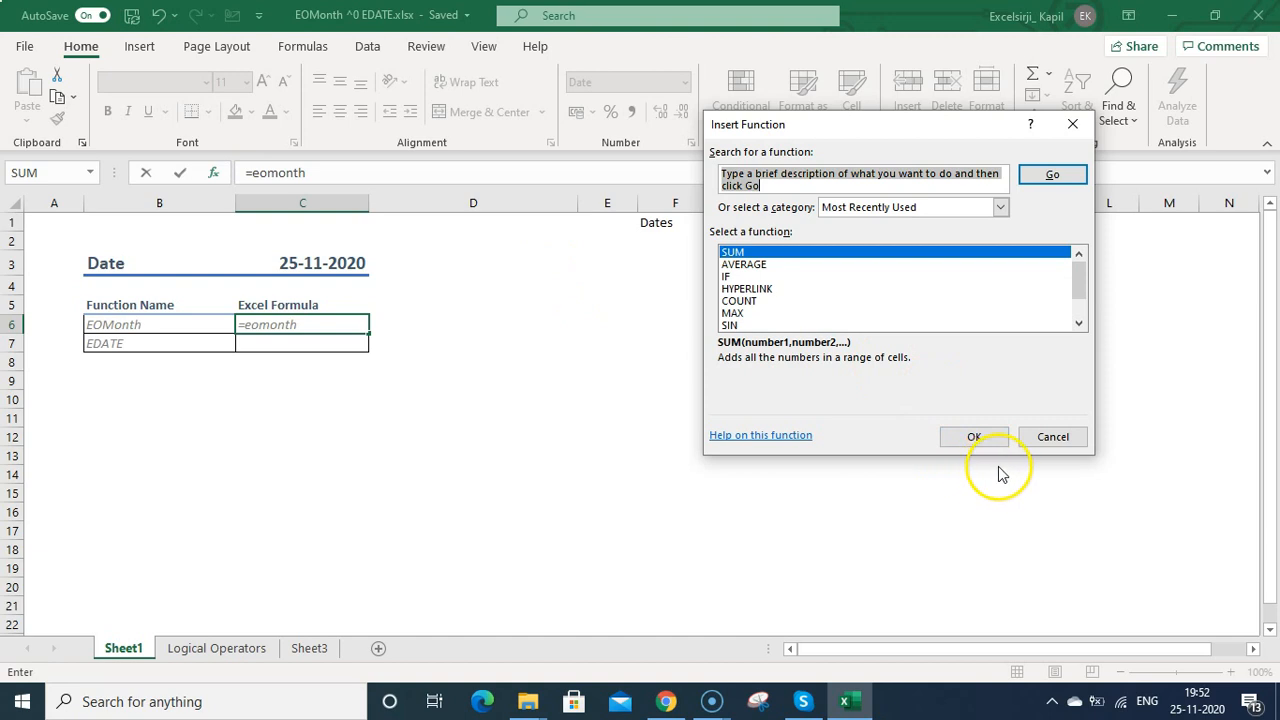
pyautogui.write('eomonth')
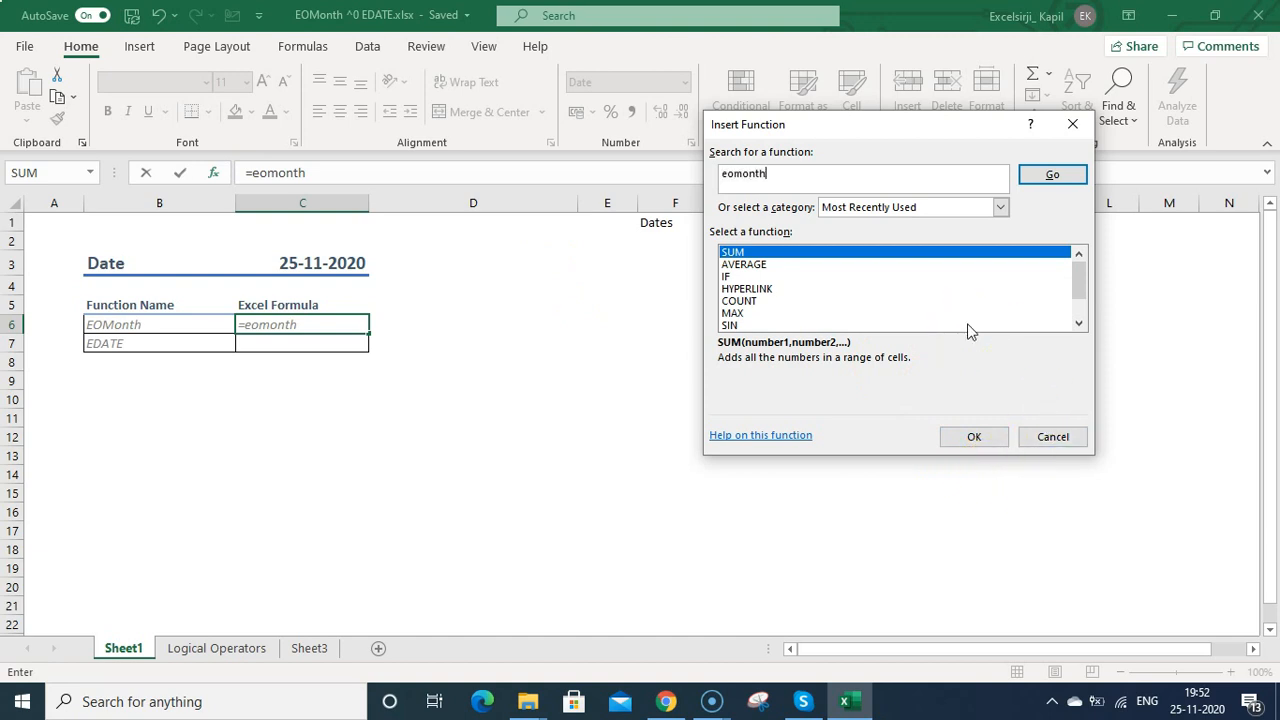
pyautogui.click(1052, 174)
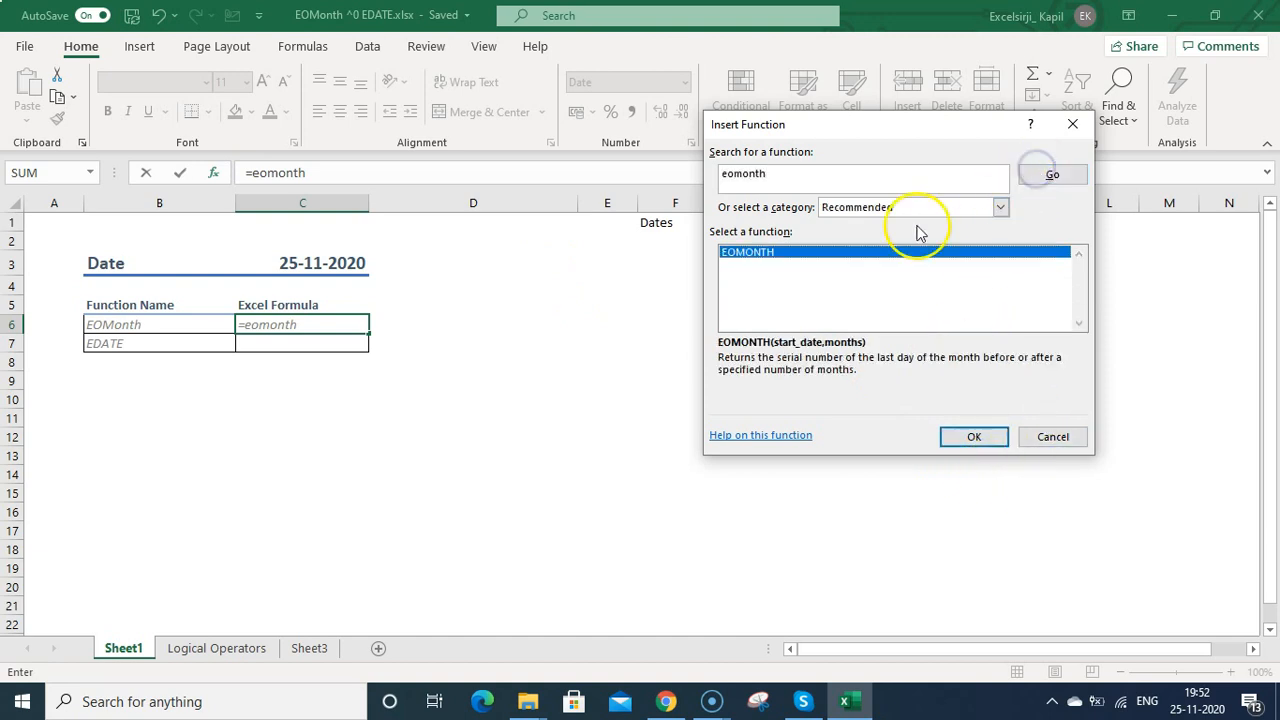
pyautogui.click(972, 436)
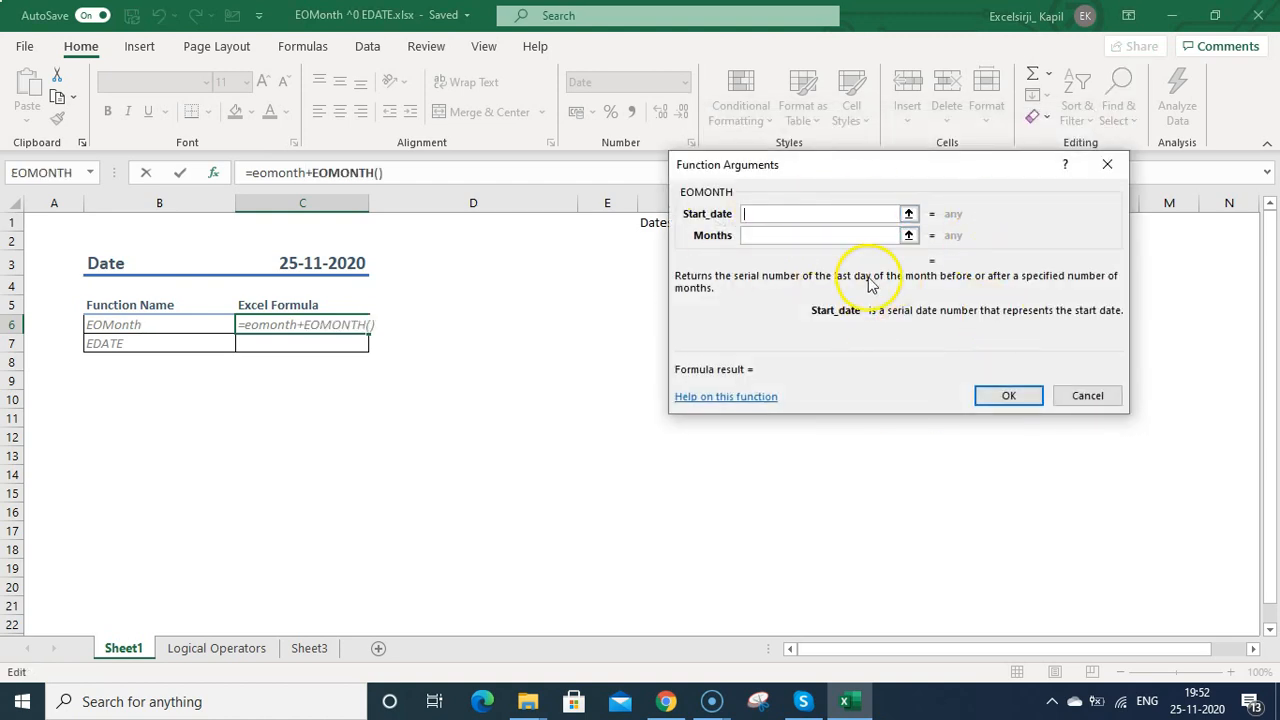
pyautogui.moveTo(1088, 396)
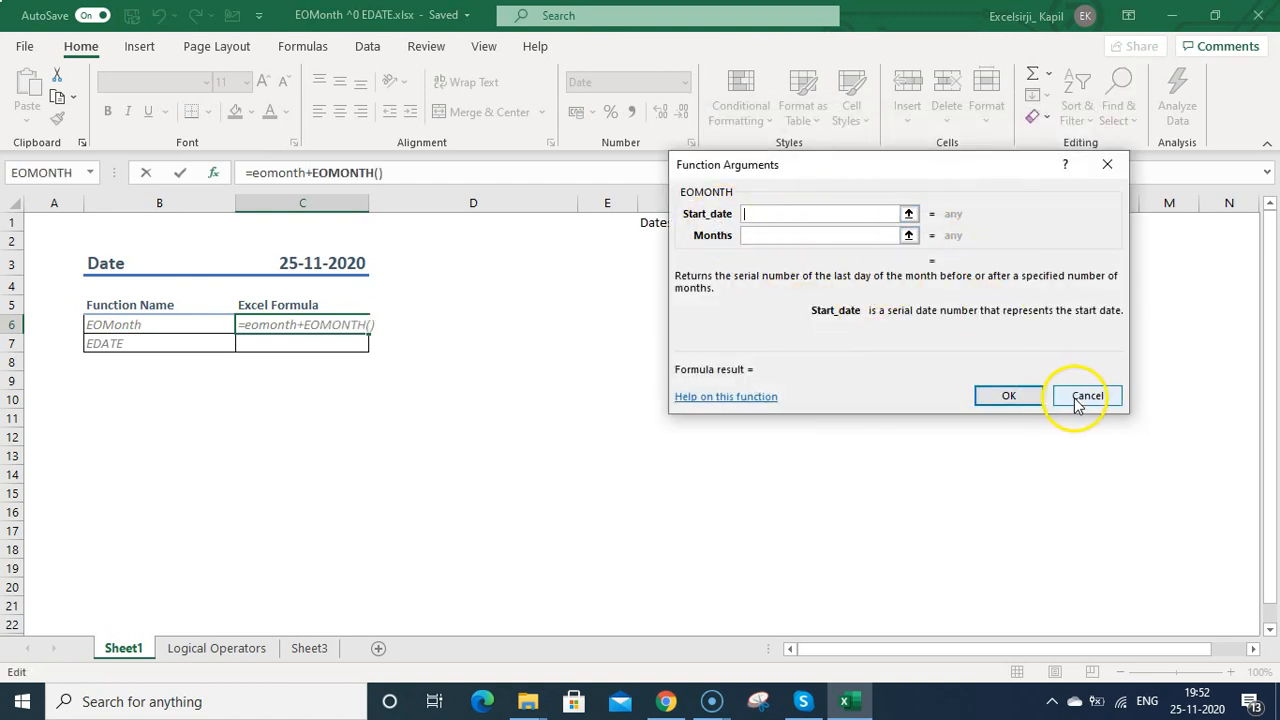
pyautogui.click(1088, 396)
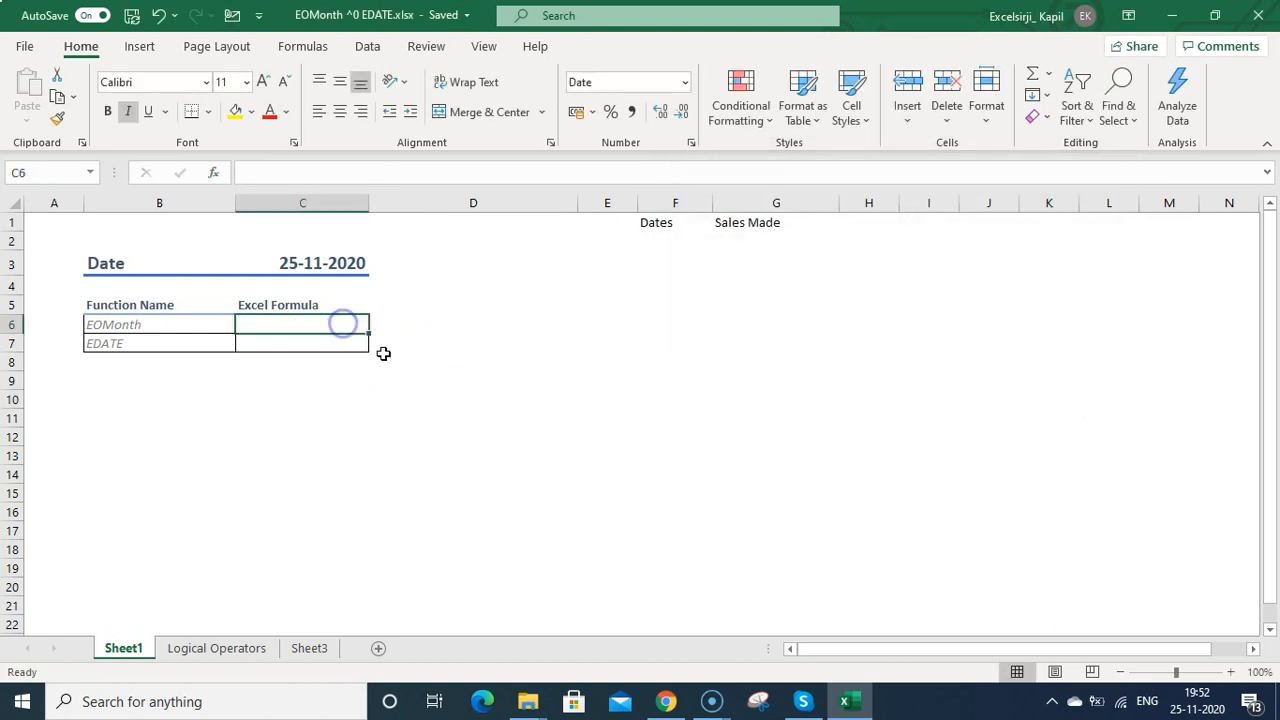
# Enter =eomonth(C3+12, in C6, leaving the months argument pending
pyautogui.write('=eomonth')
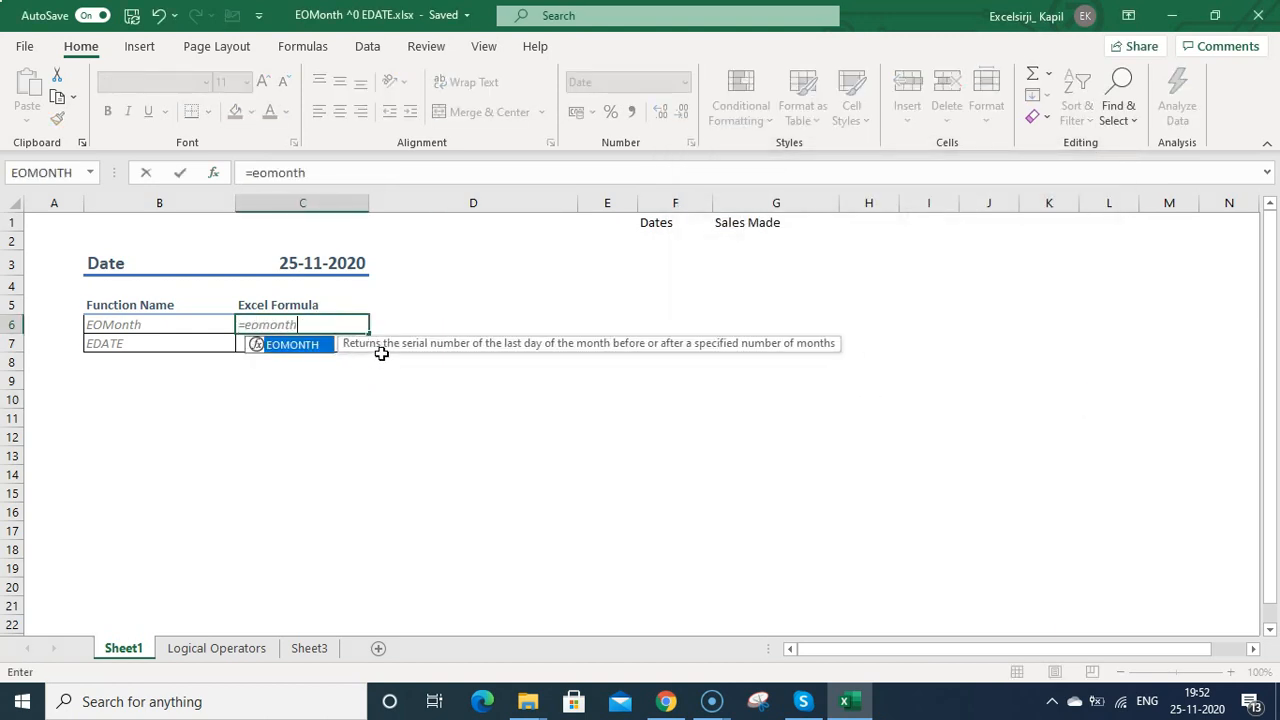
pyautogui.write('(')
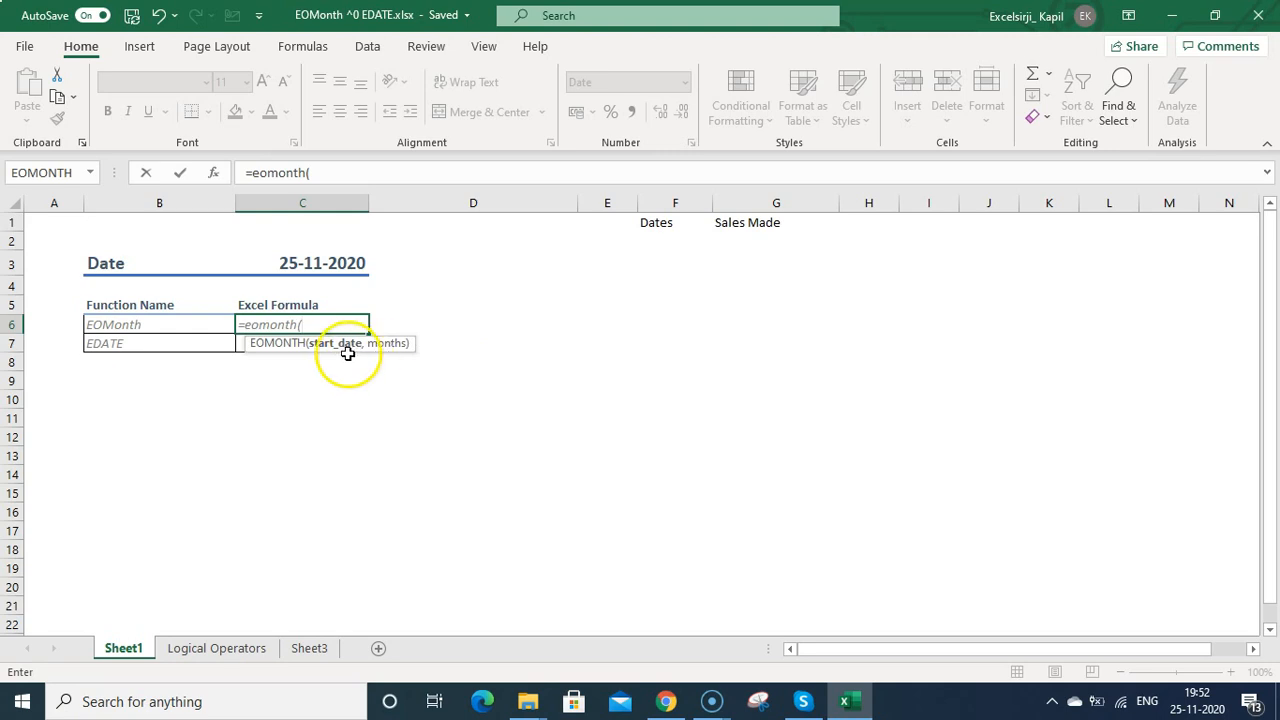
pyautogui.moveTo(400, 380)
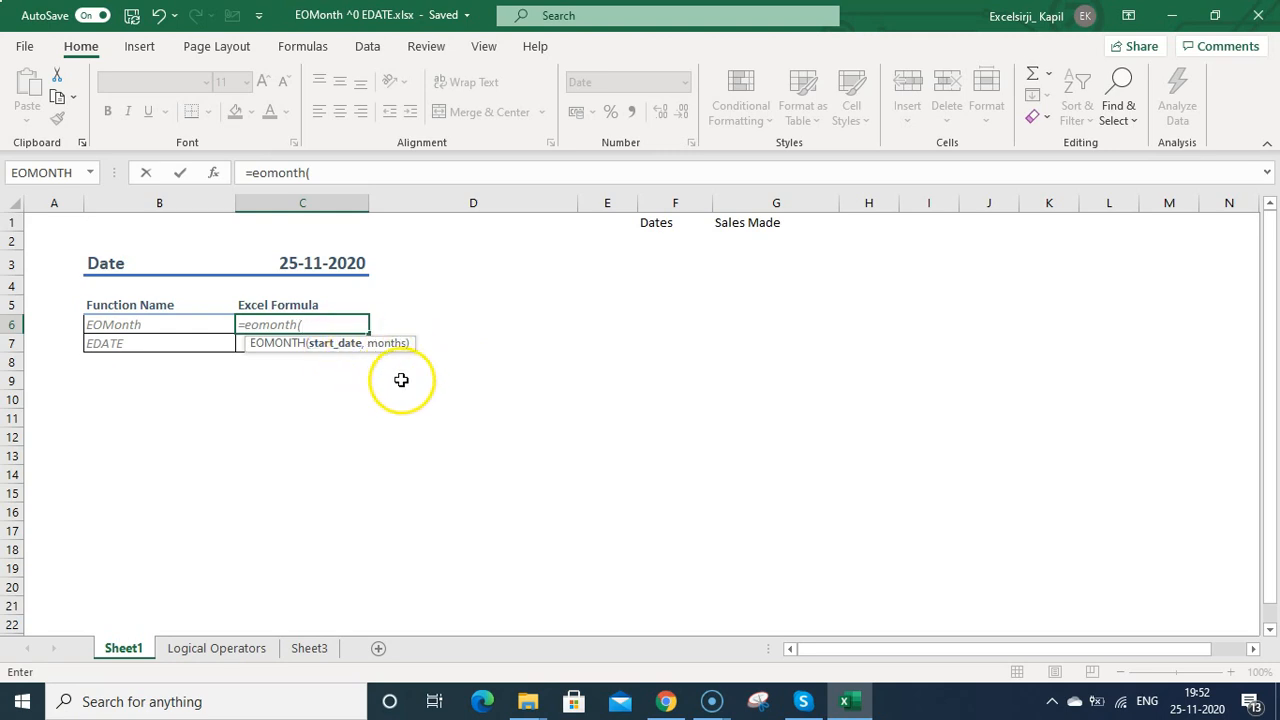
pyautogui.moveTo(348, 352)
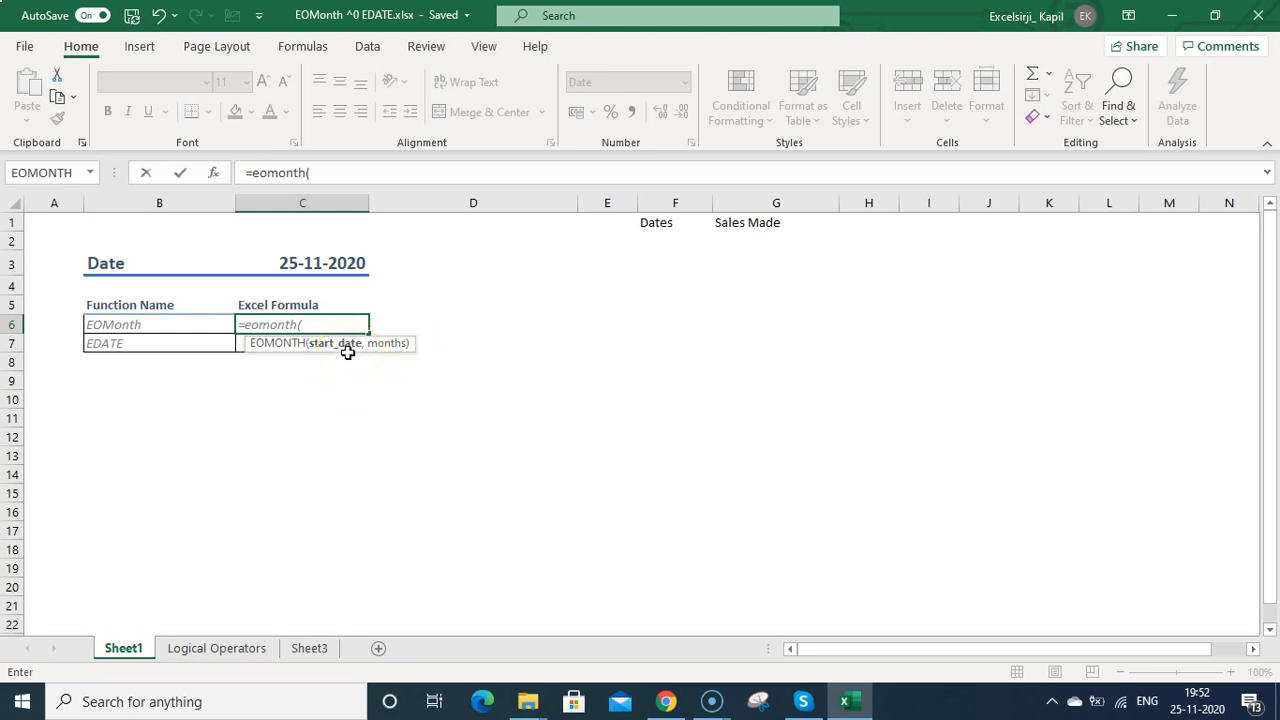
pyautogui.click(322, 264)
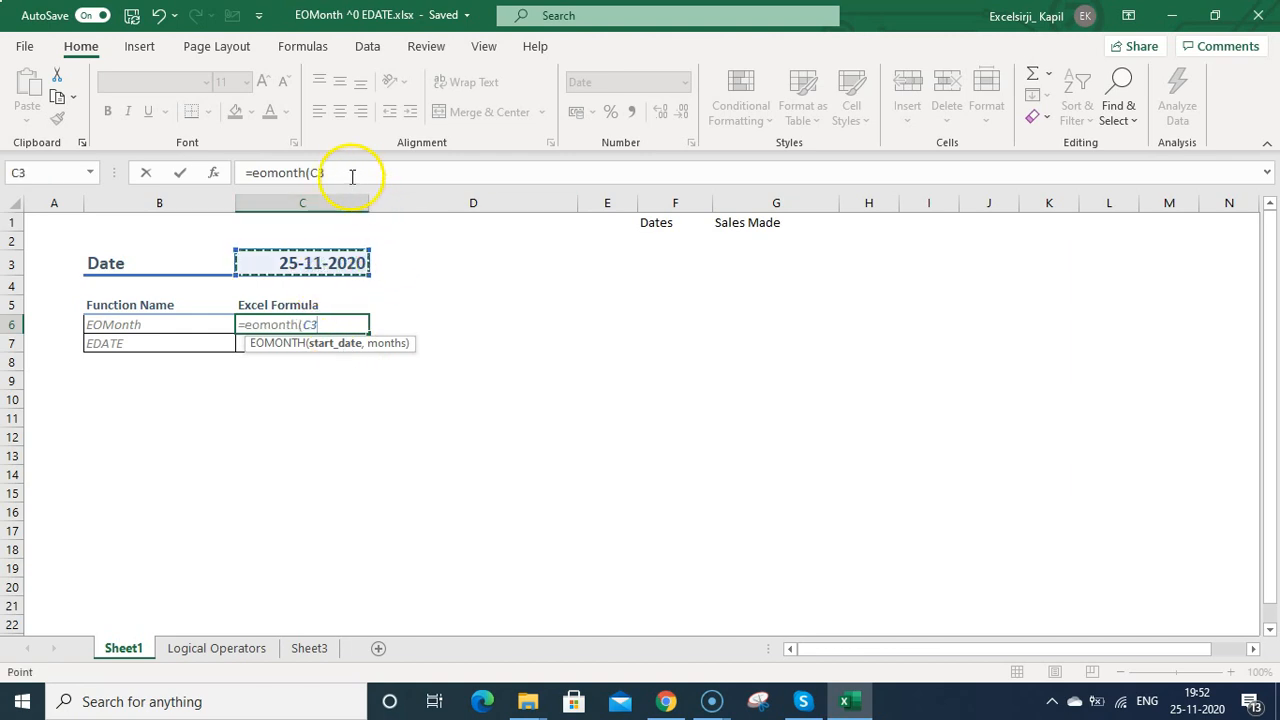
pyautogui.write('-')
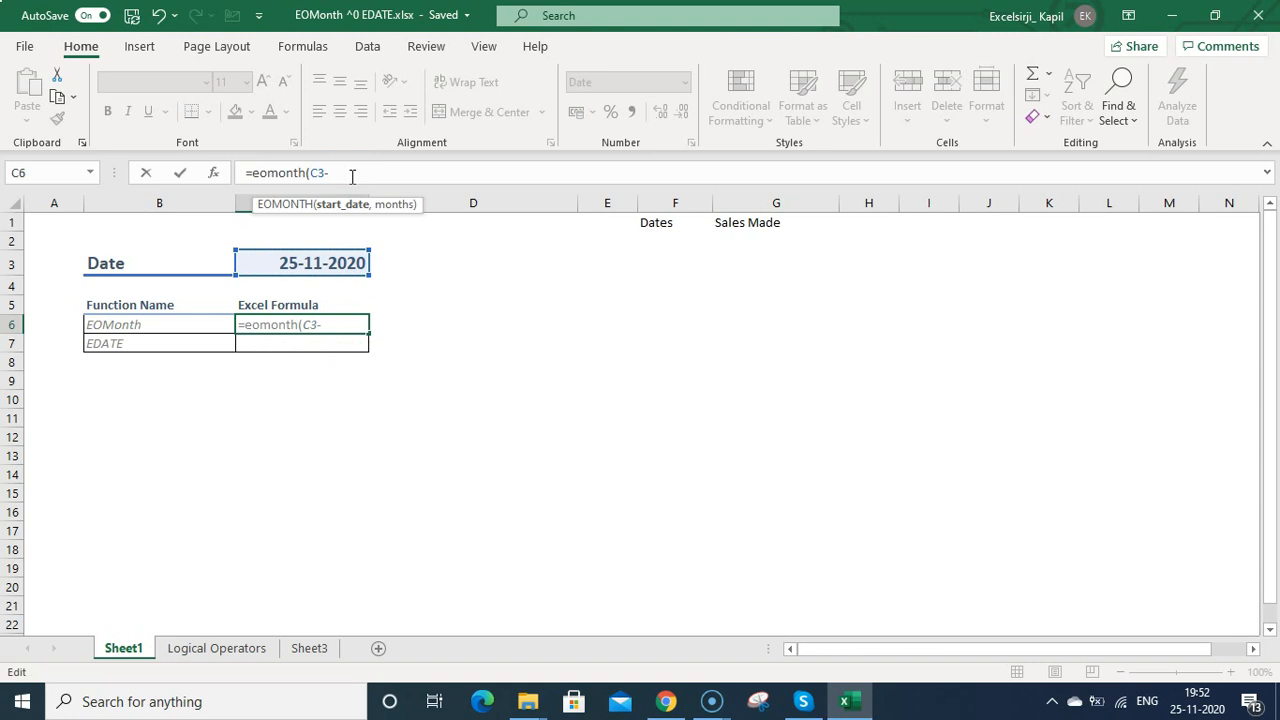
pyautogui.write('+')
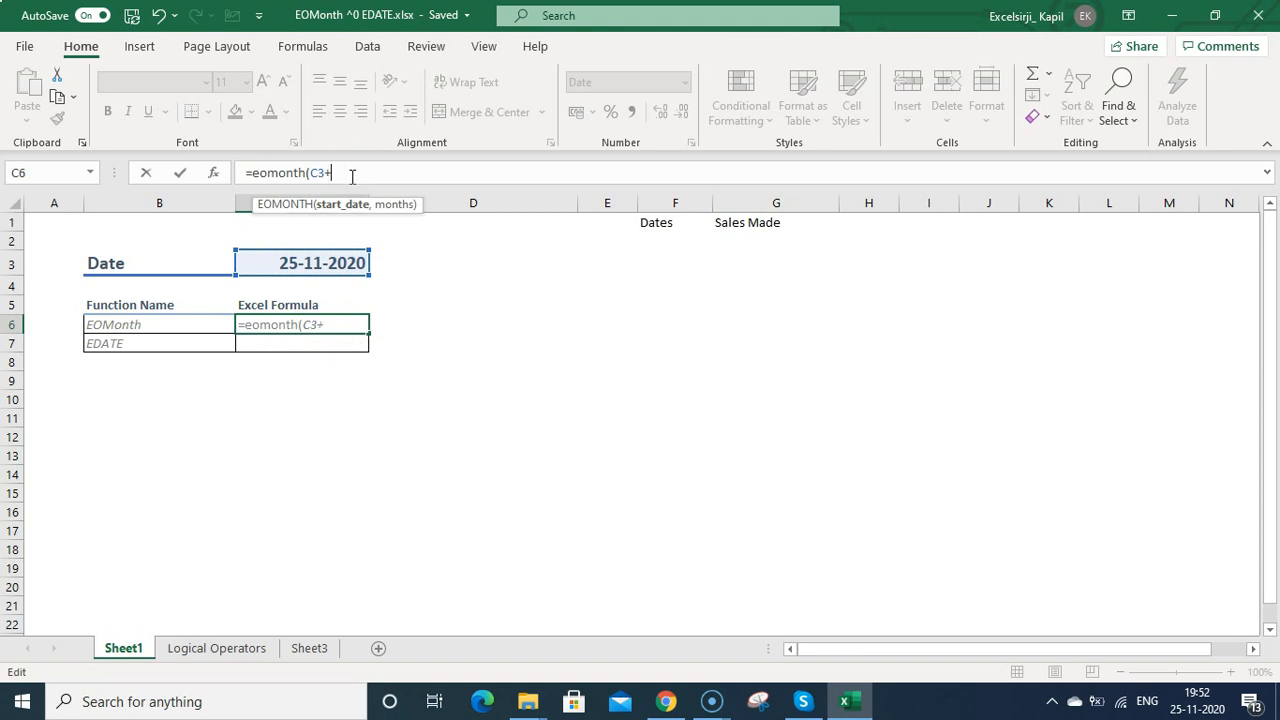
pyautogui.write('12')
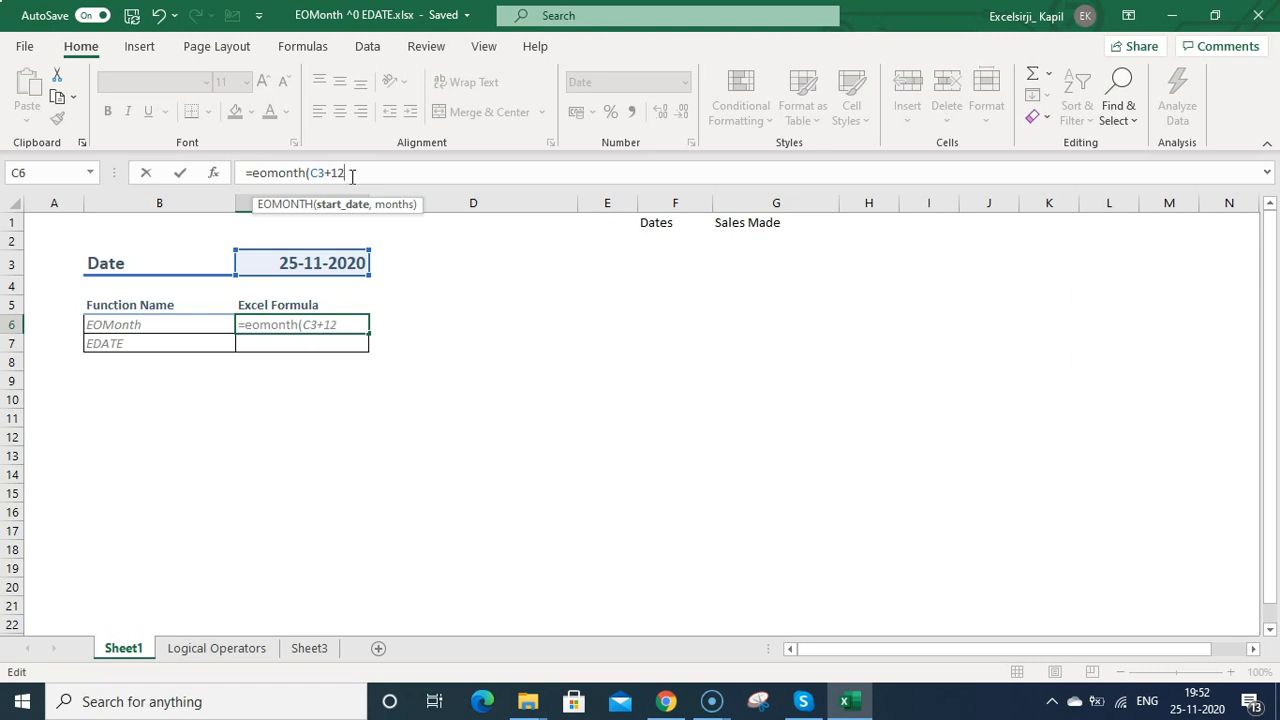
pyautogui.write(',')
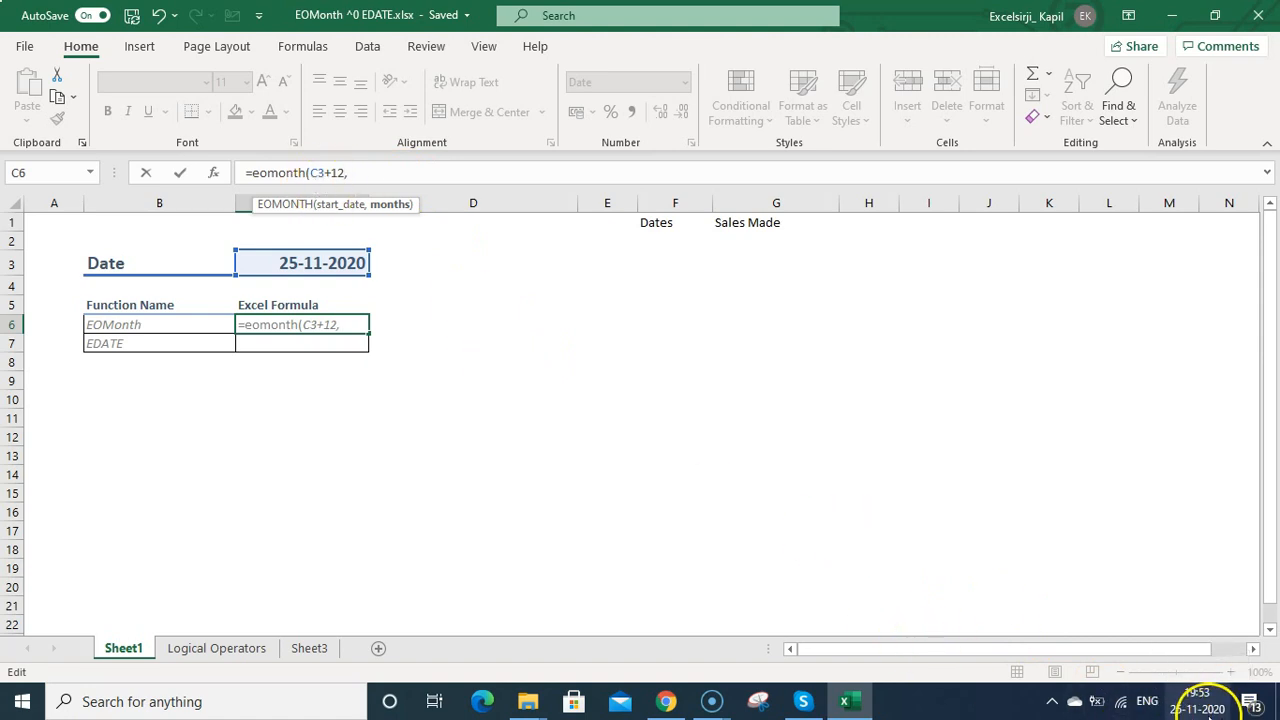
# Try a quoted date, then finish C6 as =EOMONTH(C3+12,5) returning 31-05-2021
pyautogui.press('backspace')
pyautogui.write('"')
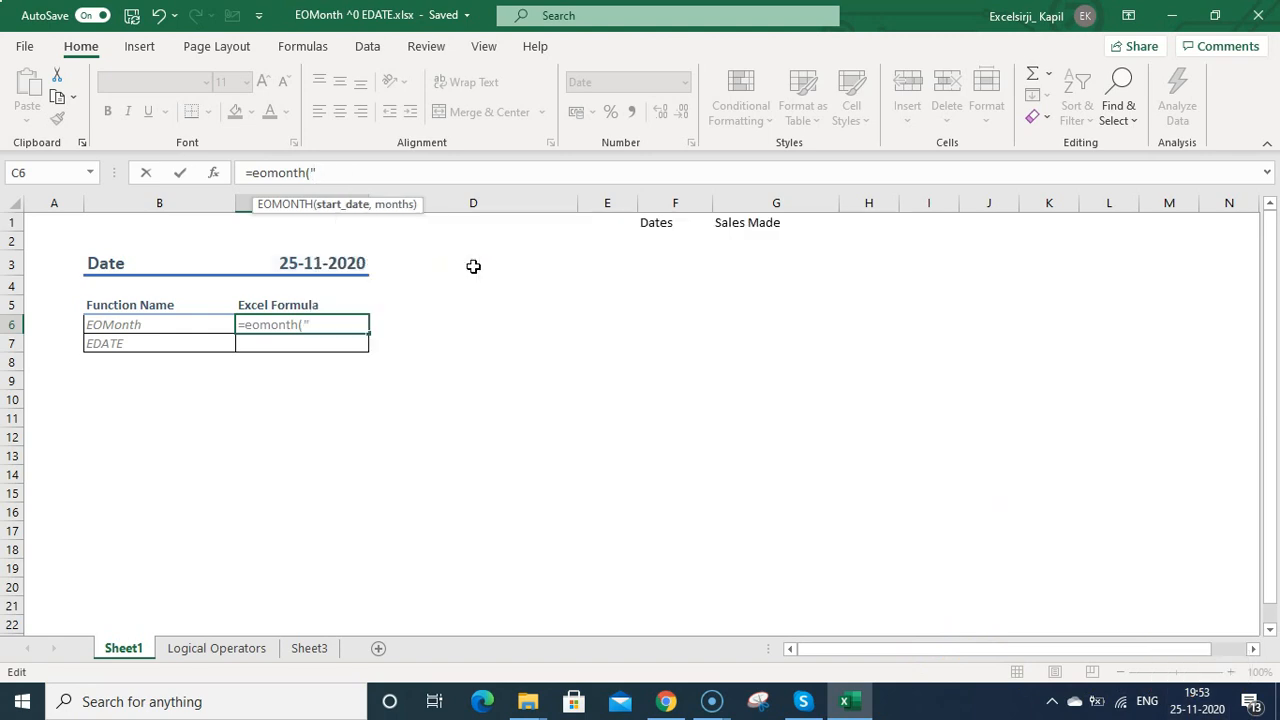
pyautogui.write('25-11-2020"')
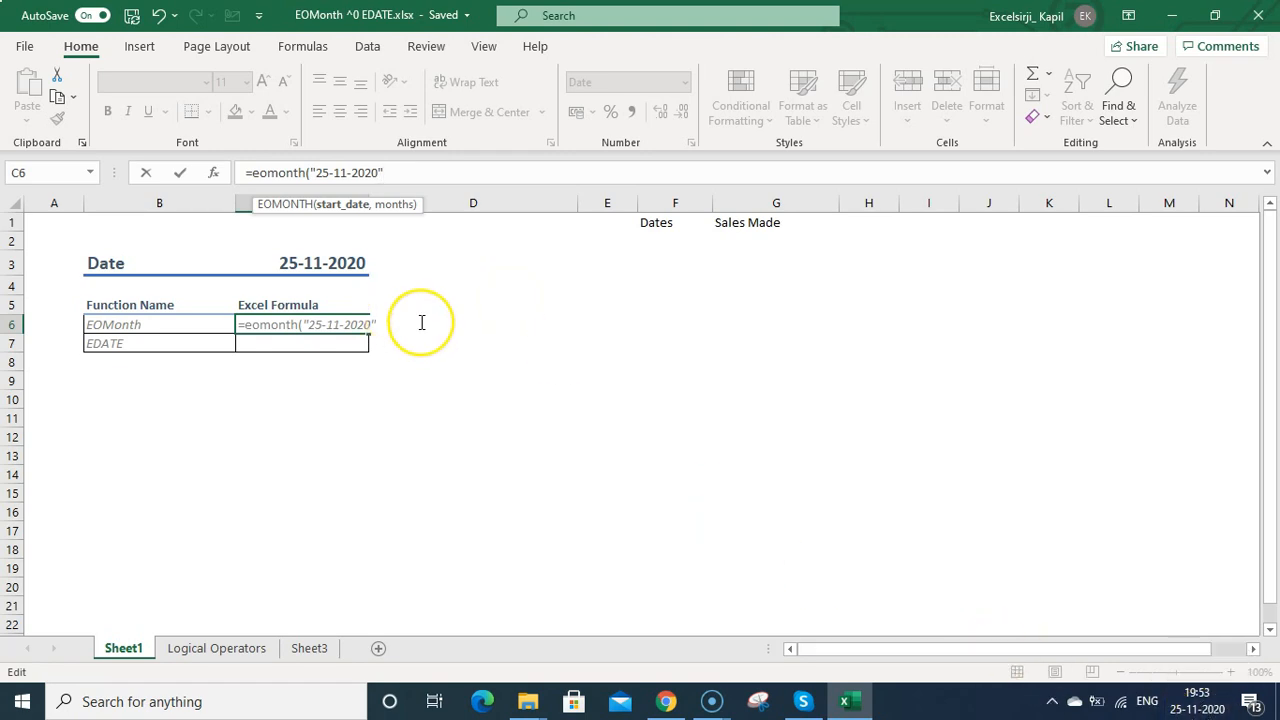
pyautogui.press('Backspace')
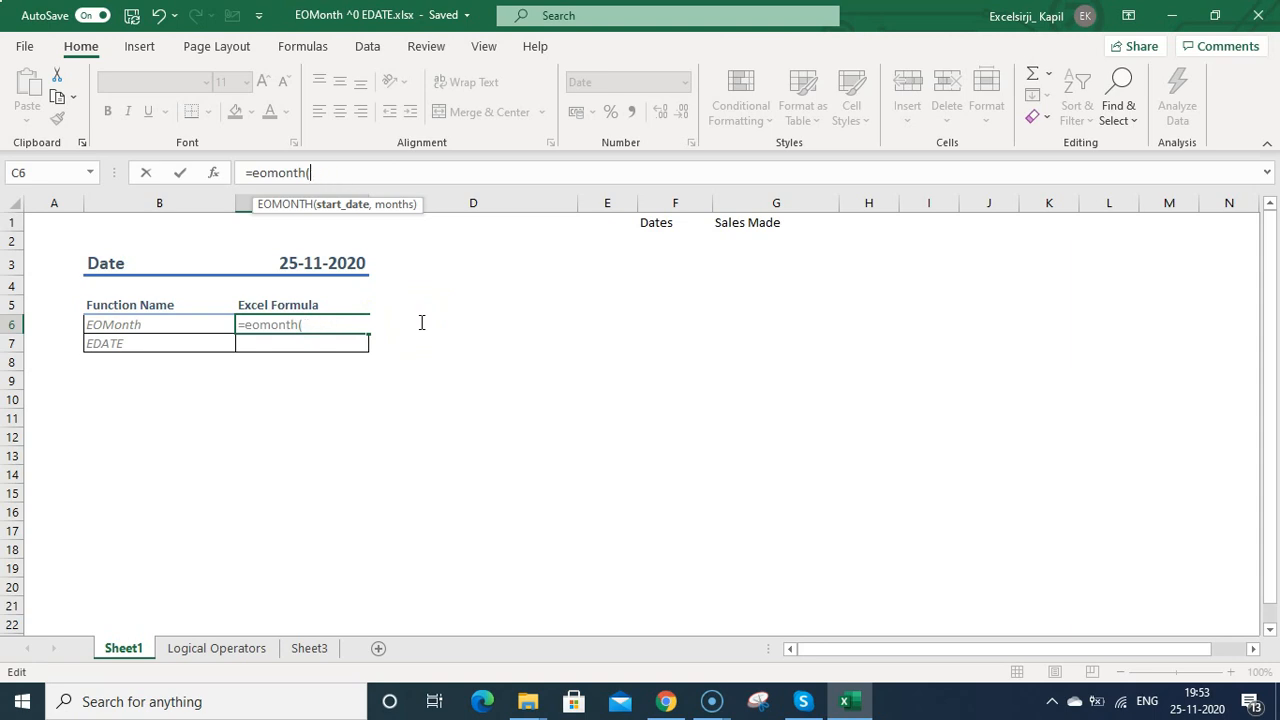
pyautogui.click(322, 264)
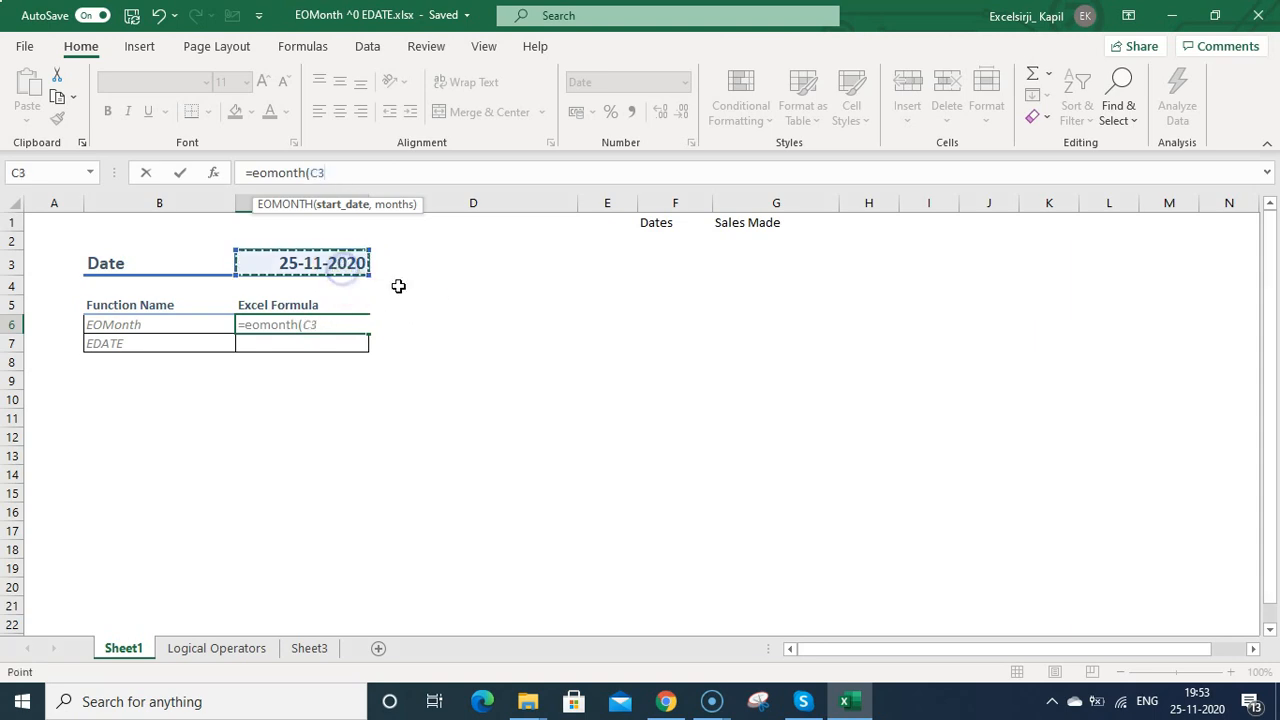
pyautogui.write('+12,')
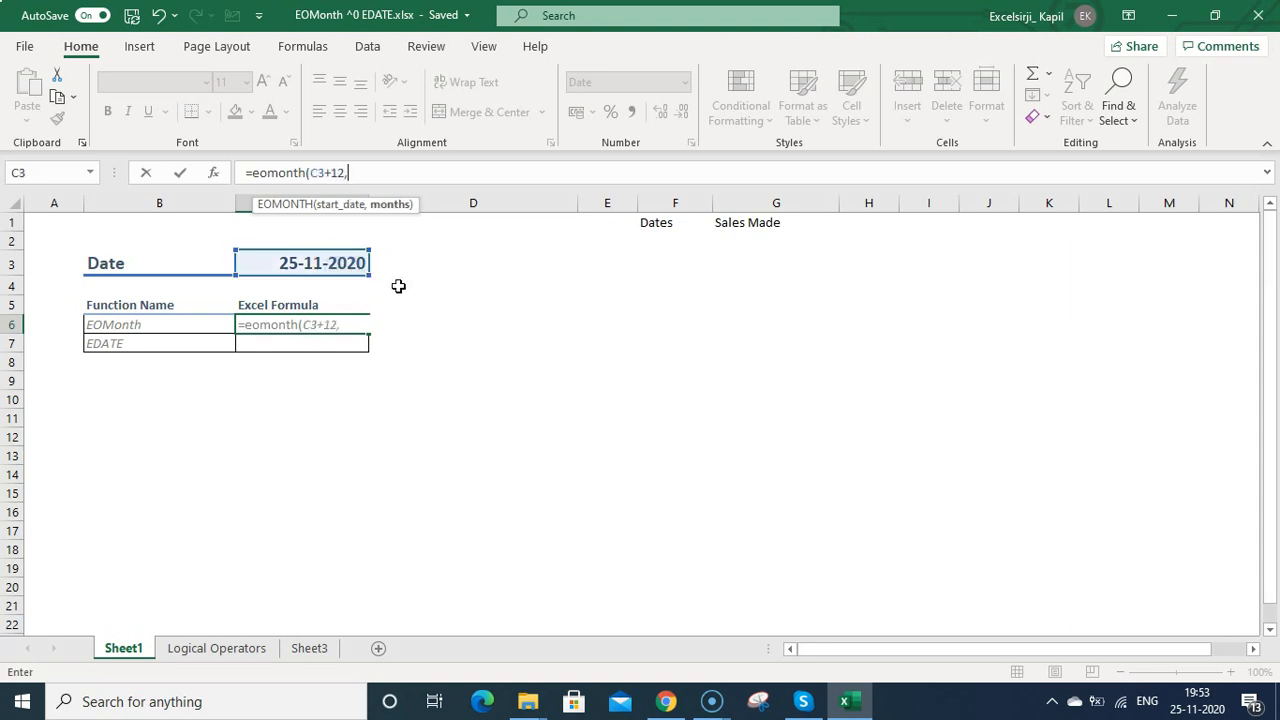
pyautogui.moveTo(470, 310)
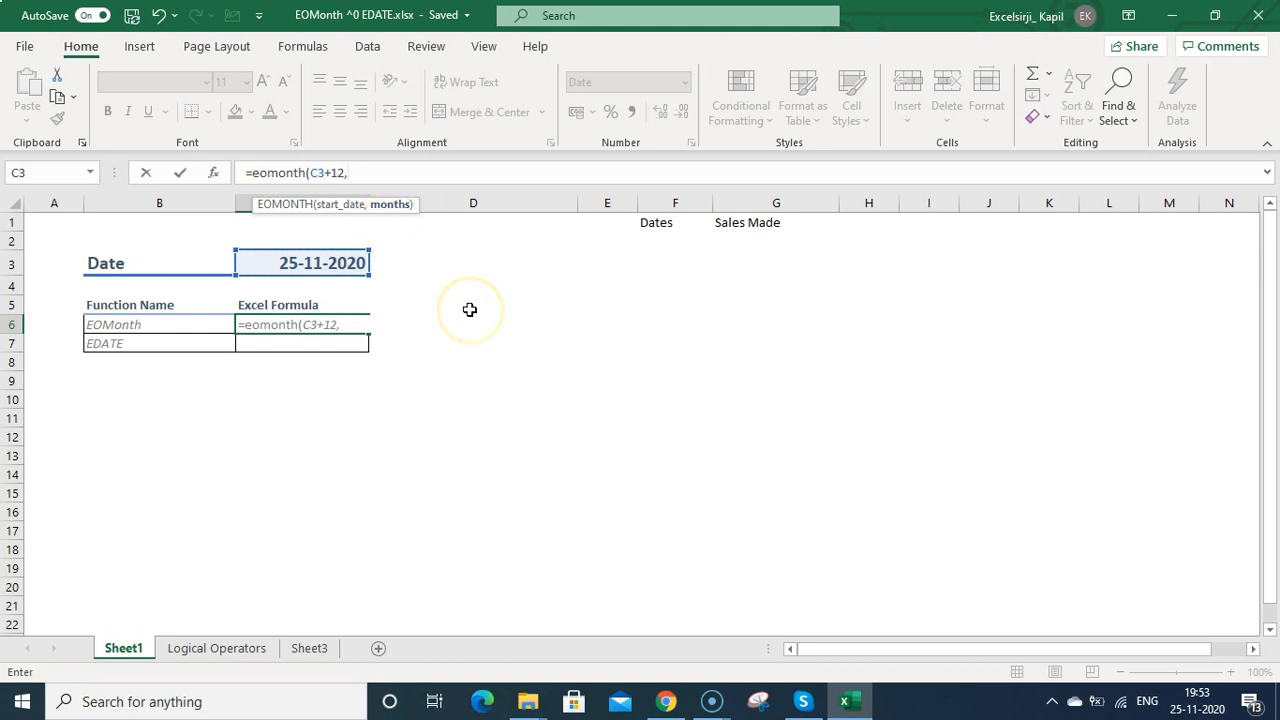
pyautogui.moveTo(470, 310)
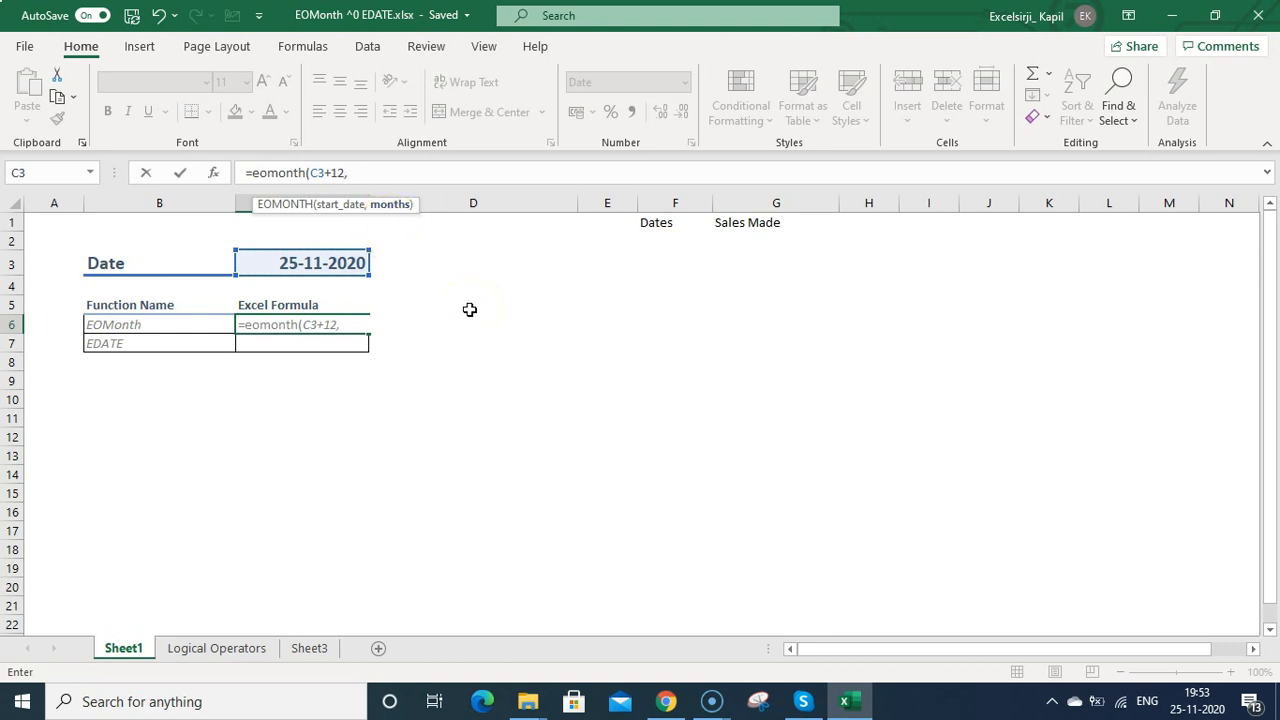
pyautogui.write('5)')
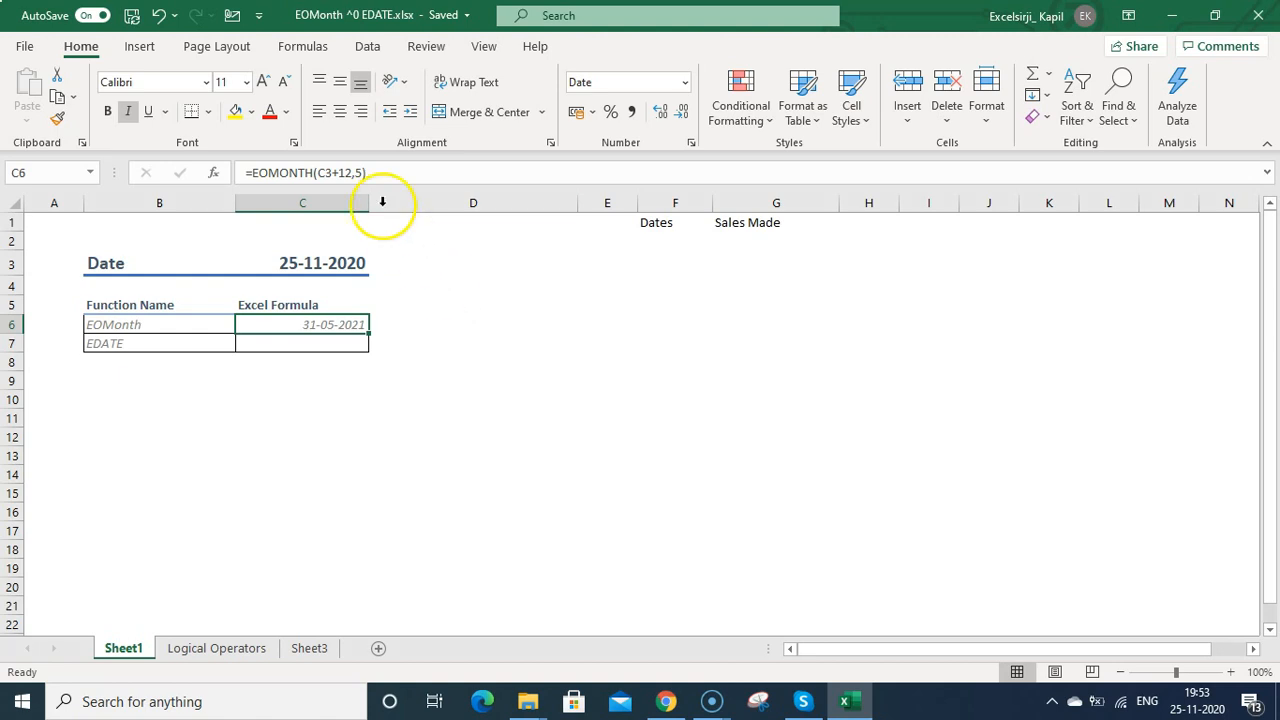
# Change C6 to =EOMONTH(C3,-5) showing 31-07-2020 and reselect it for editing
pyautogui.click(376, 172)
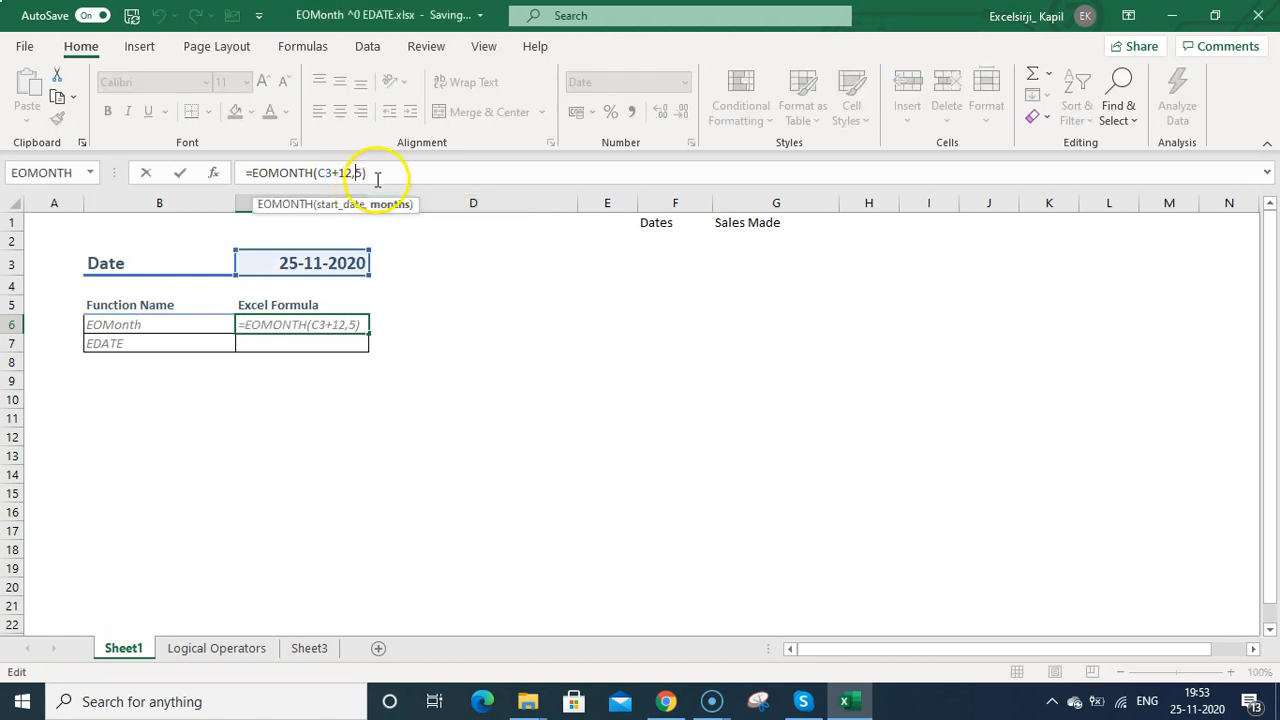
pyautogui.press('Enter')
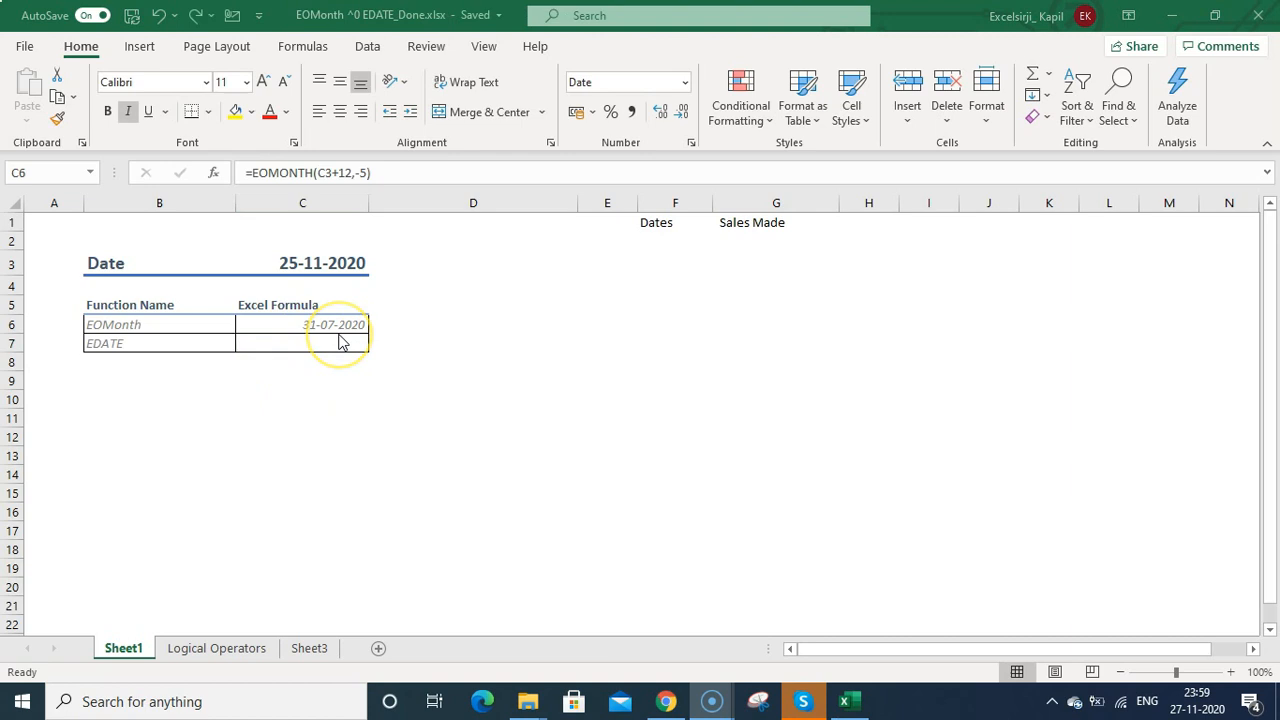
pyautogui.click(336, 324)
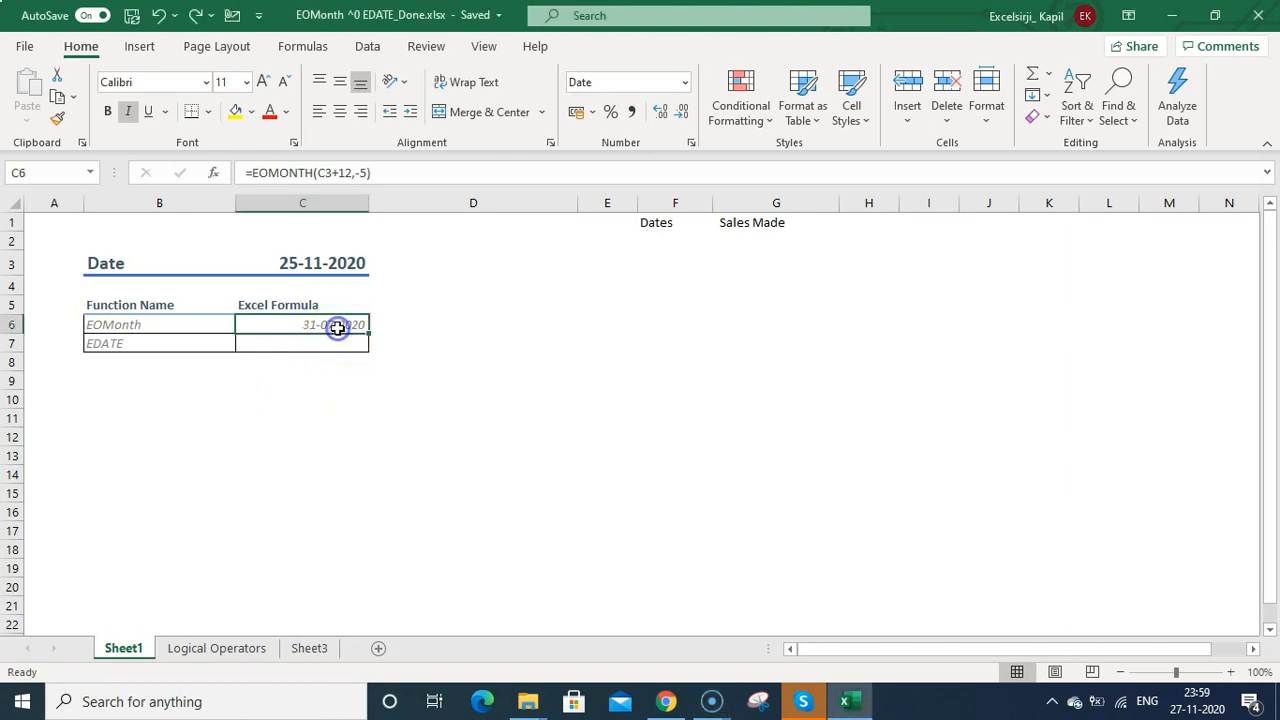
pyautogui.click(318, 264)
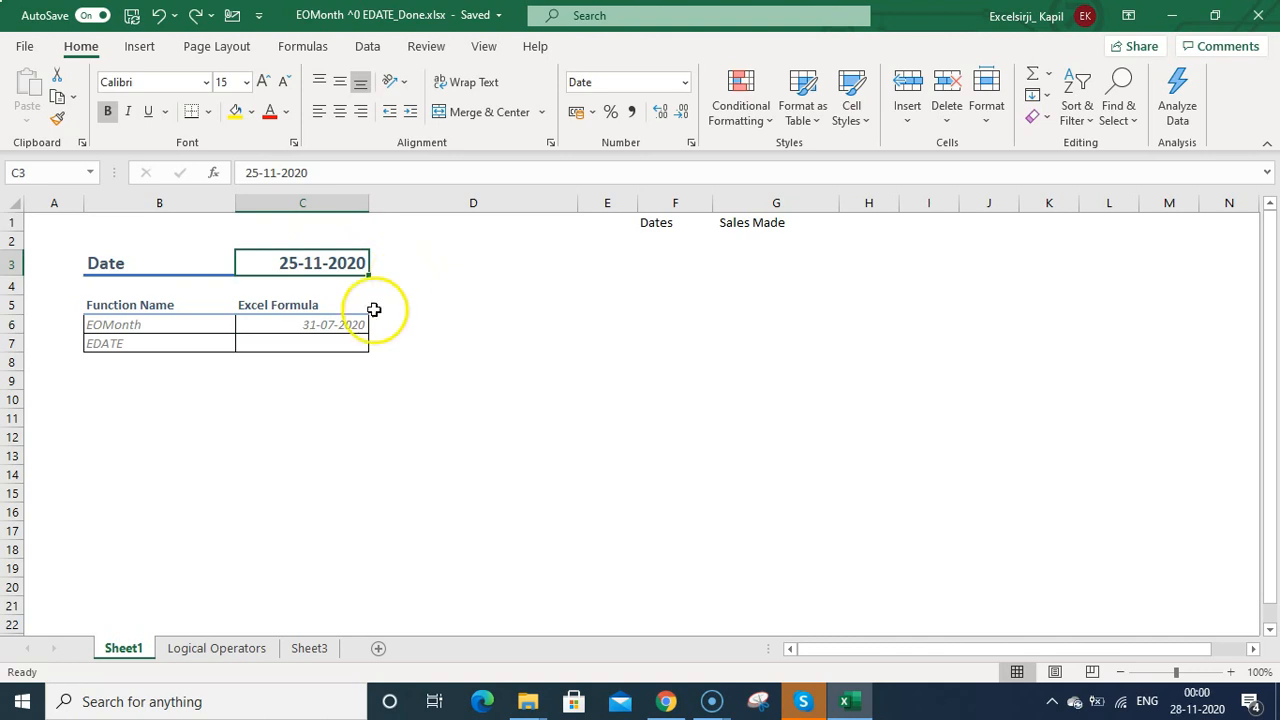
pyautogui.click(302, 324)
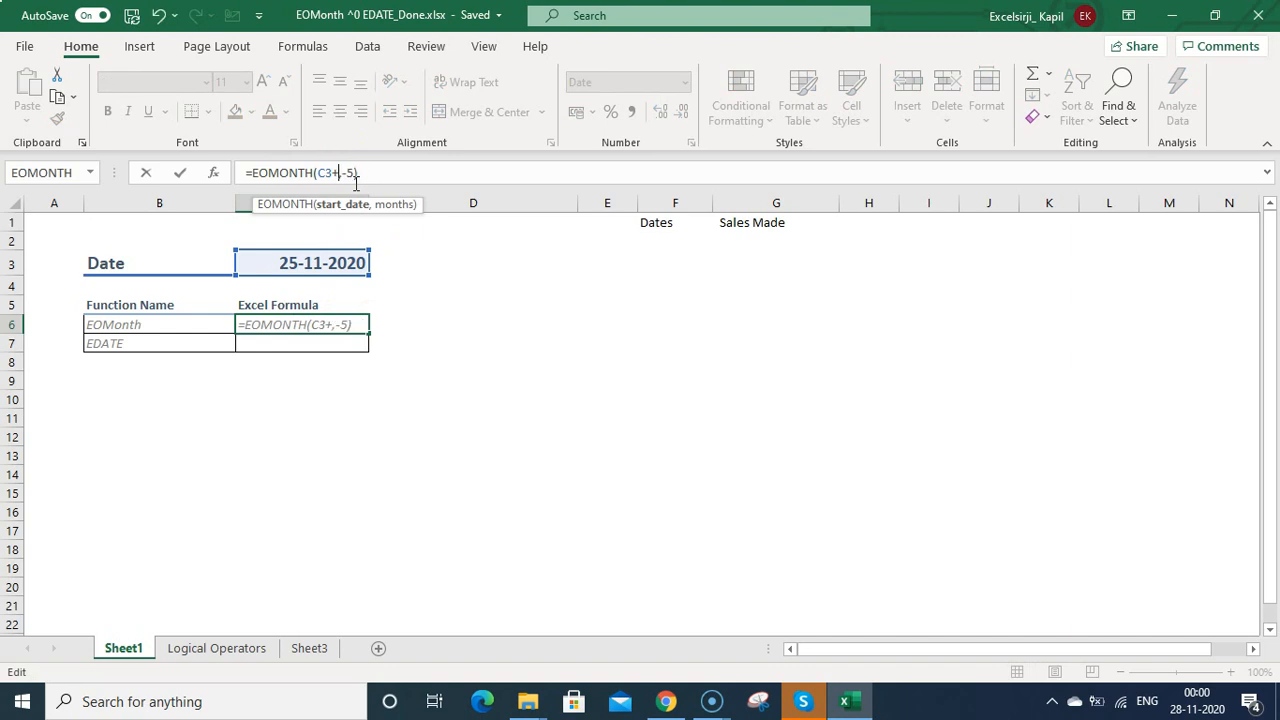
# Edit C6 to =EOMONTH(C3,0) so it returns 30-11-2020
pyautogui.press('Backspace')
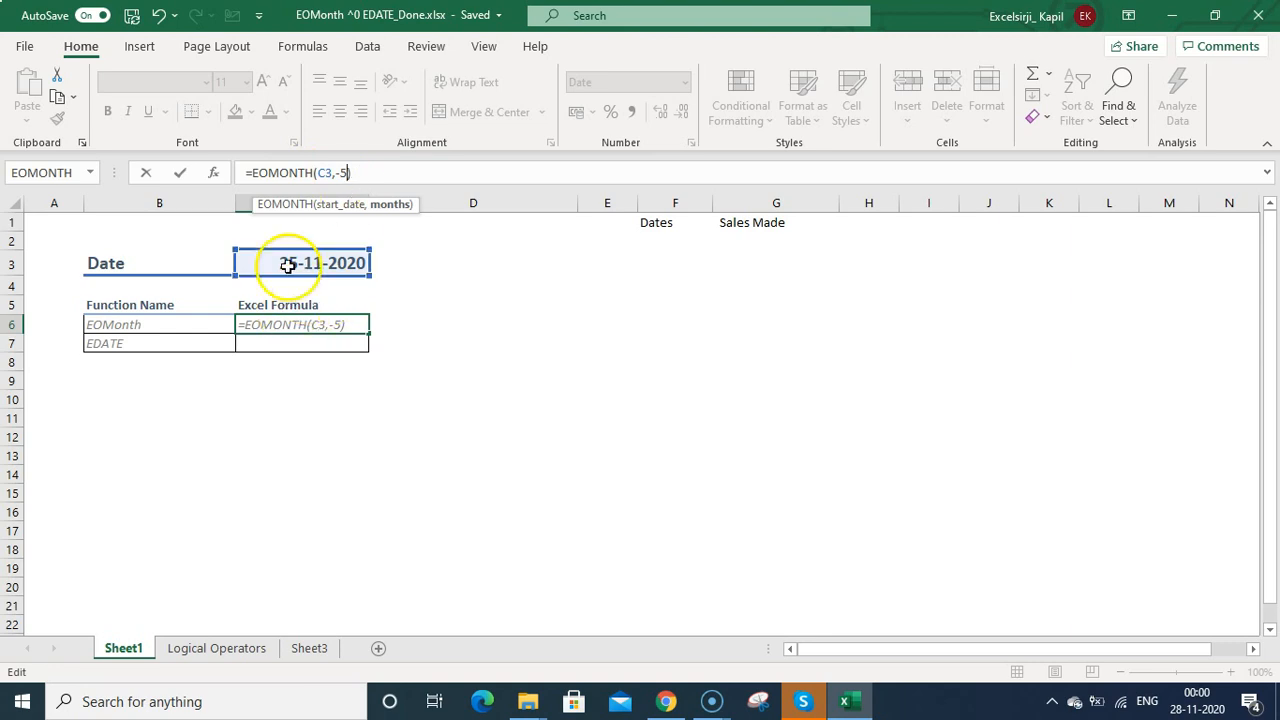
pyautogui.press('BackSpace')
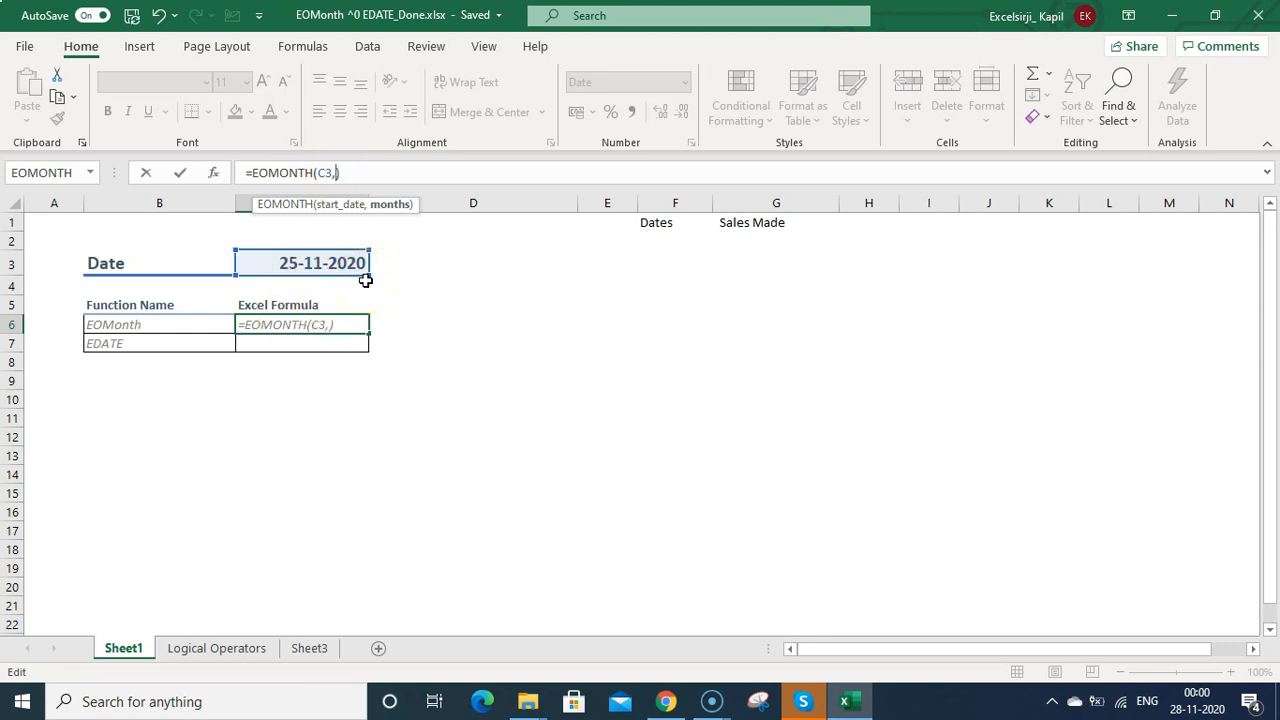
pyautogui.write('0')
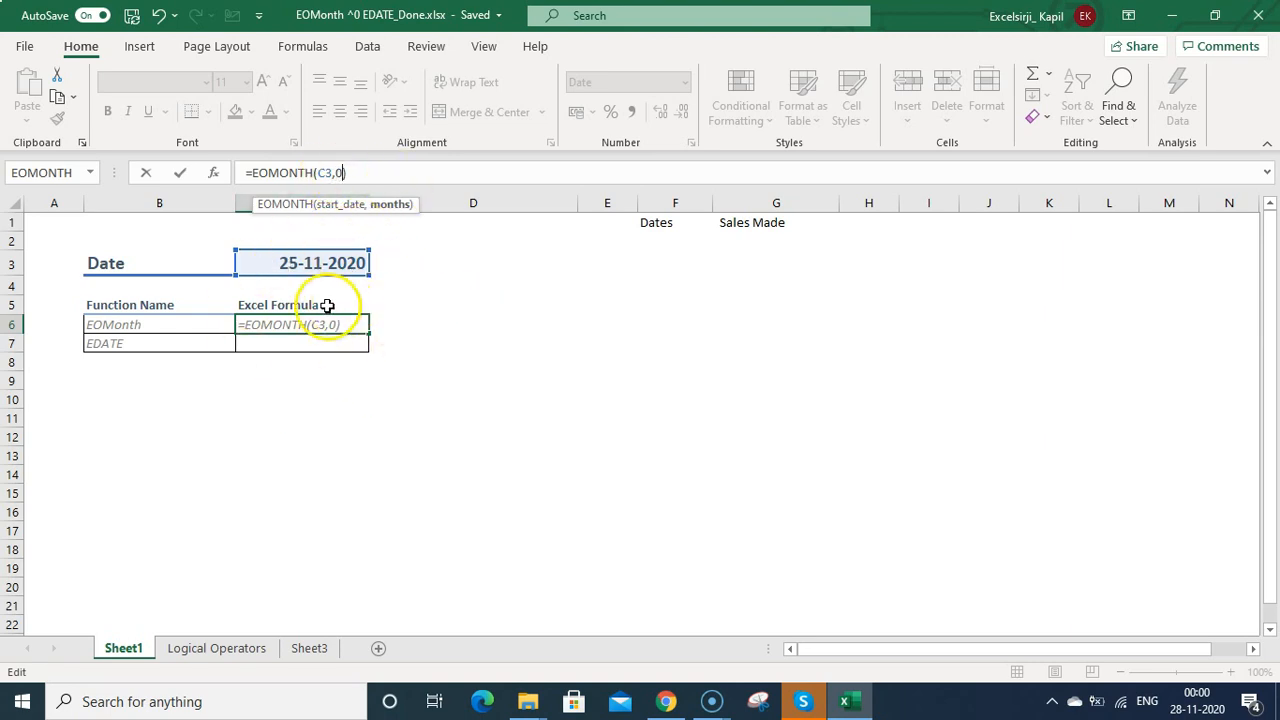
pyautogui.moveTo(338, 380)
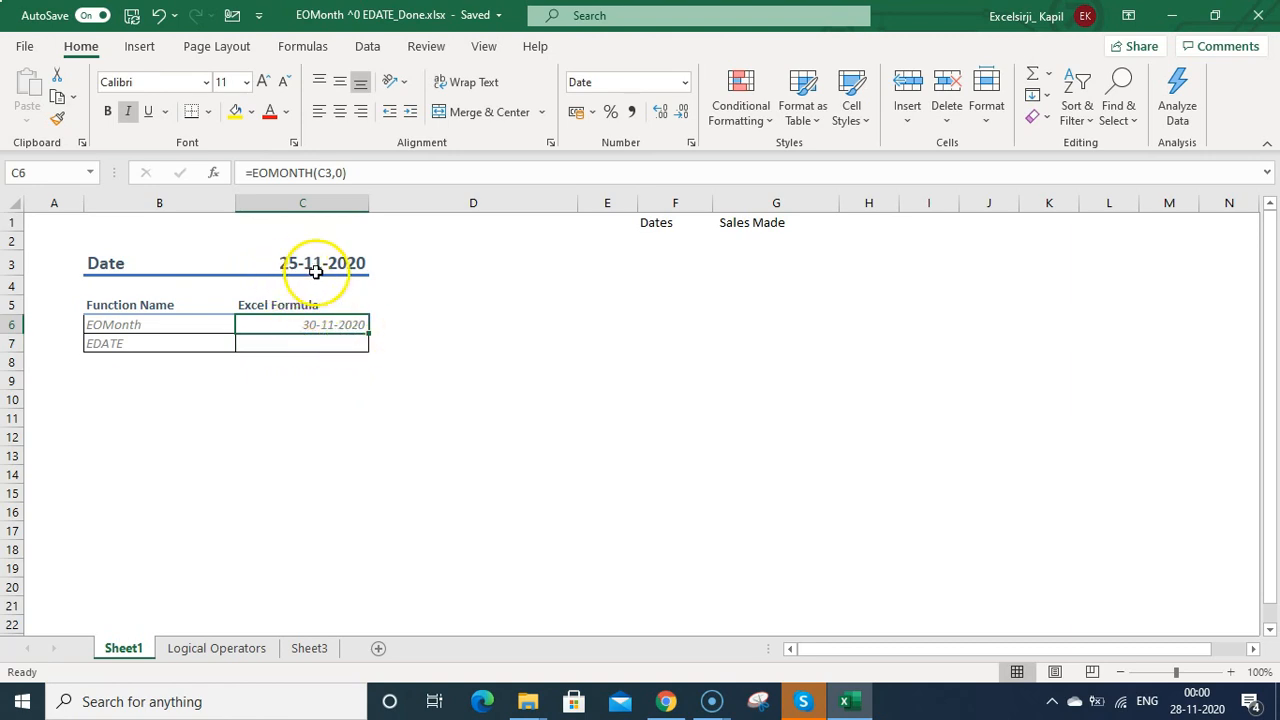
# Change C6 to =EOMONTH(C3,1), returning 31-12-2020, and check it
pyautogui.doubleClick(302, 324)
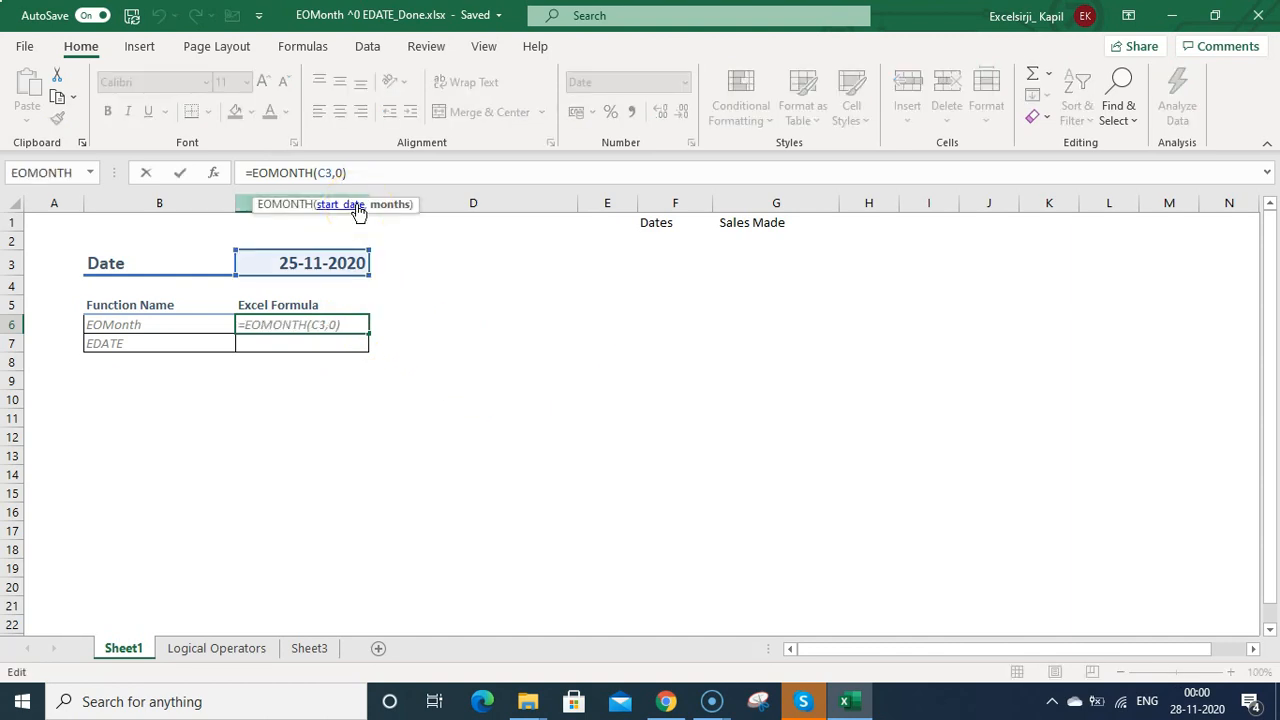
pyautogui.press('Backspace')
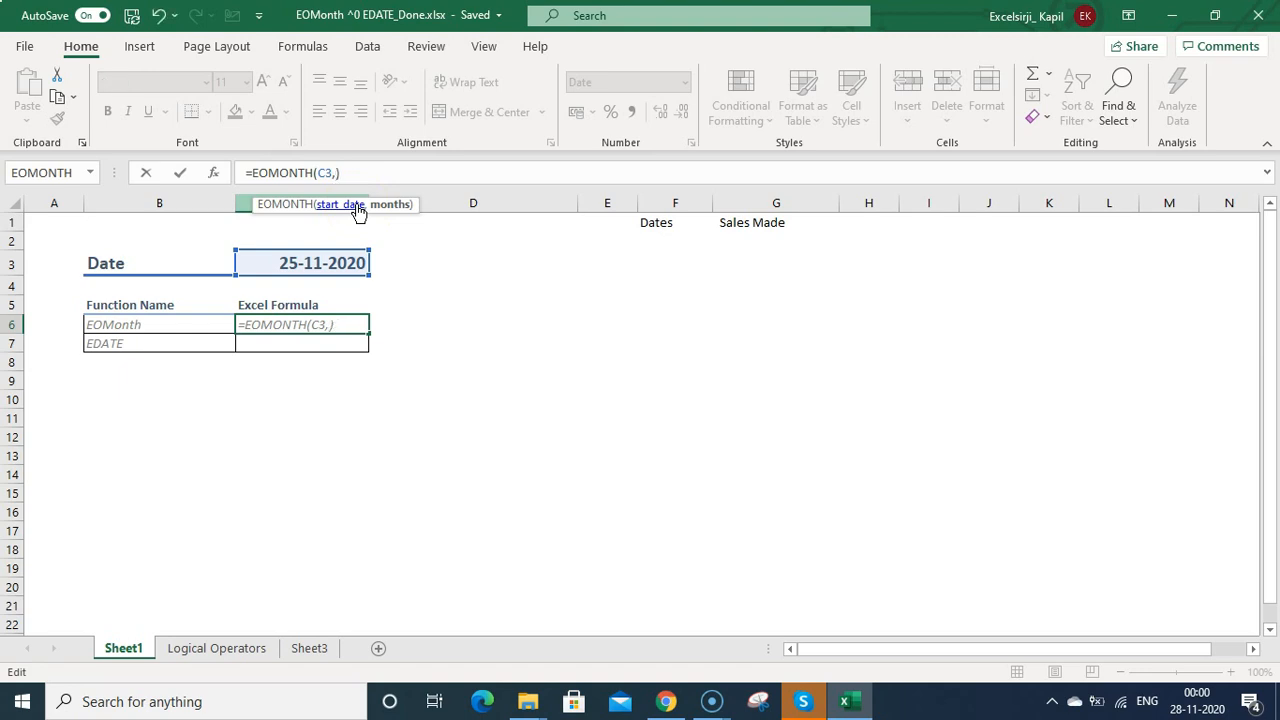
pyautogui.write('1')
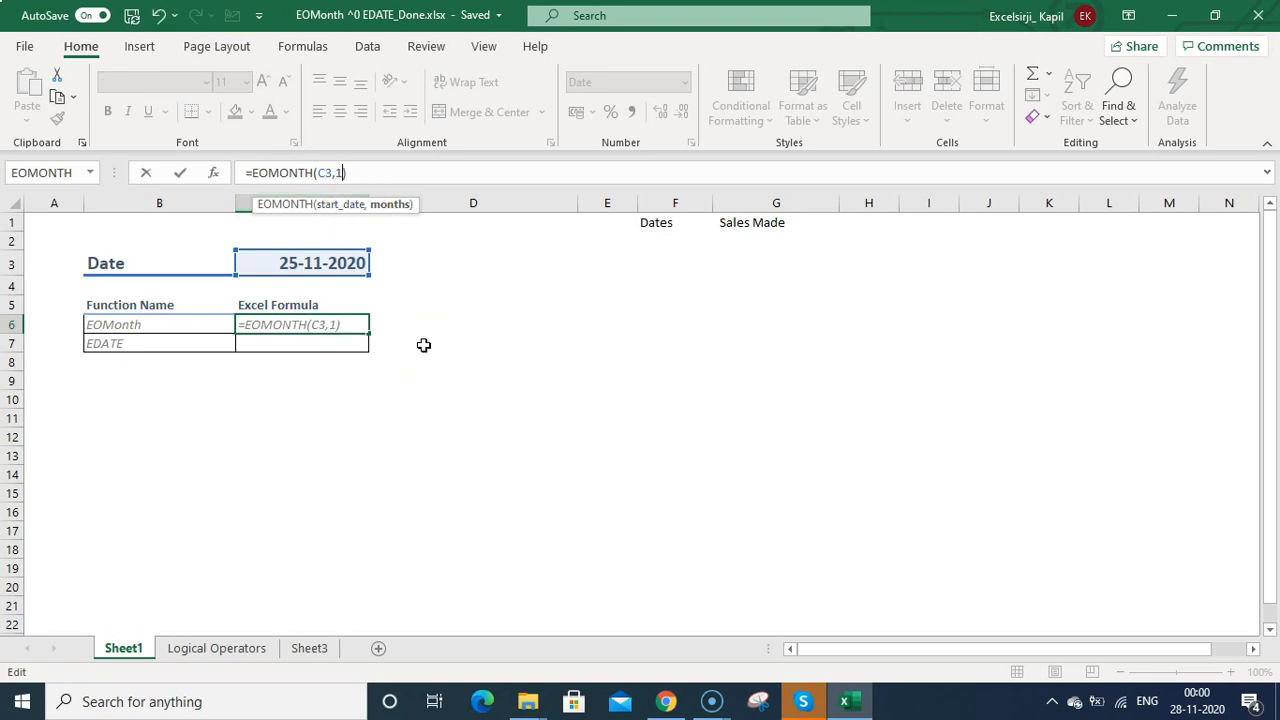
pyautogui.press('Enter')
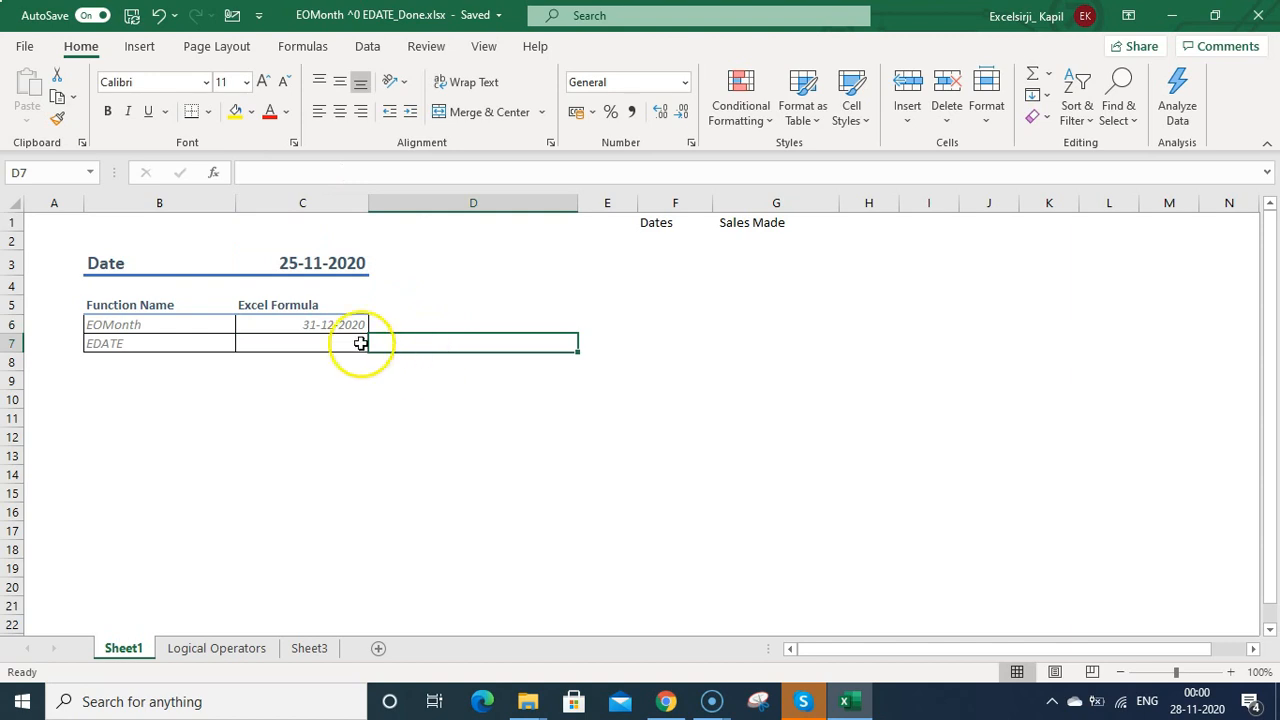
pyautogui.click(302, 324)
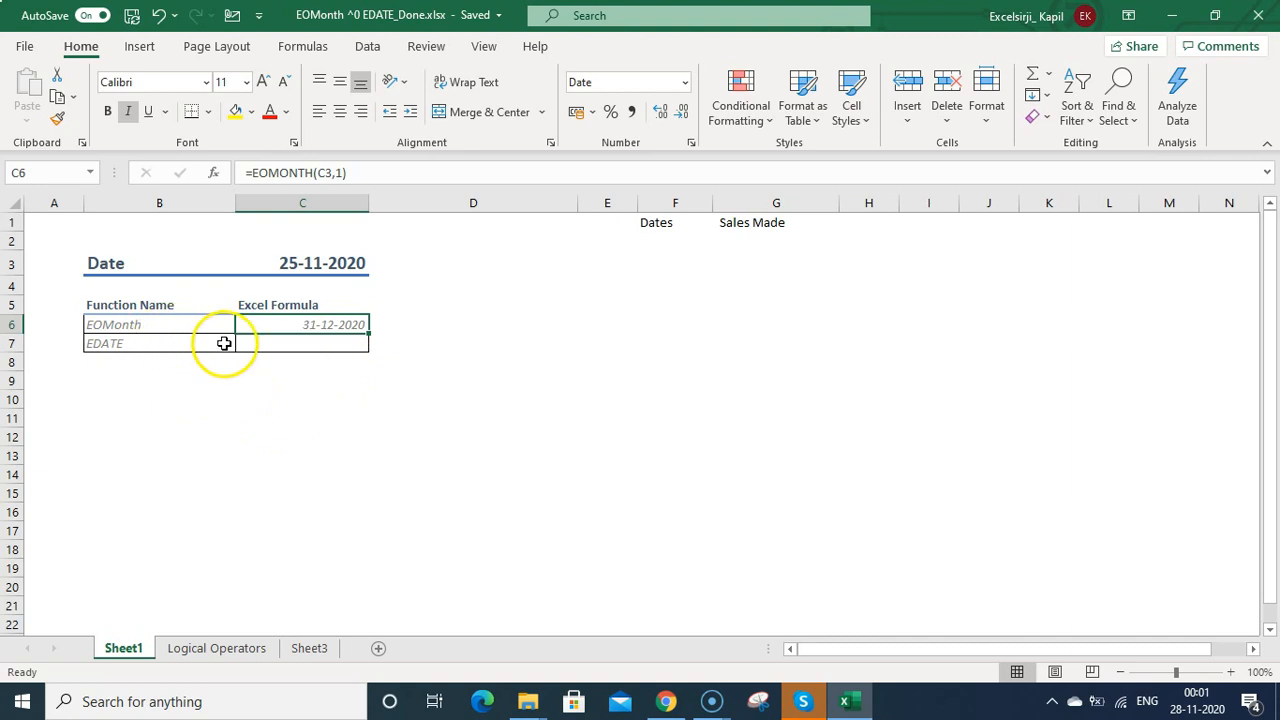
# Enter =EDATE(C3,22) in C7, then change its months argument to -22
pyautogui.write('=ed')
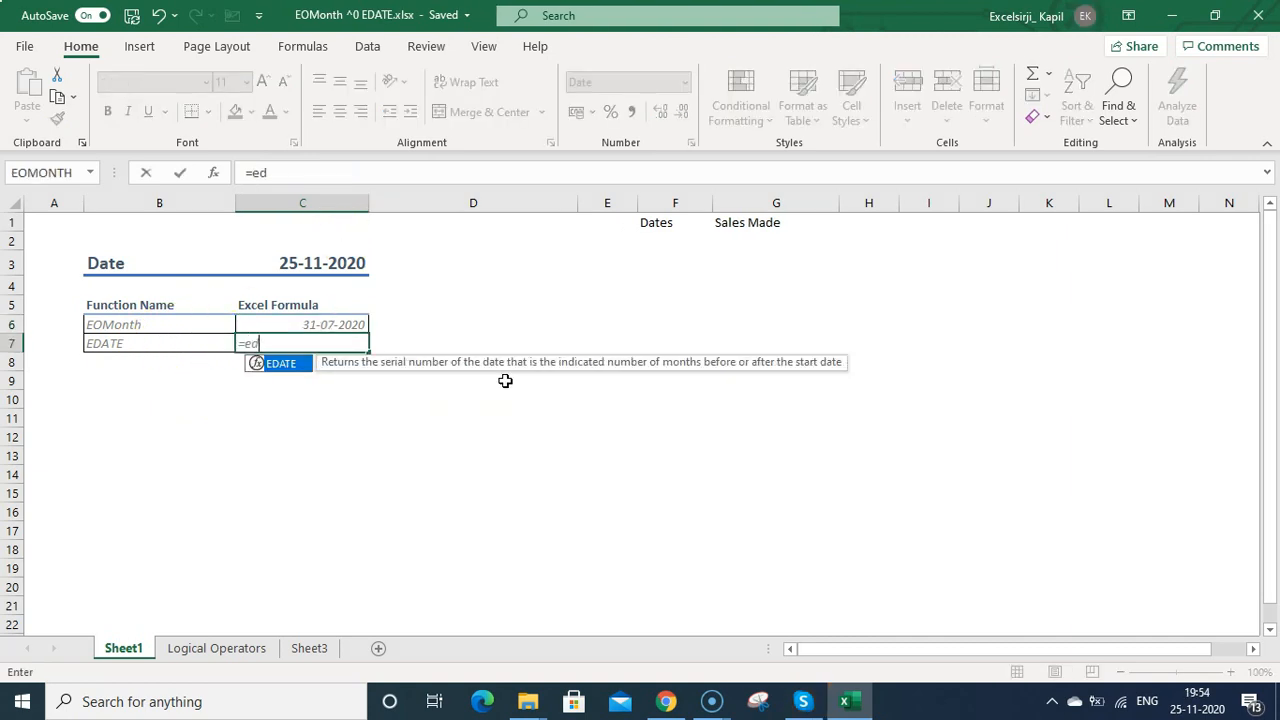
pyautogui.click(302, 264)
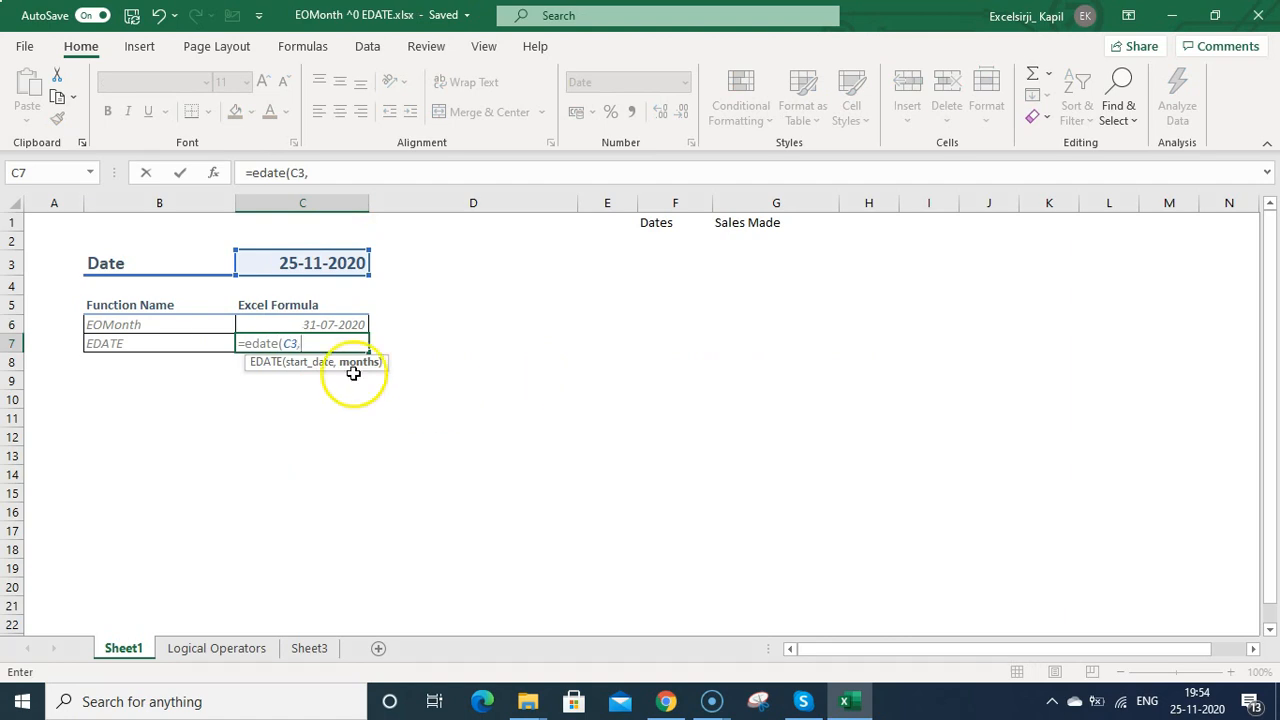
pyautogui.moveTo(412, 380)
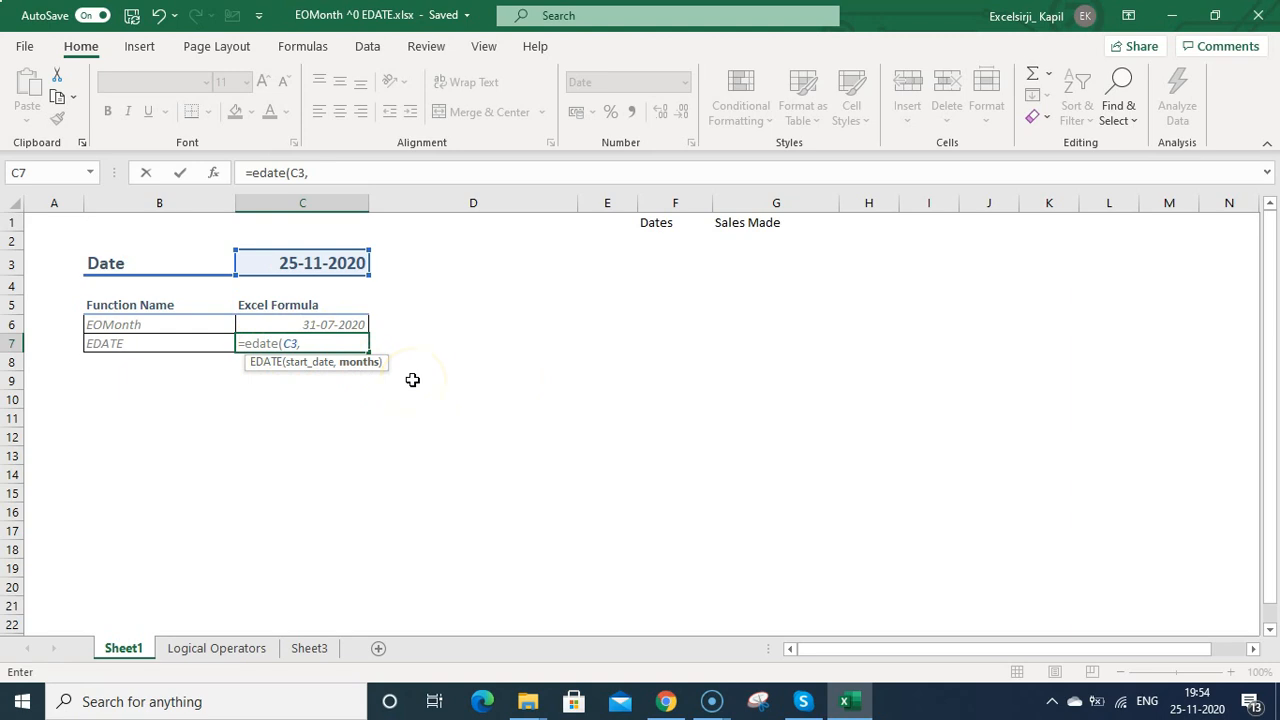
pyautogui.write('22)')
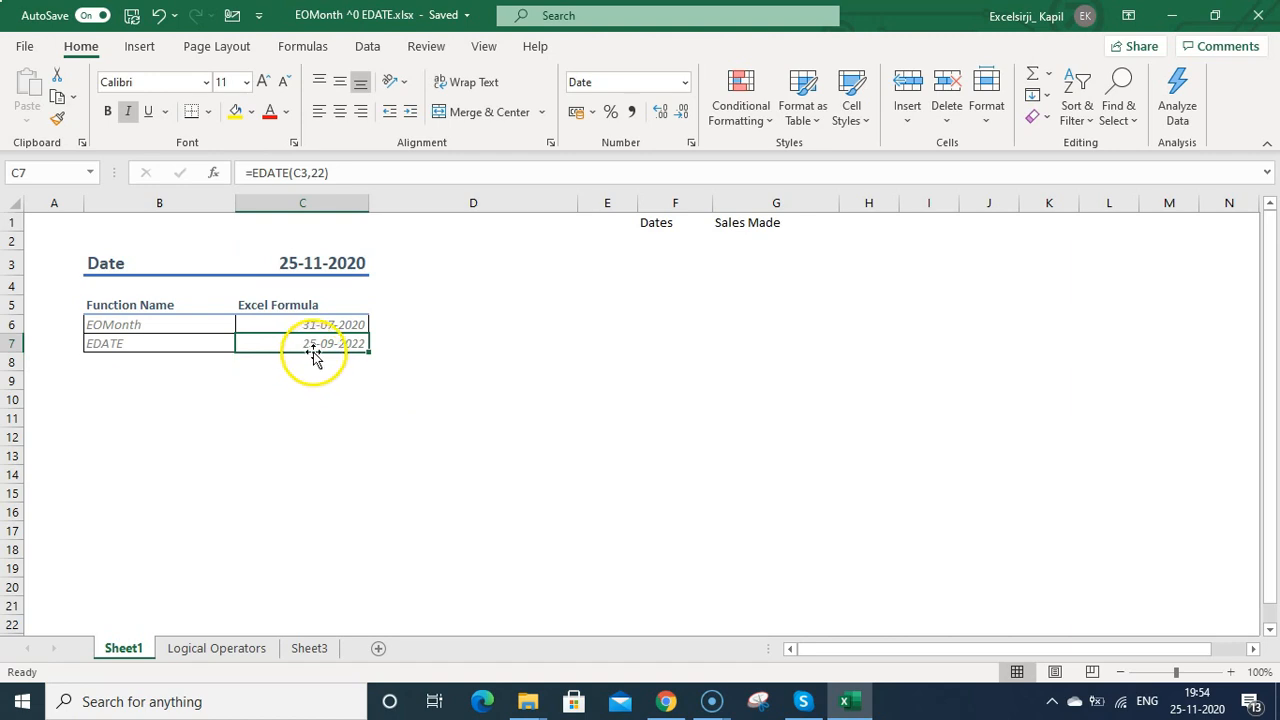
pyautogui.doubleClick(302, 344)
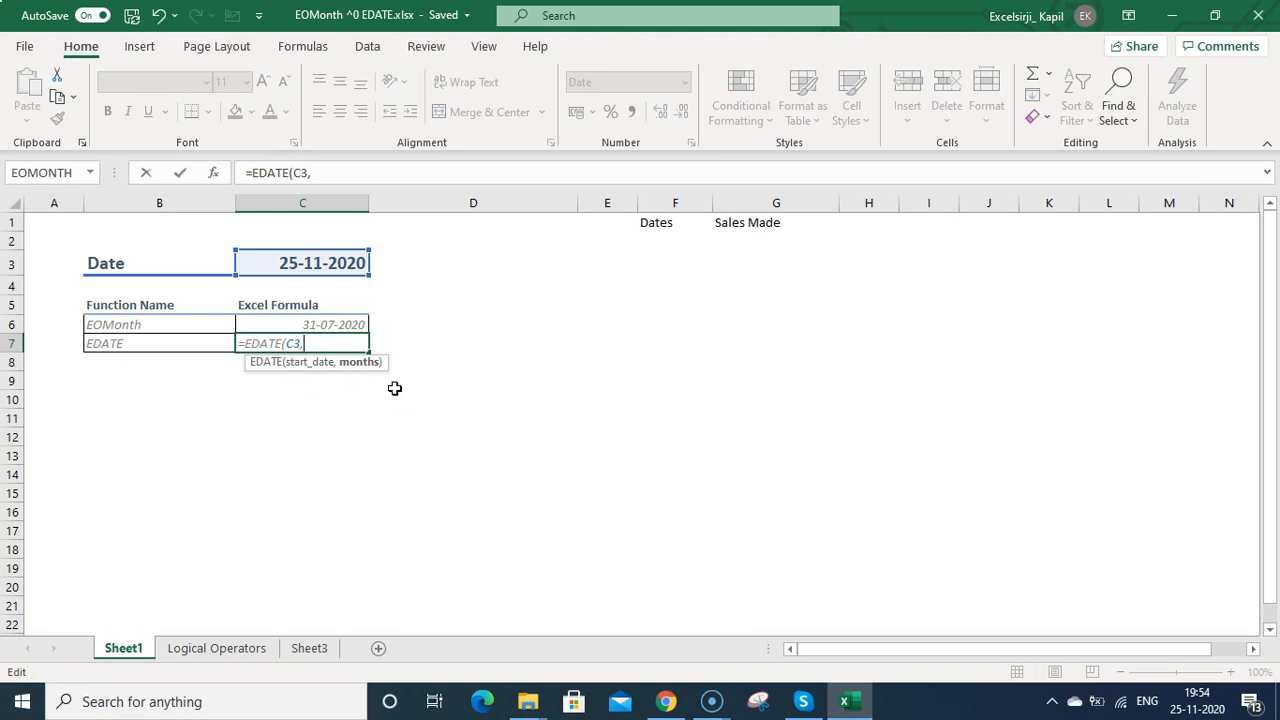
pyautogui.write('-22)')
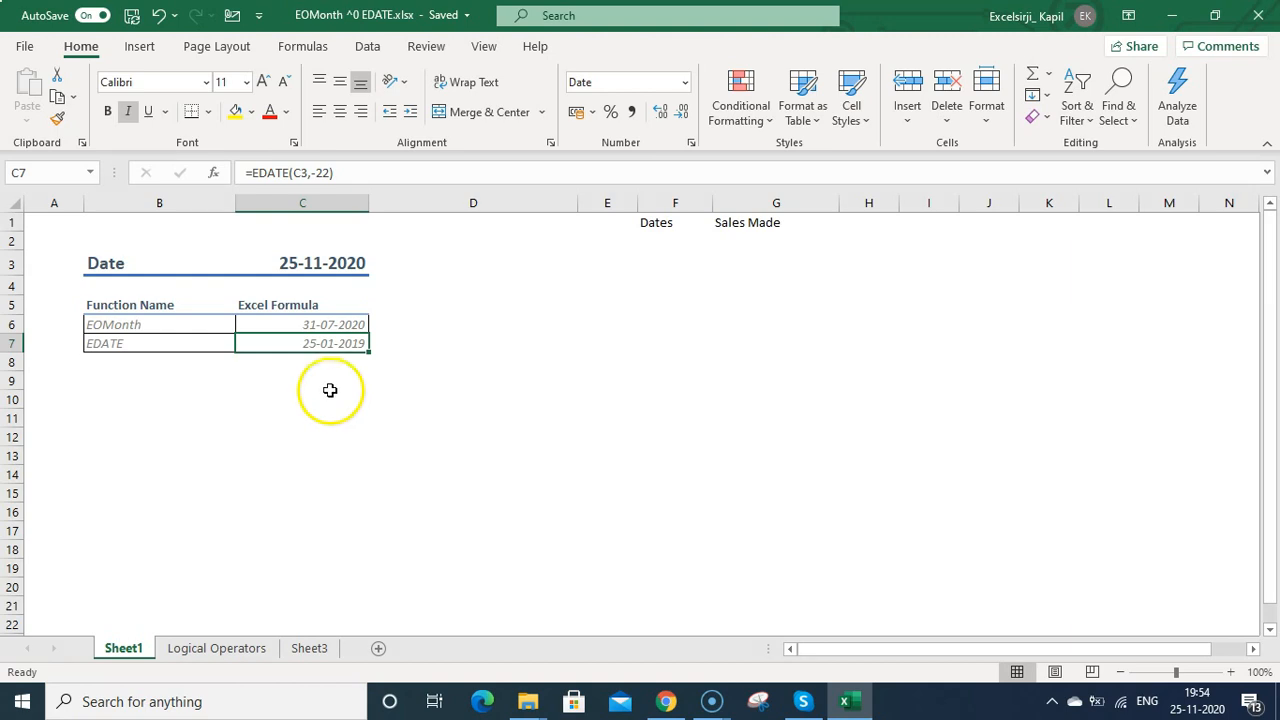
pyautogui.moveTo(672, 240)
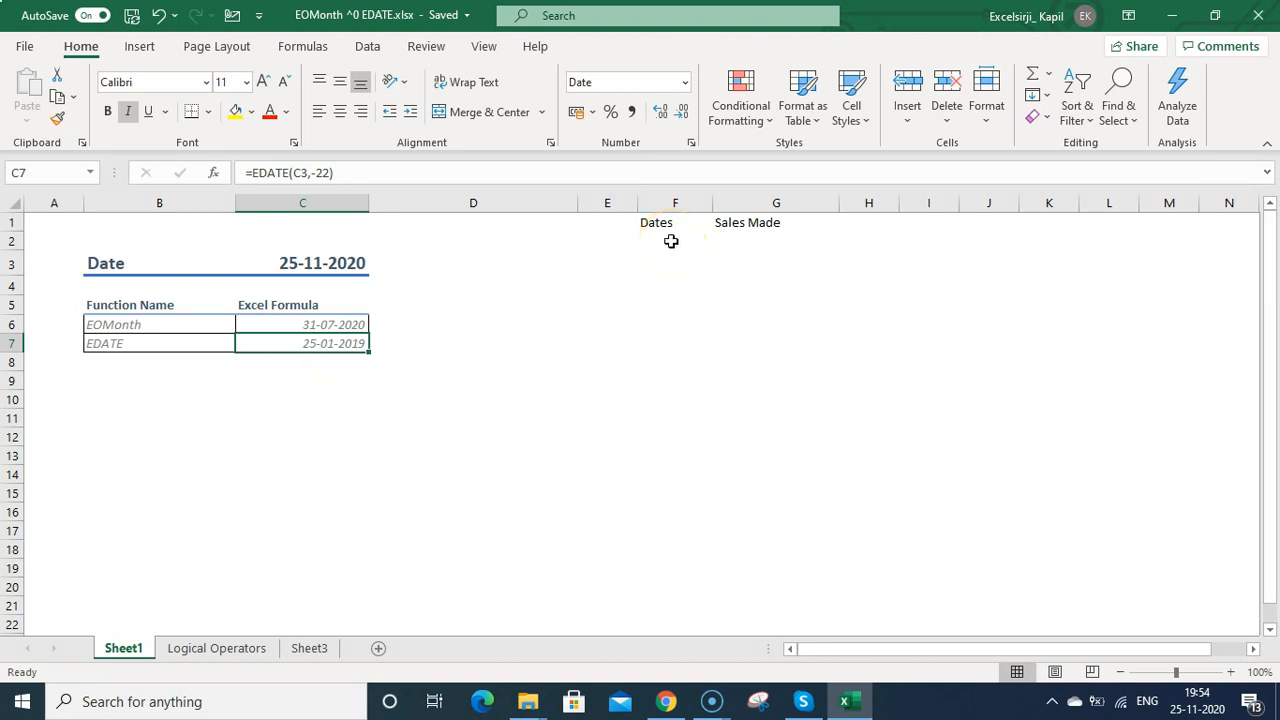
# Enter =EOMONTH(C3,-10) in F2 giving 31-01-2020, and =F2+30 in F3
pyautogui.write('=eomonth(')
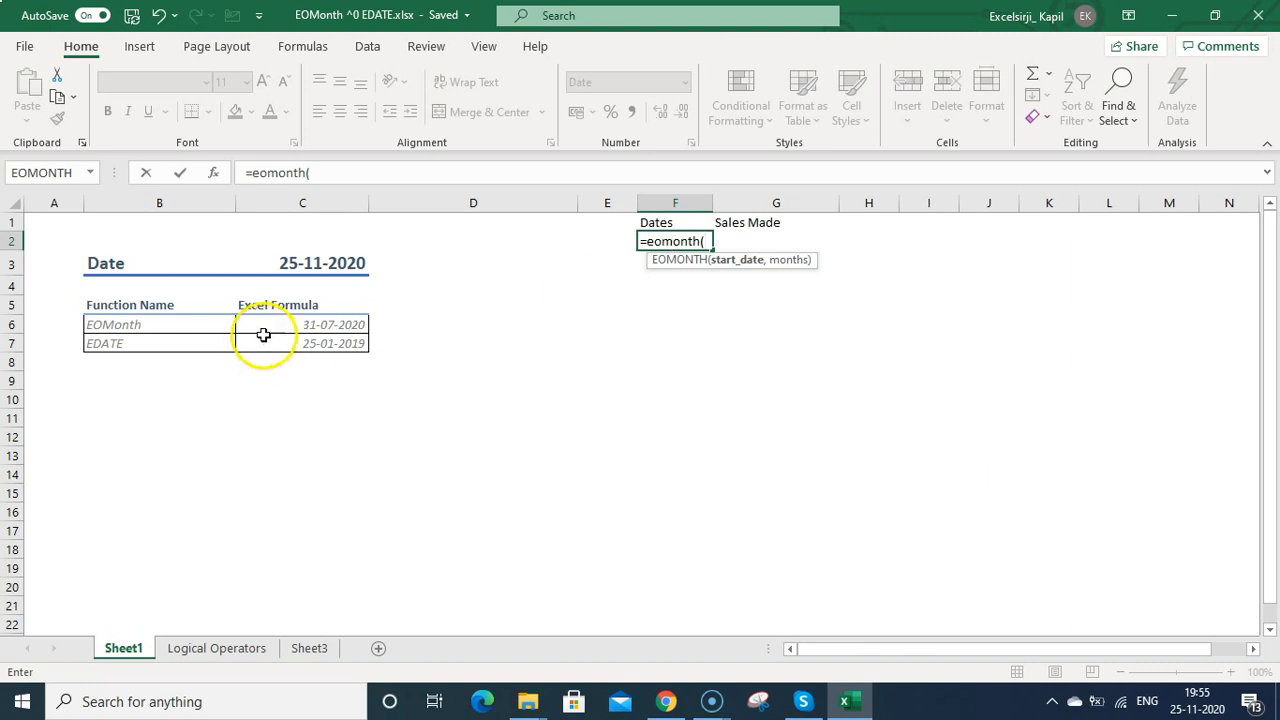
pyautogui.click(302, 262)
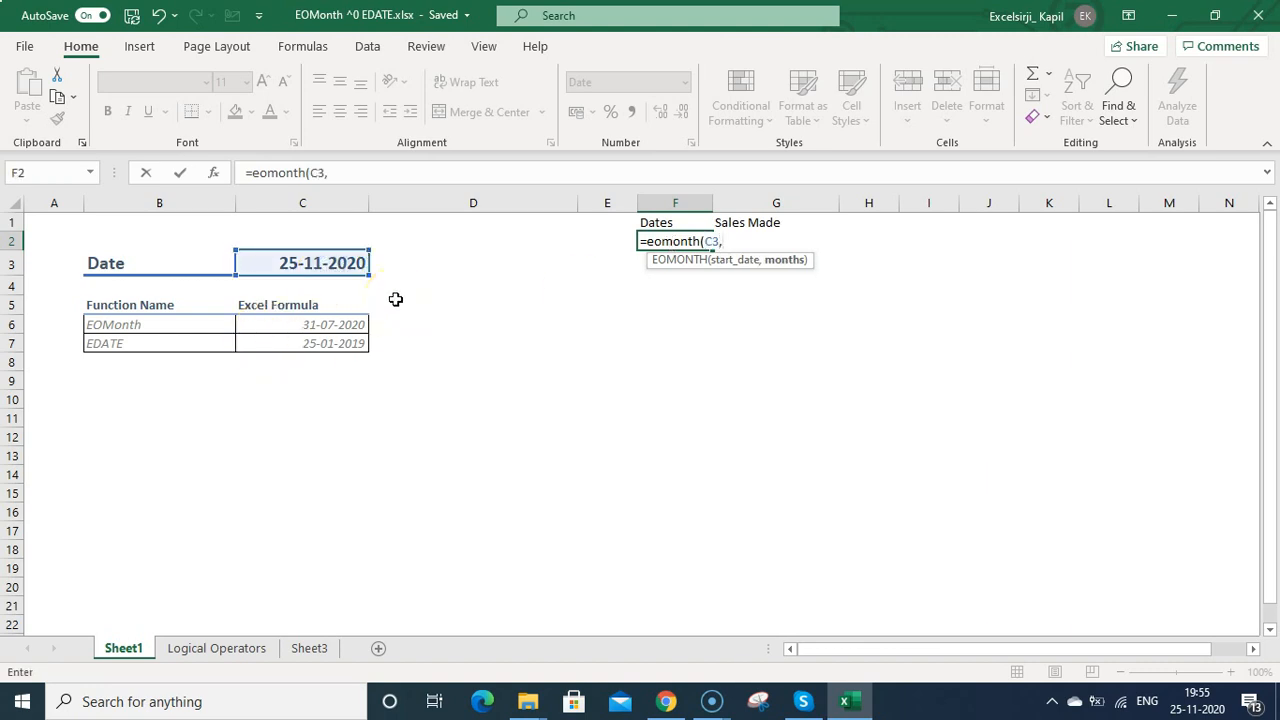
pyautogui.write('-1')
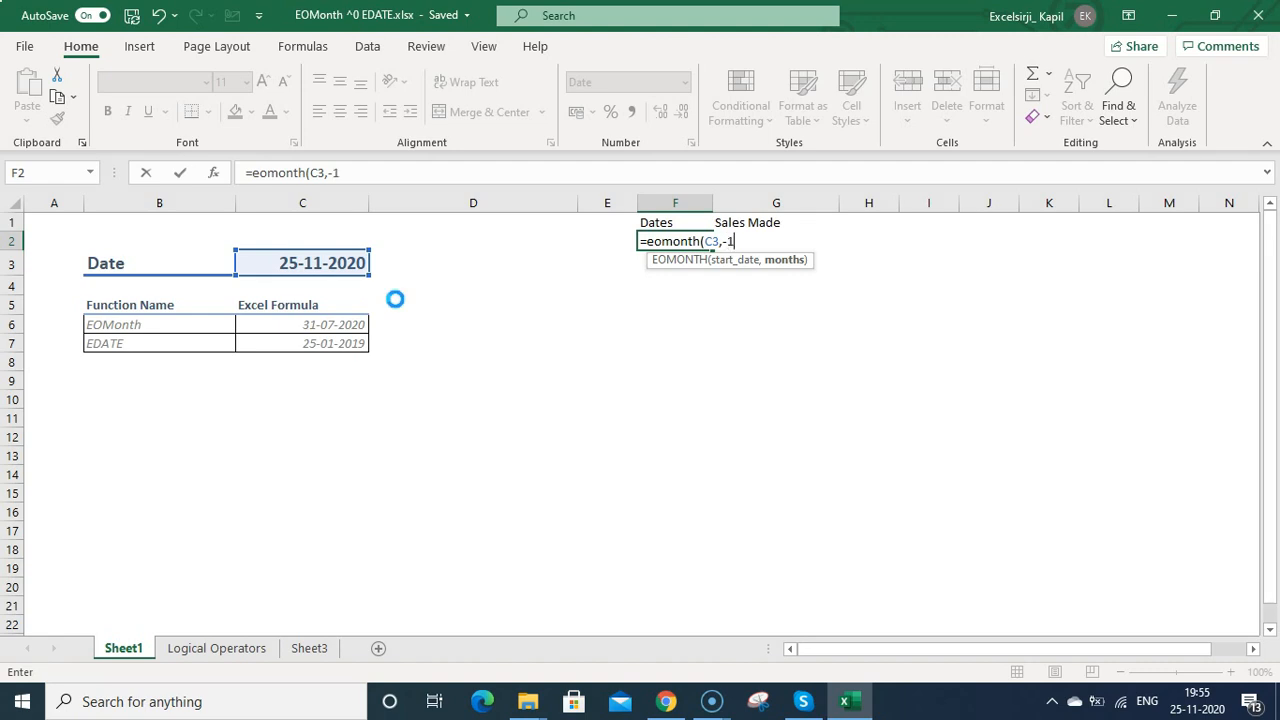
pyautogui.write('0)')
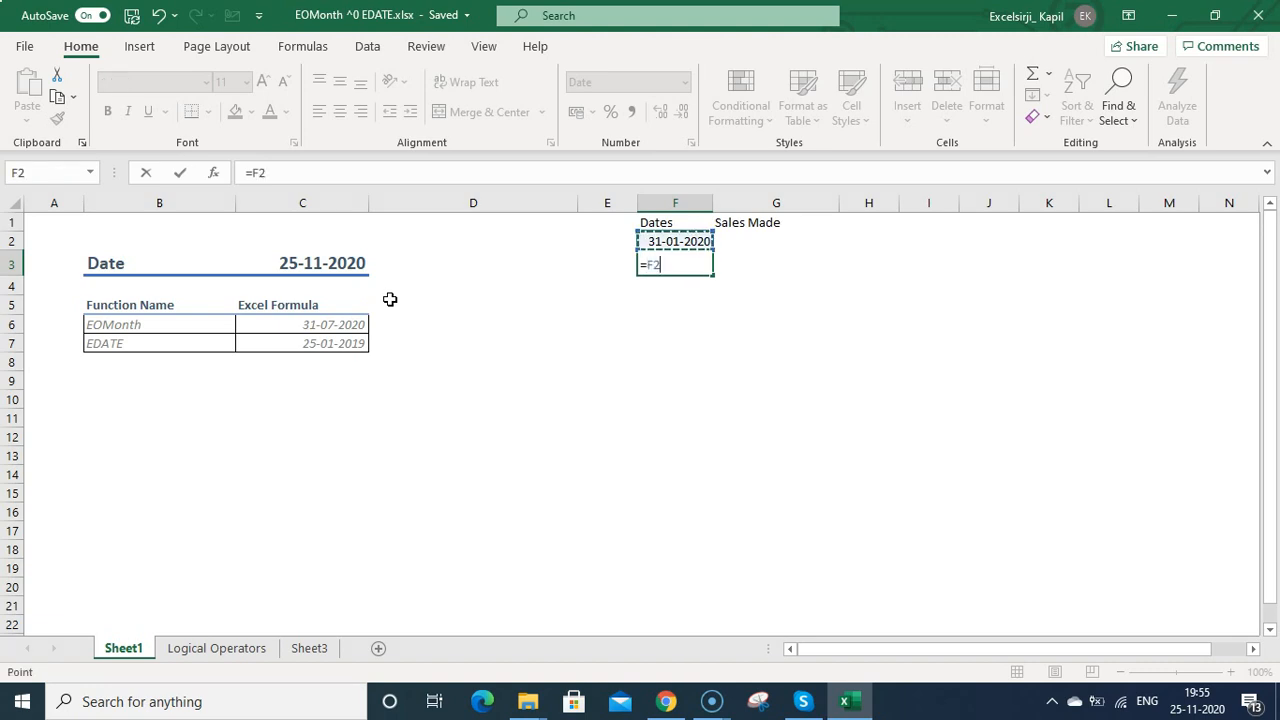
pyautogui.write('+30')
pyautogui.press('enter')
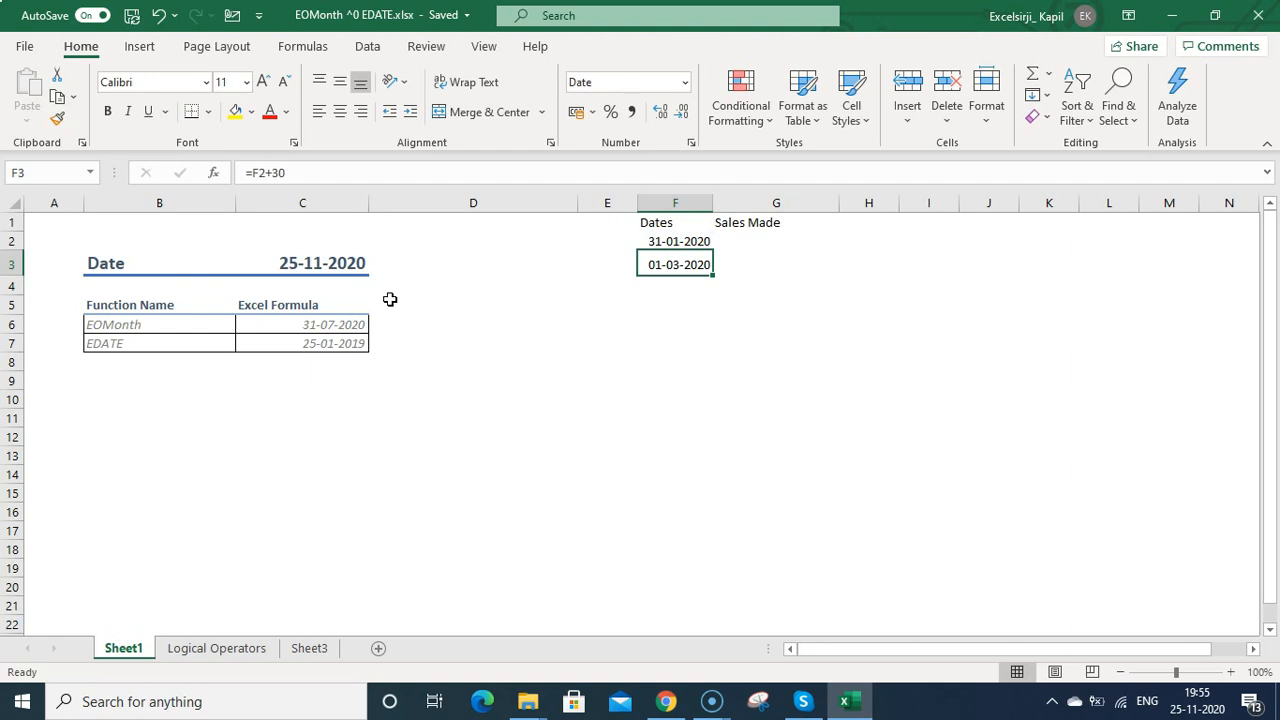
# Make F3 =EOMONTH(F2,1) and copy it to F4, listing 29-02-2020 and 31-03-2020
pyautogui.write('=e')
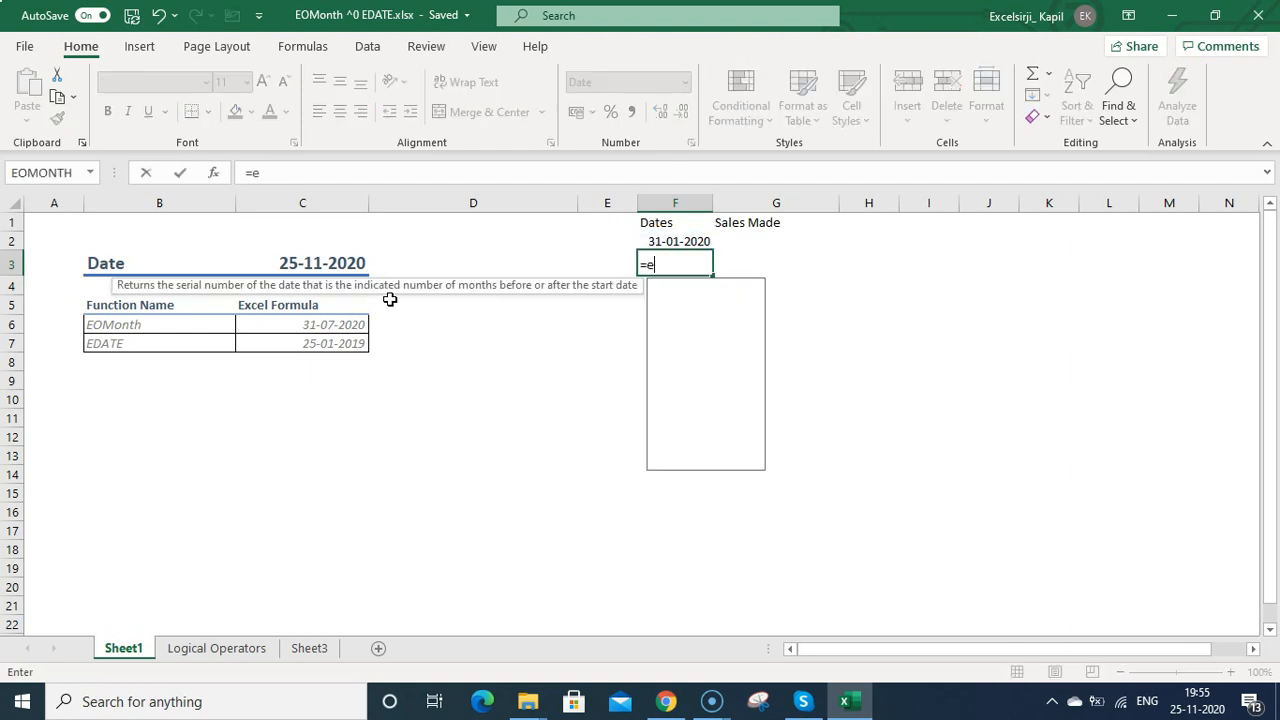
pyautogui.write('omonth(')
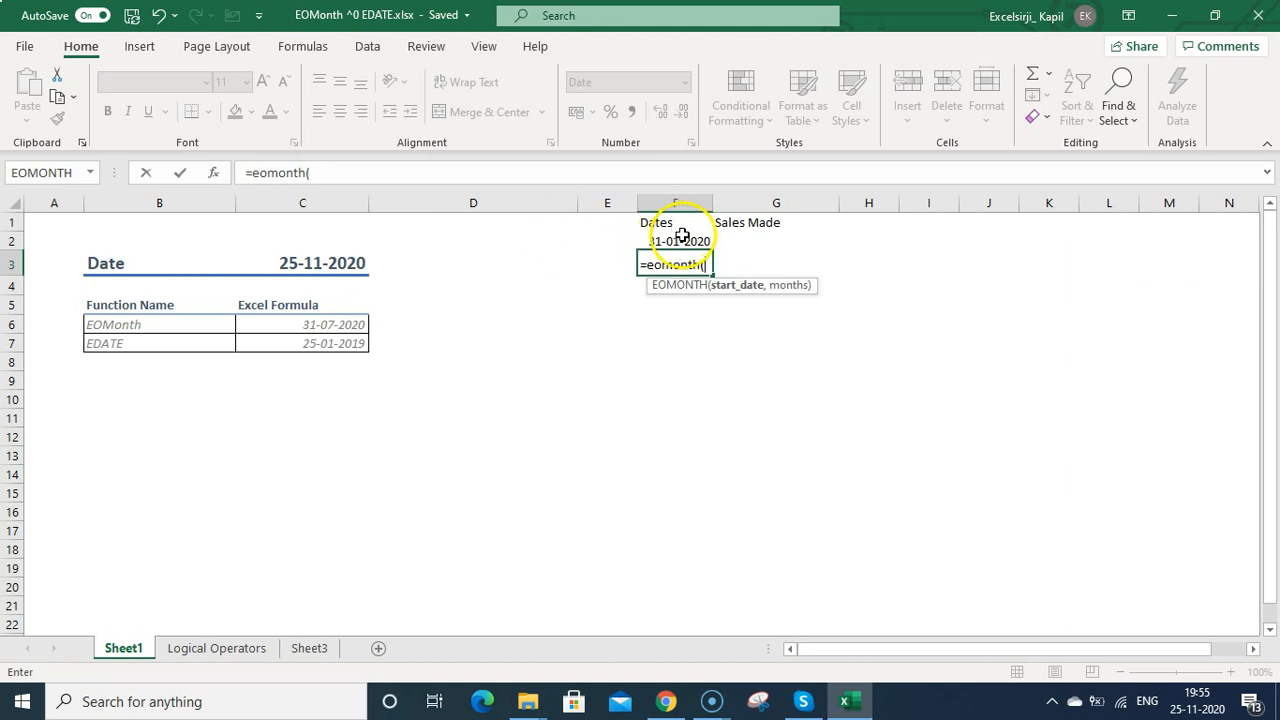
pyautogui.click(680, 240)
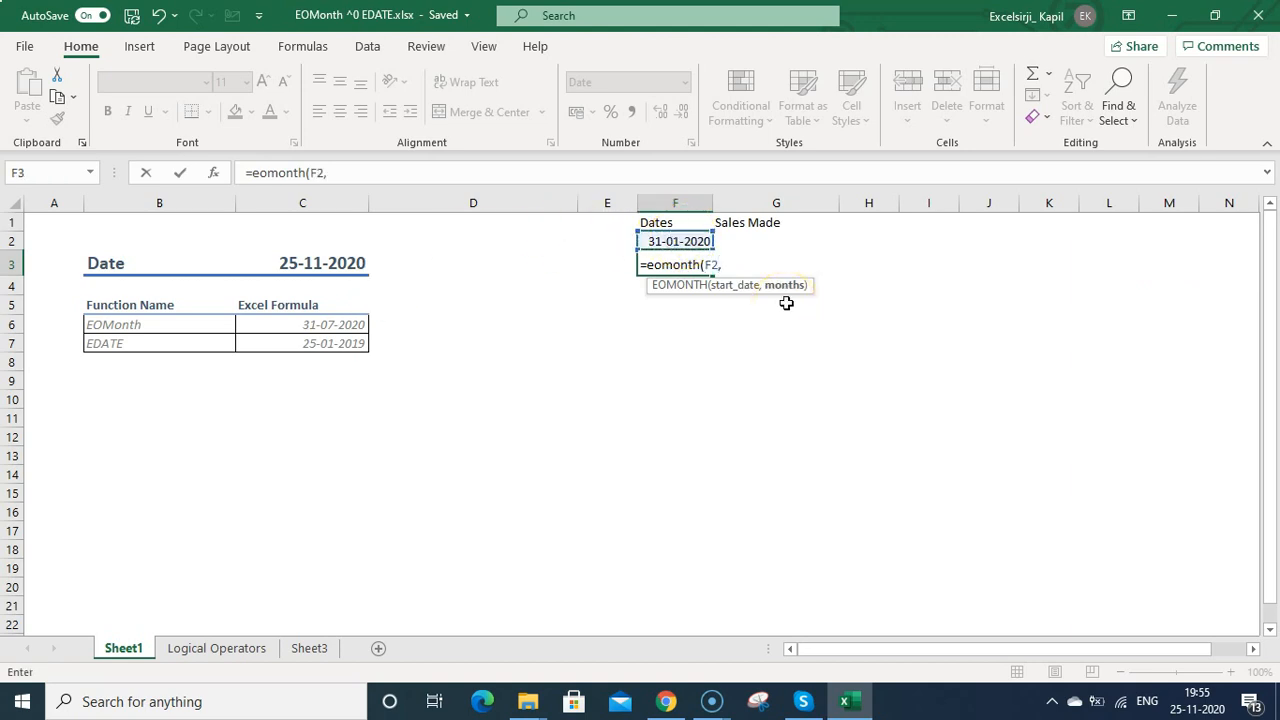
pyautogui.write('0')
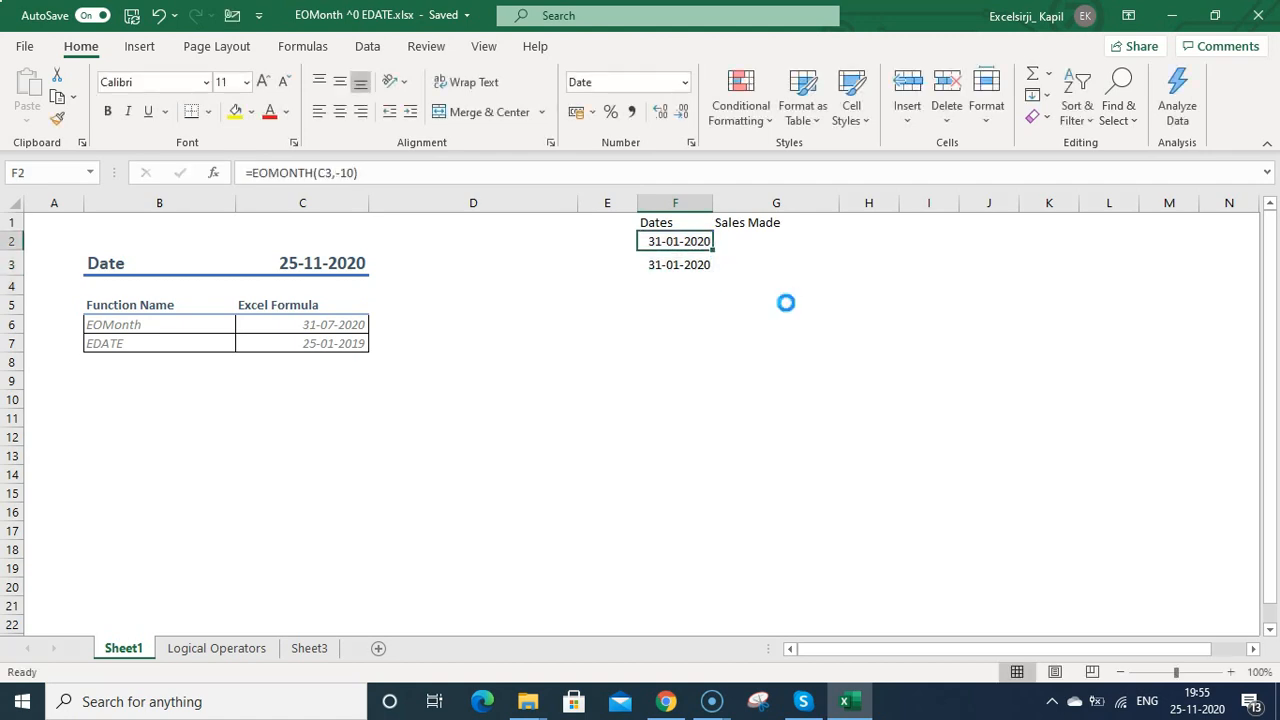
pyautogui.click(676, 264)
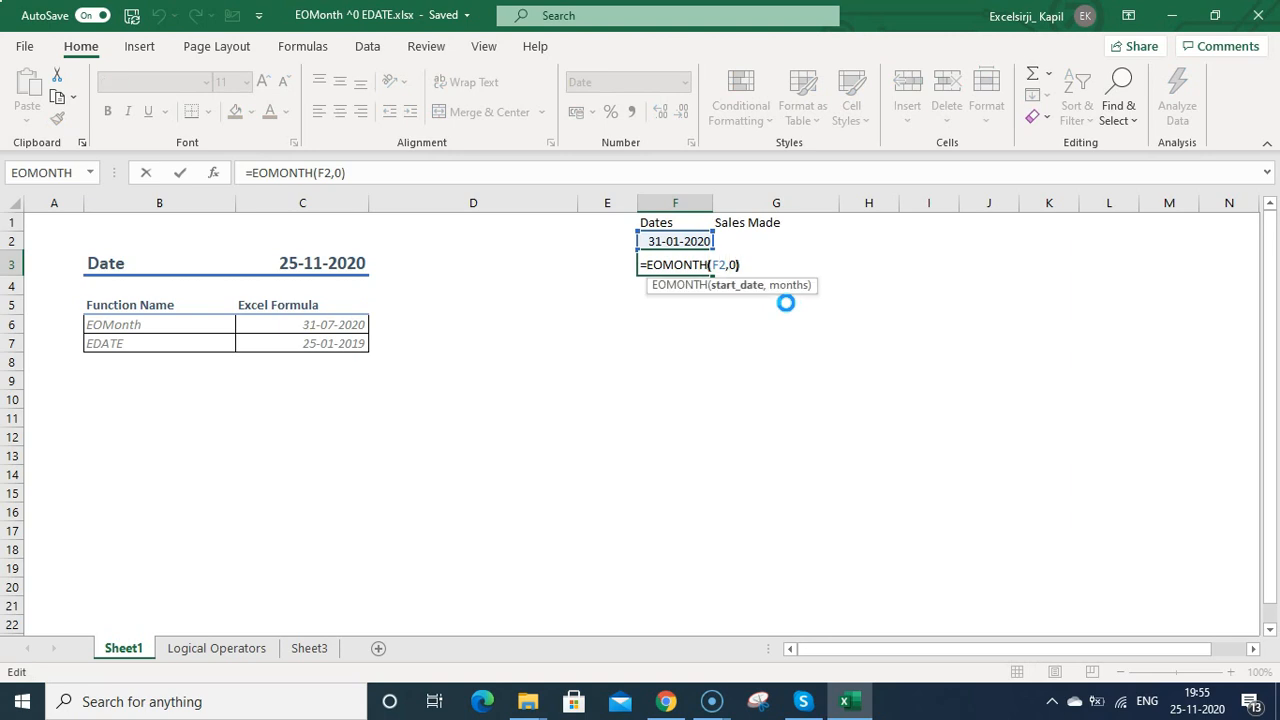
pyautogui.press('Backspace')
pyautogui.write('1')
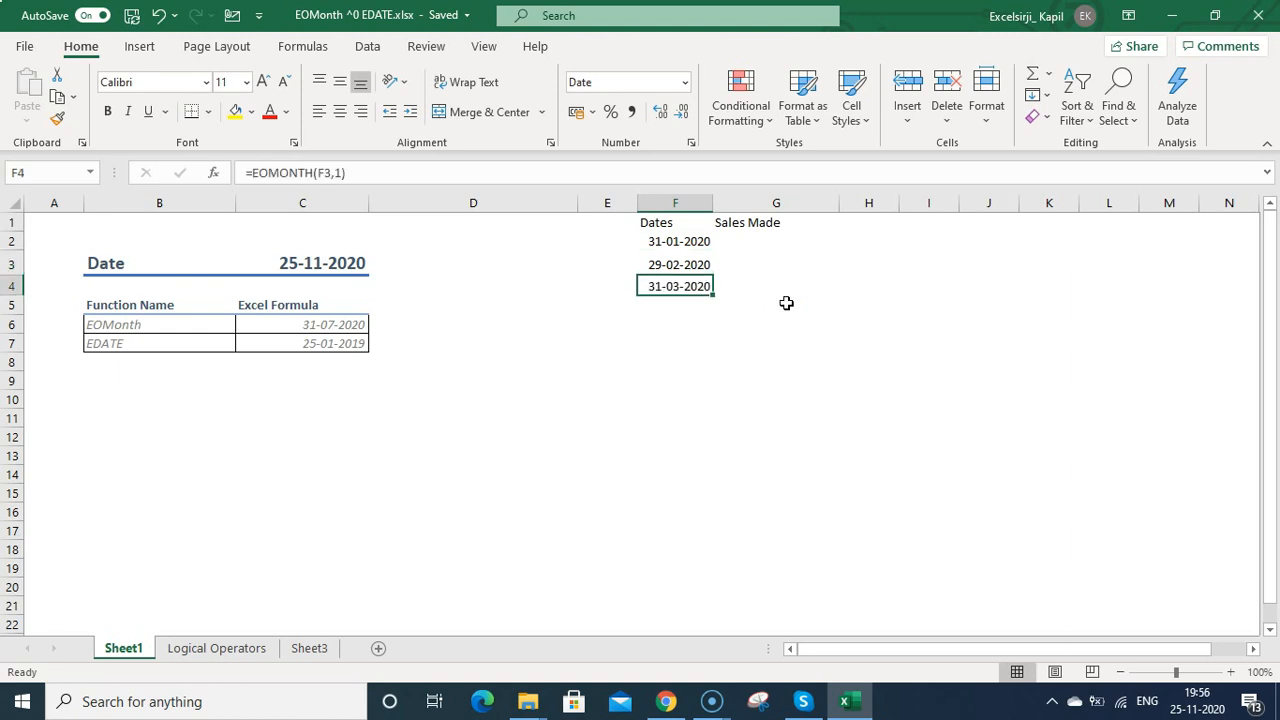
# Fill the EOMONTH formula from F4 down to F15, giving month-ends through 28-02-2021
pyautogui.moveTo(676, 286); pyautogui.dragTo(676, 486)
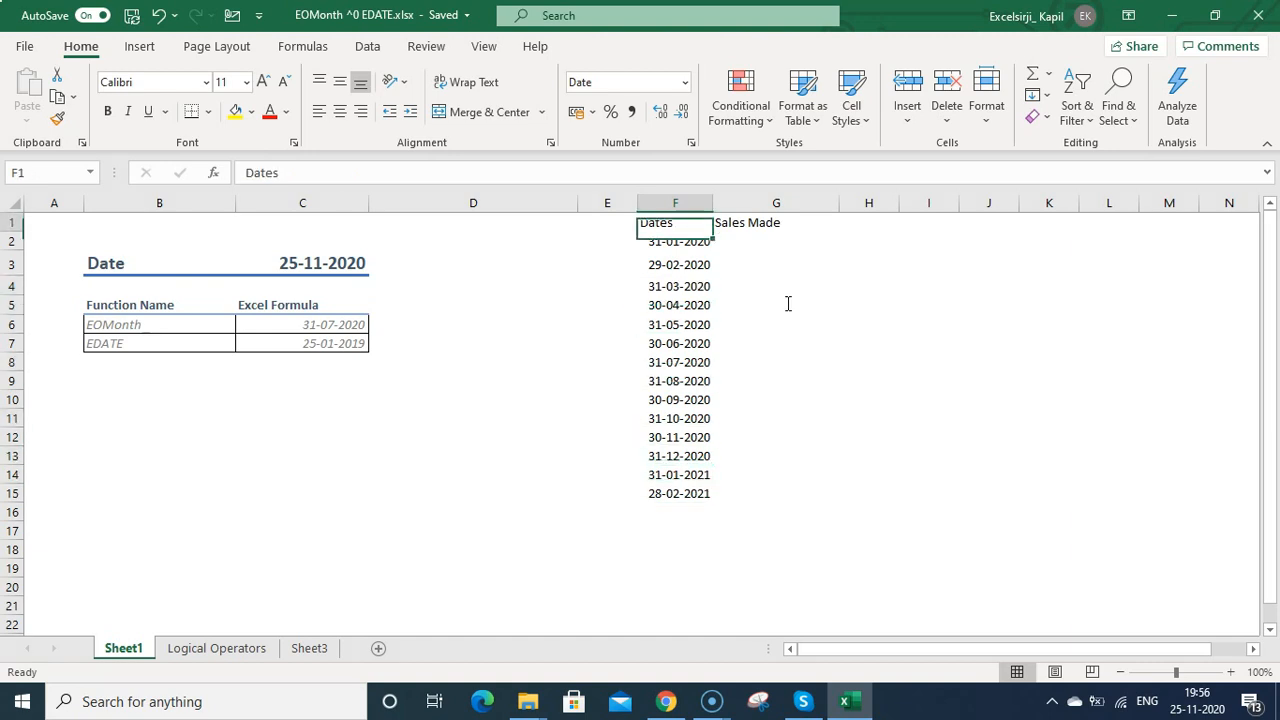
# Enter the sales figures, format column G as accounting amounts and fill the series down to G15
pyautogui.write('2')
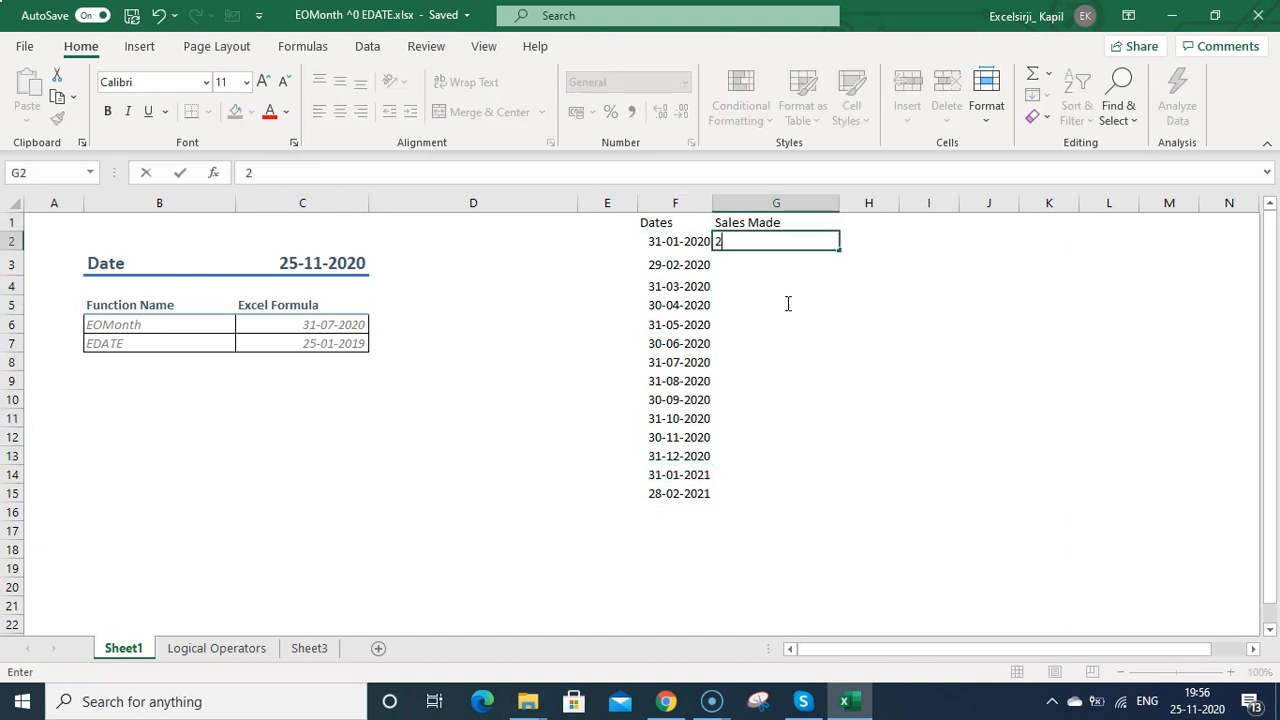
pyautogui.write('500')
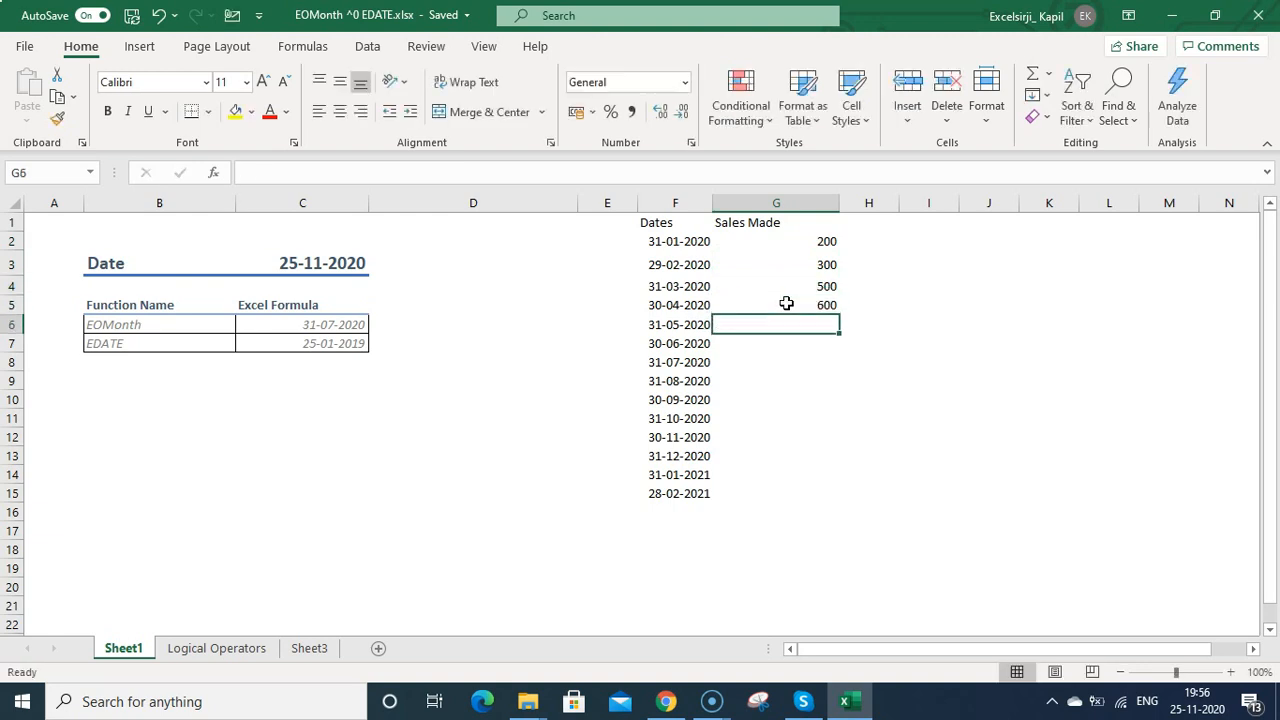
pyautogui.click(776, 204)
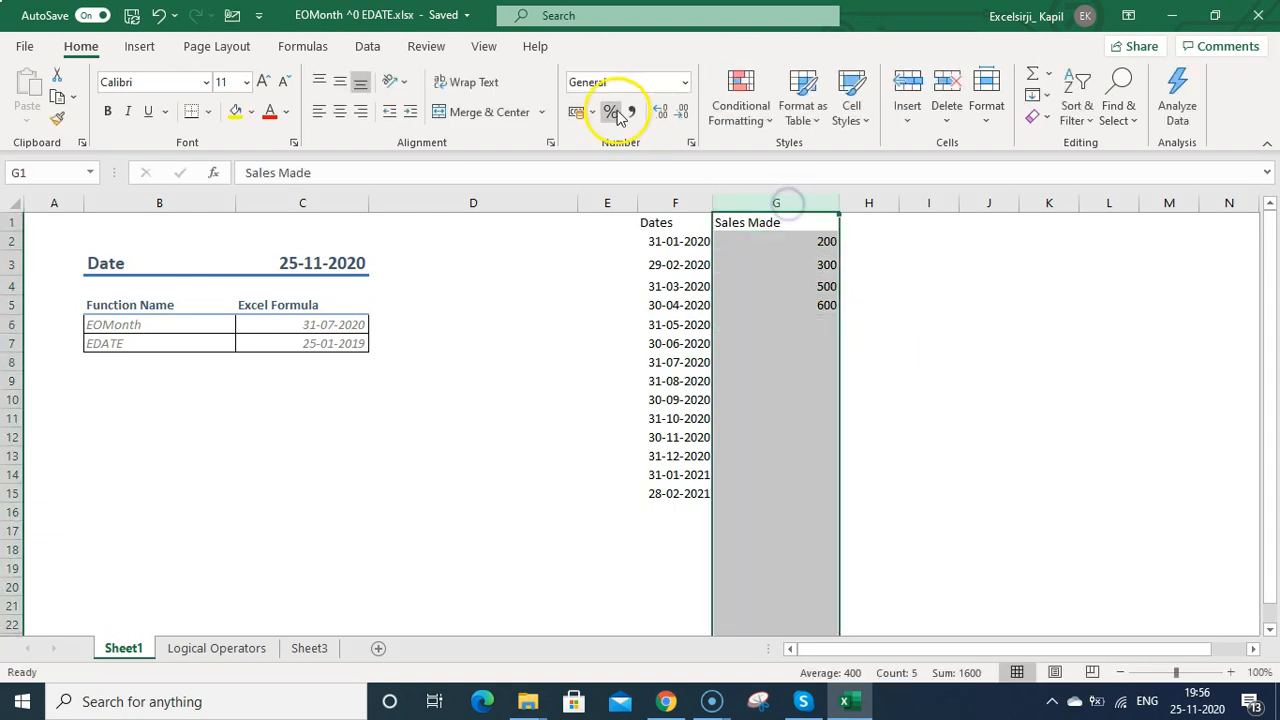
pyautogui.click(576, 112)
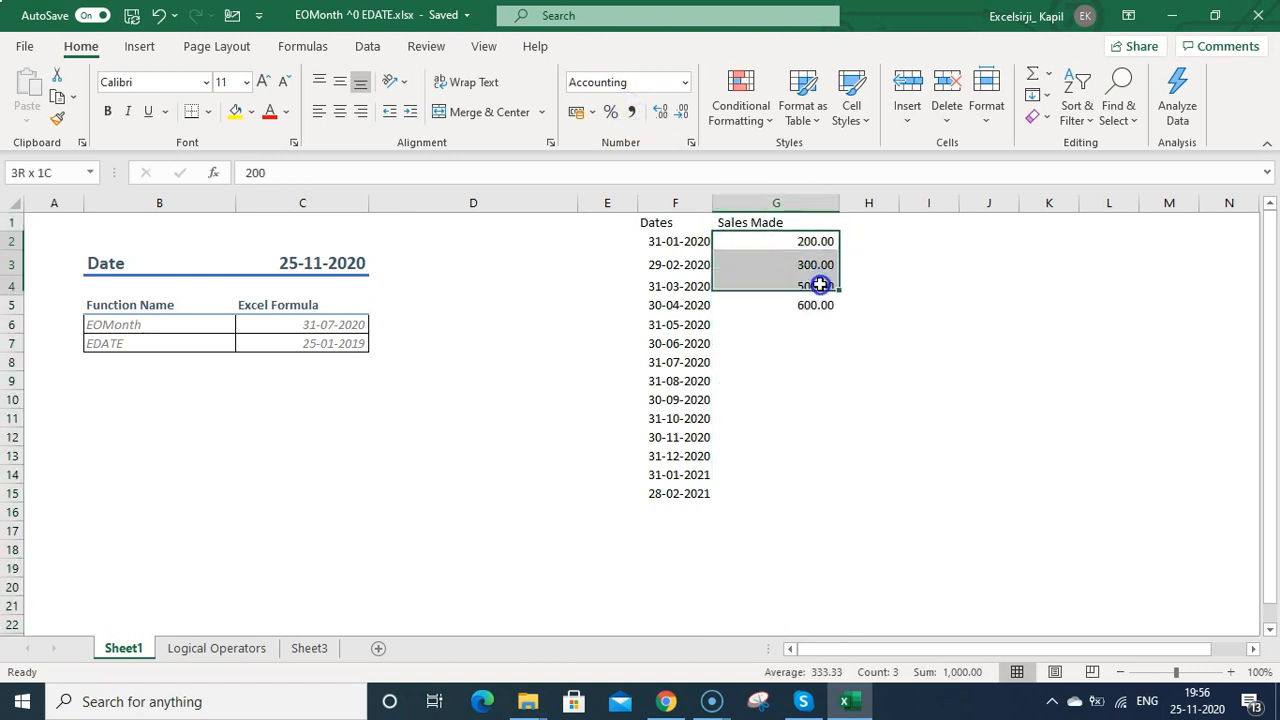
pyautogui.moveTo(820, 284); pyautogui.dragTo(836, 498)
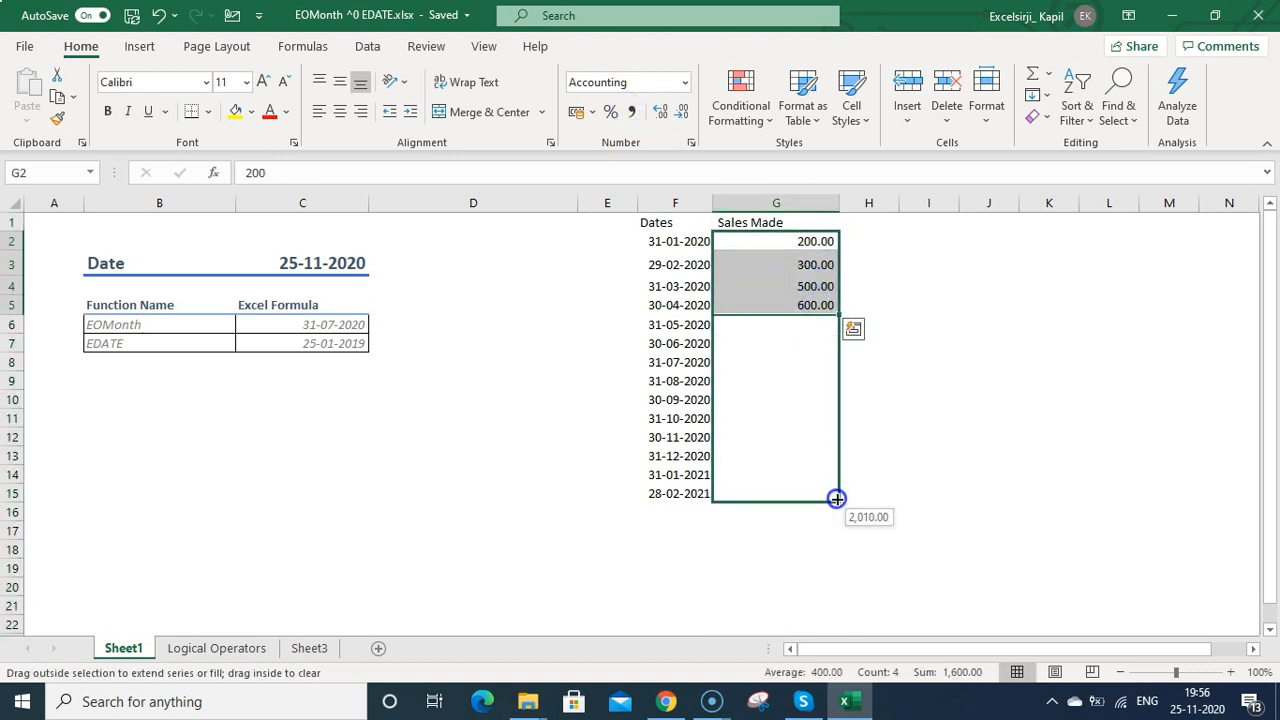
pyautogui.moveTo(836, 498); pyautogui.dragTo(836, 492)
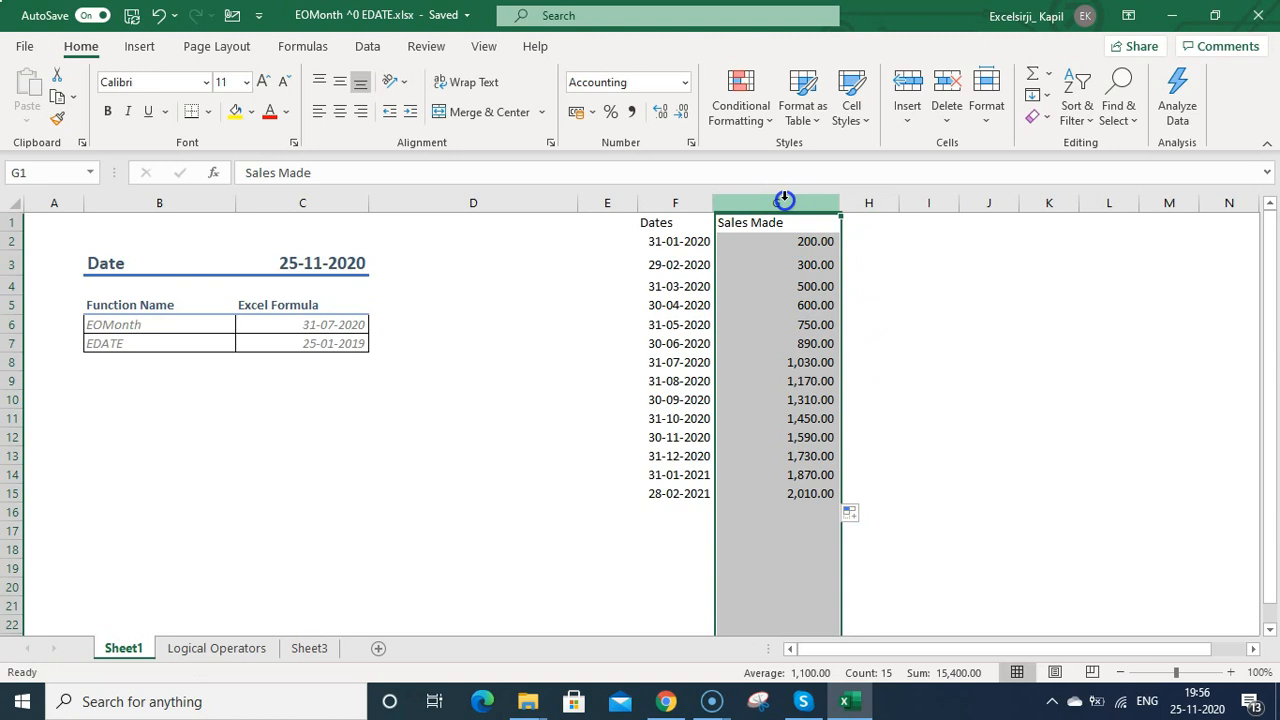
# Show the Sales Made figures in $ English (United States) currency, from 200.00 to 2,010.00
pyautogui.click(596, 112)
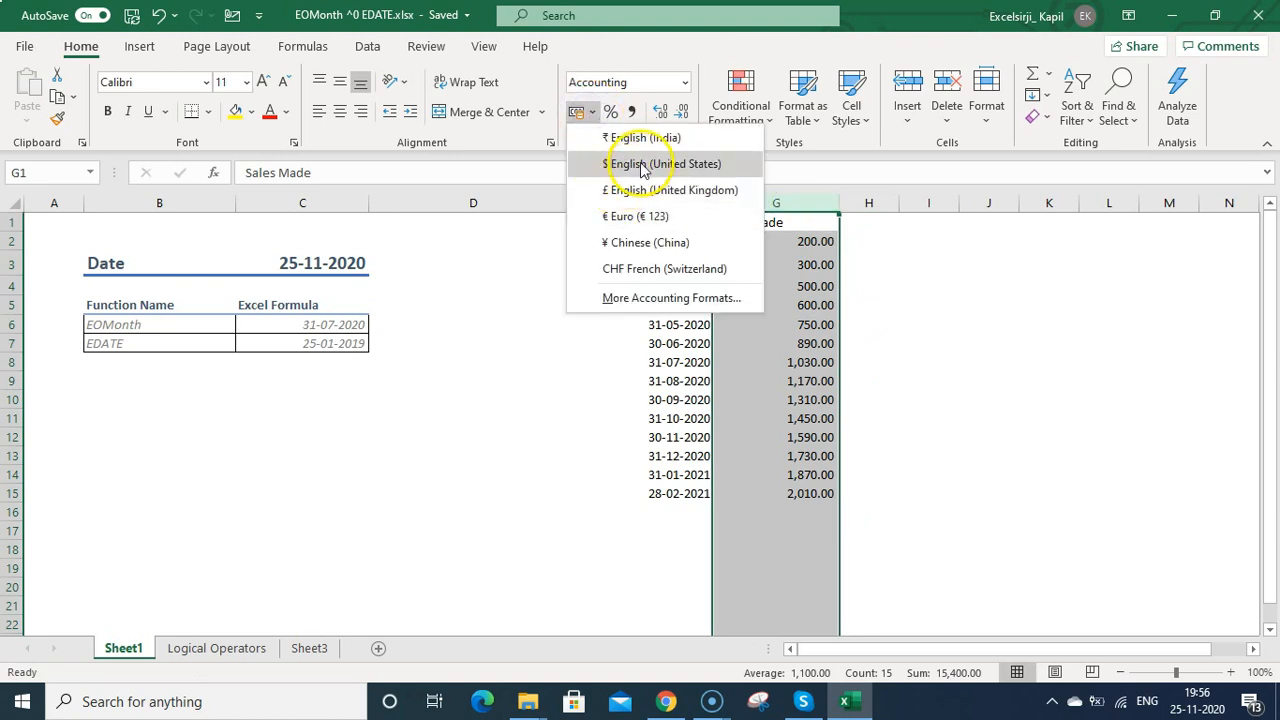
pyautogui.click(664, 164)
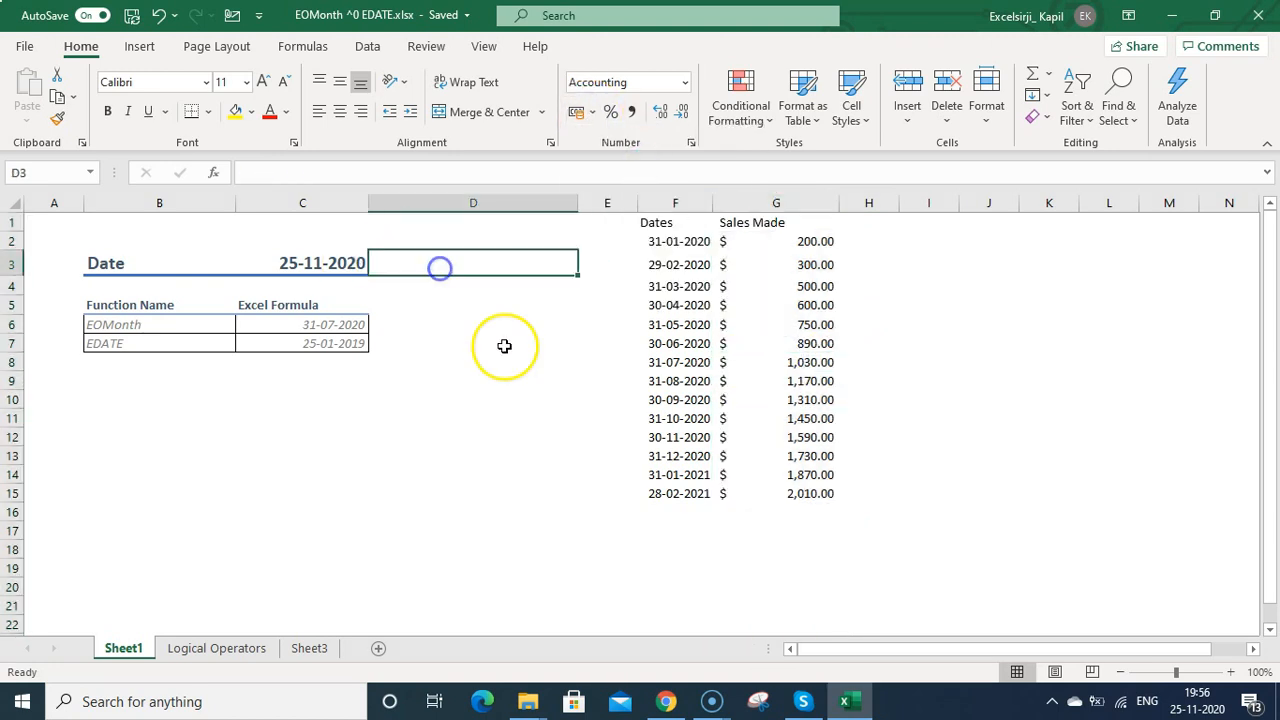
pyautogui.write('=')
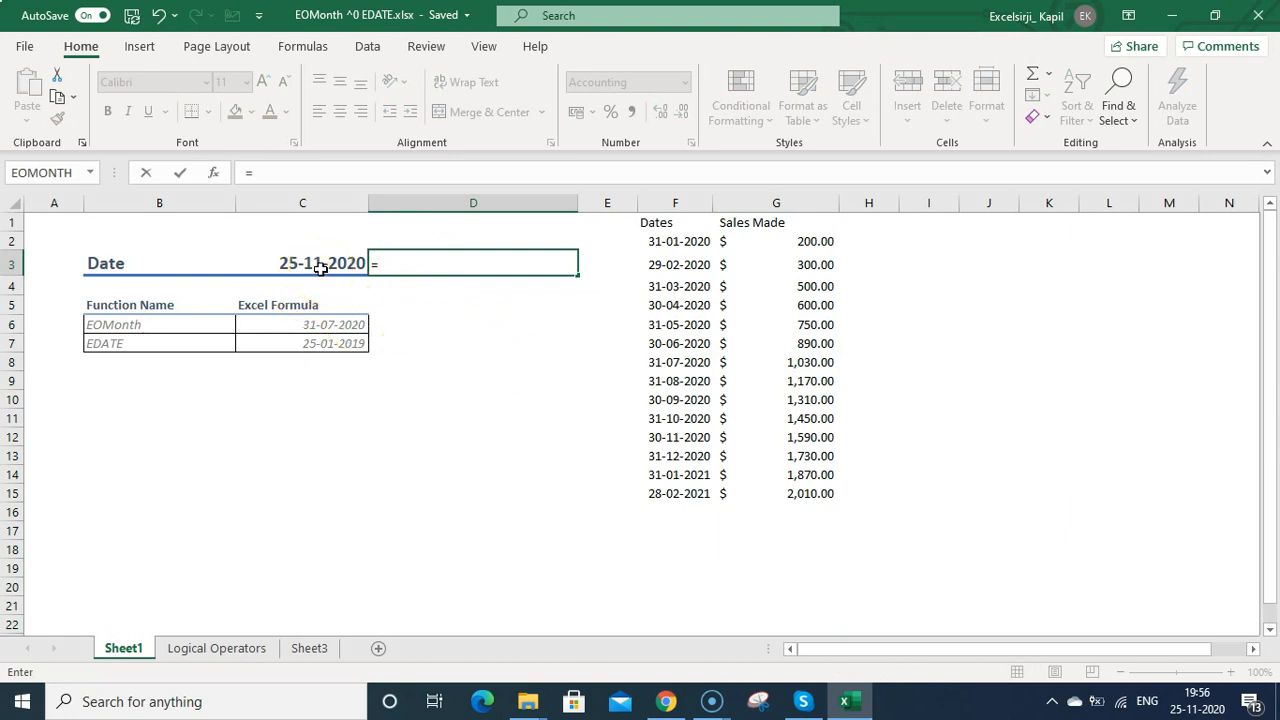
# Begin the D3 formula =vlookup(eomonth( using the date in C3 as the start date
pyautogui.write('vlook')
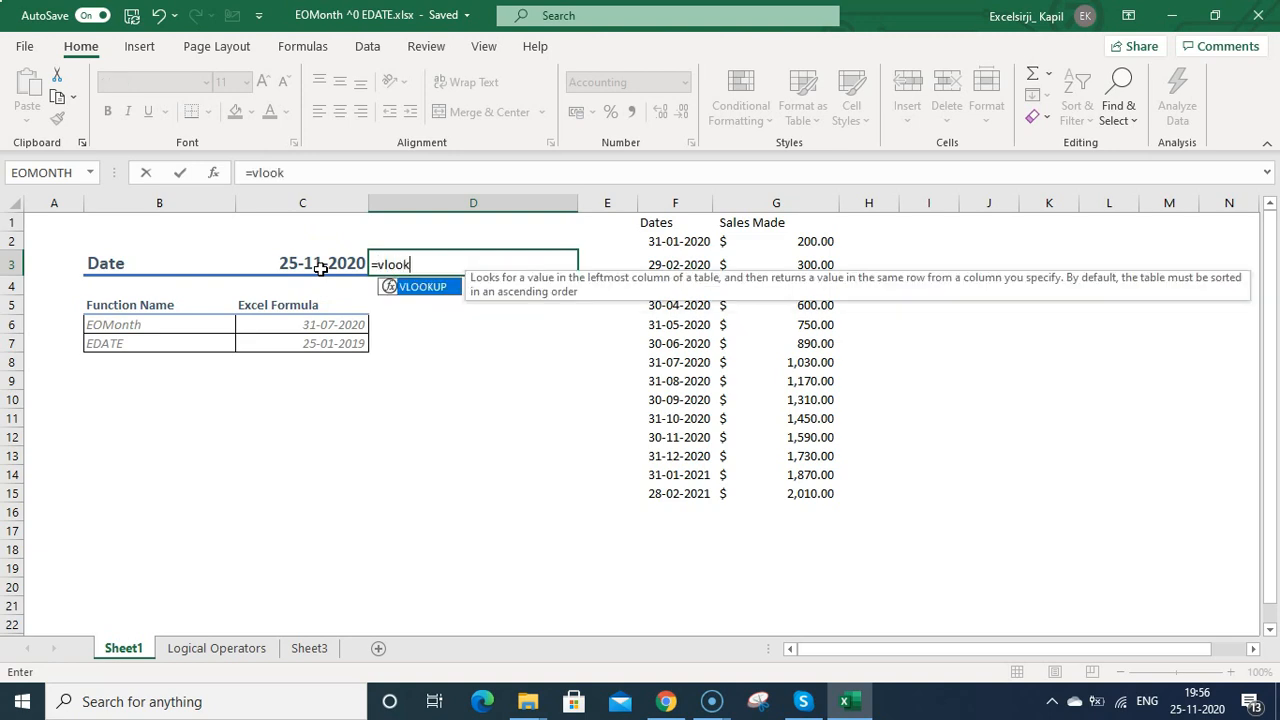
pyautogui.write('up(')
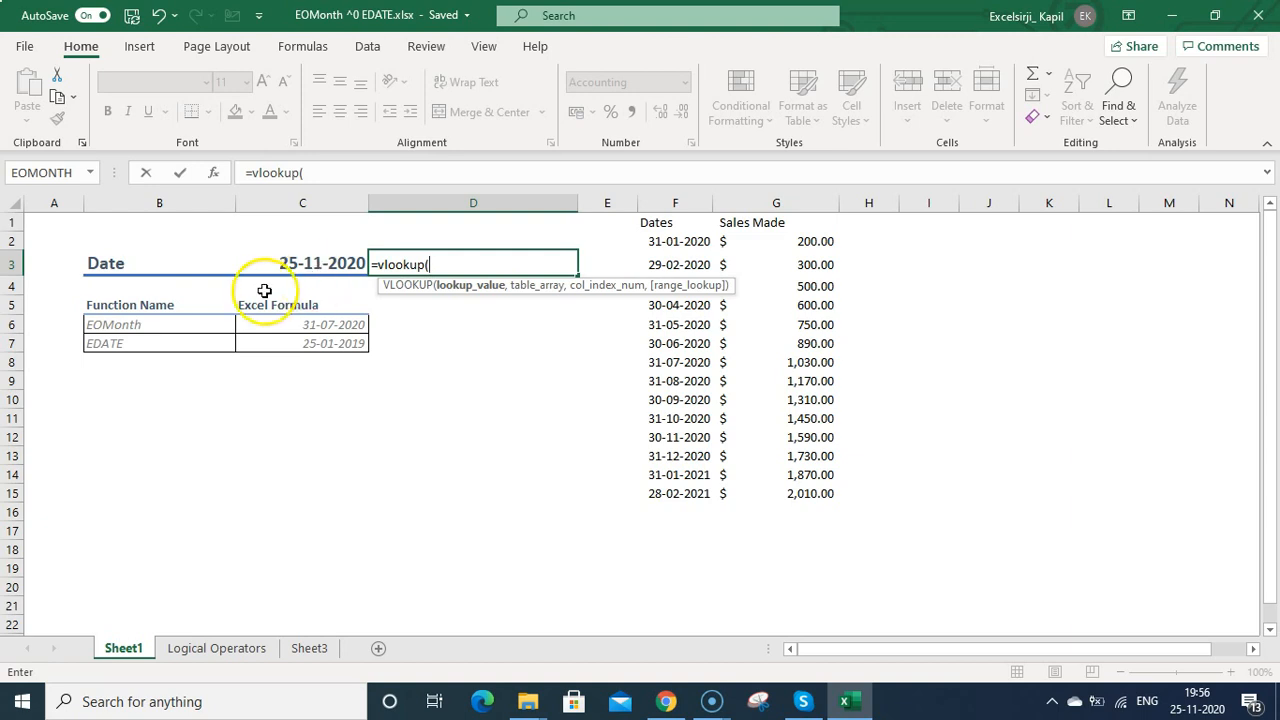
pyautogui.moveTo(322, 308)
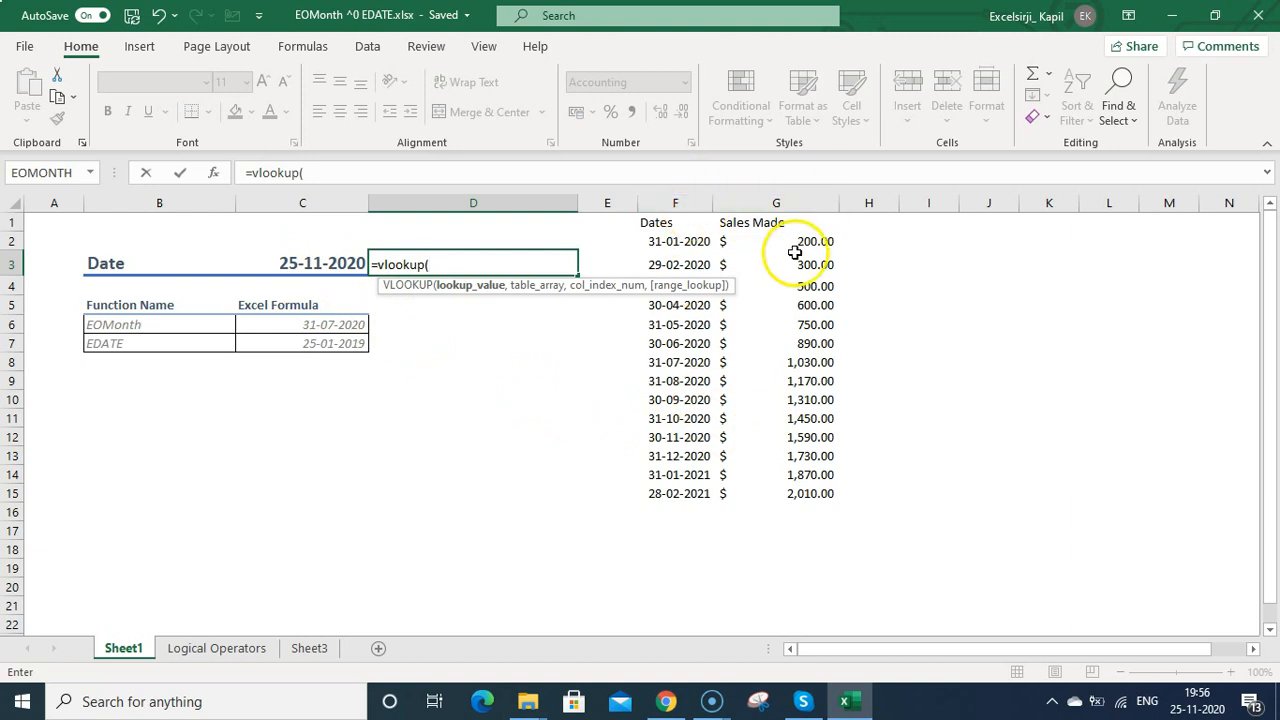
pyautogui.moveTo(688, 450)
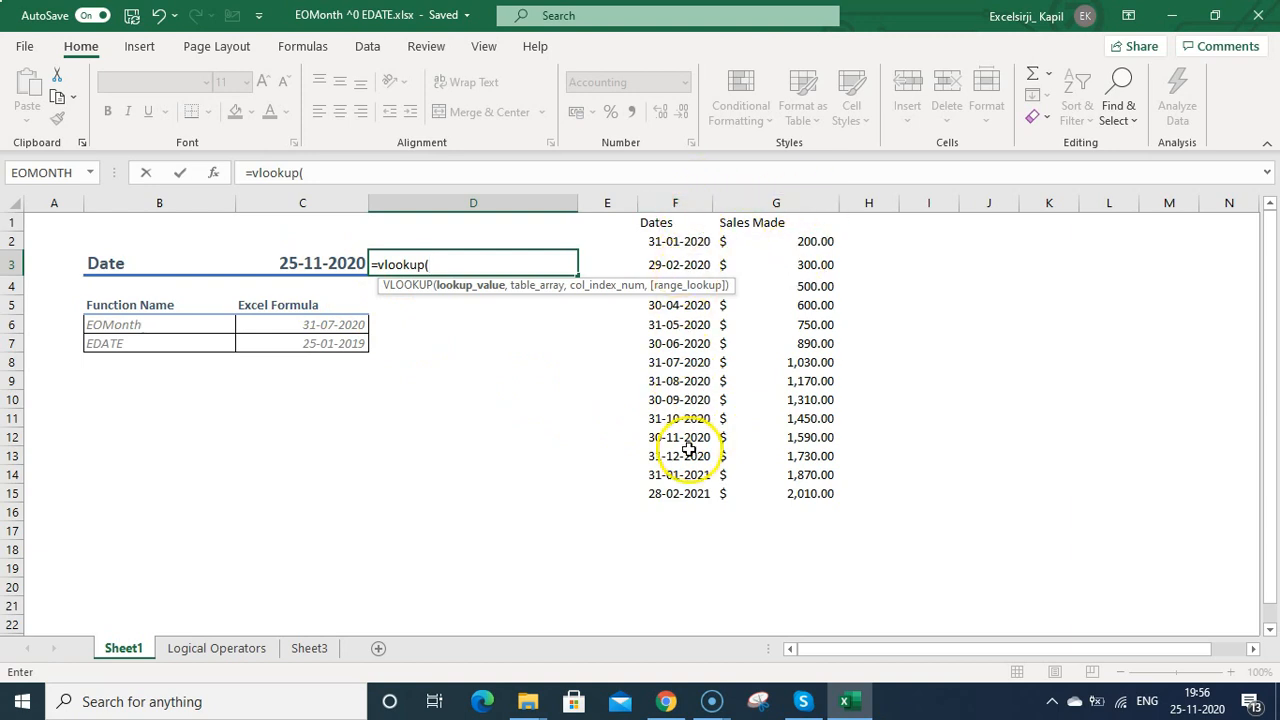
pyautogui.moveTo(564, 456)
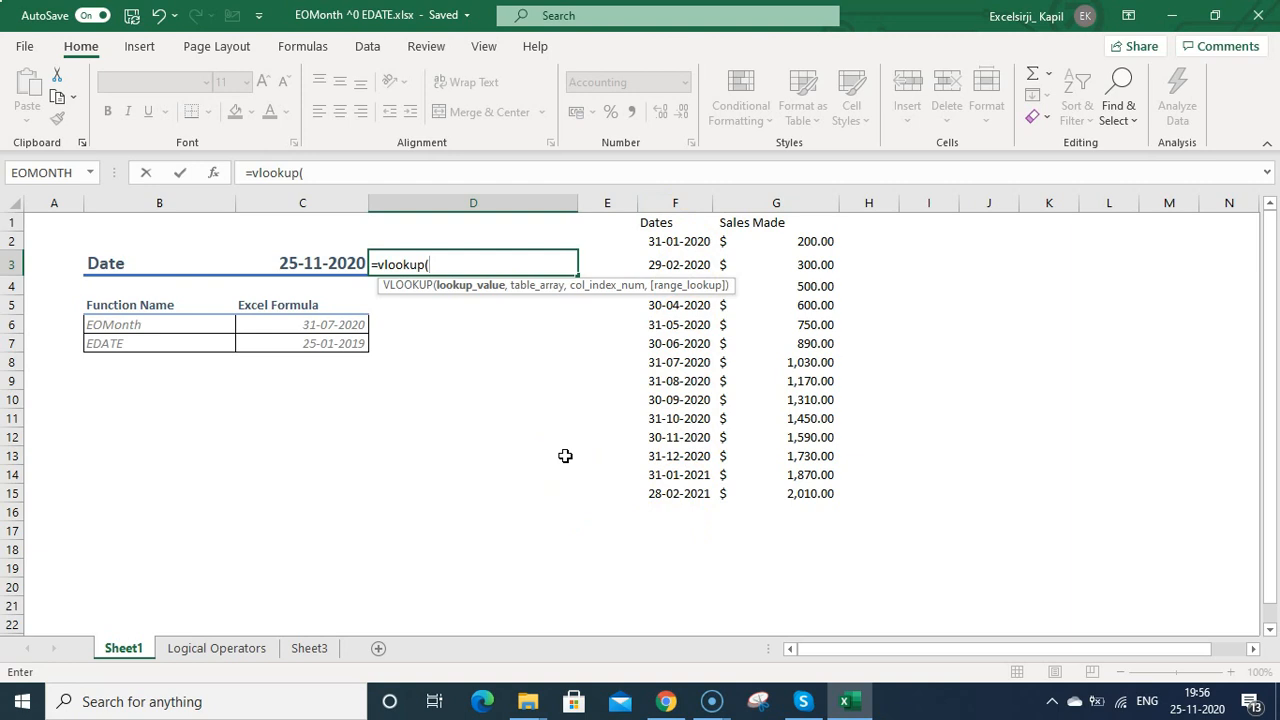
pyautogui.write('eomonth(')
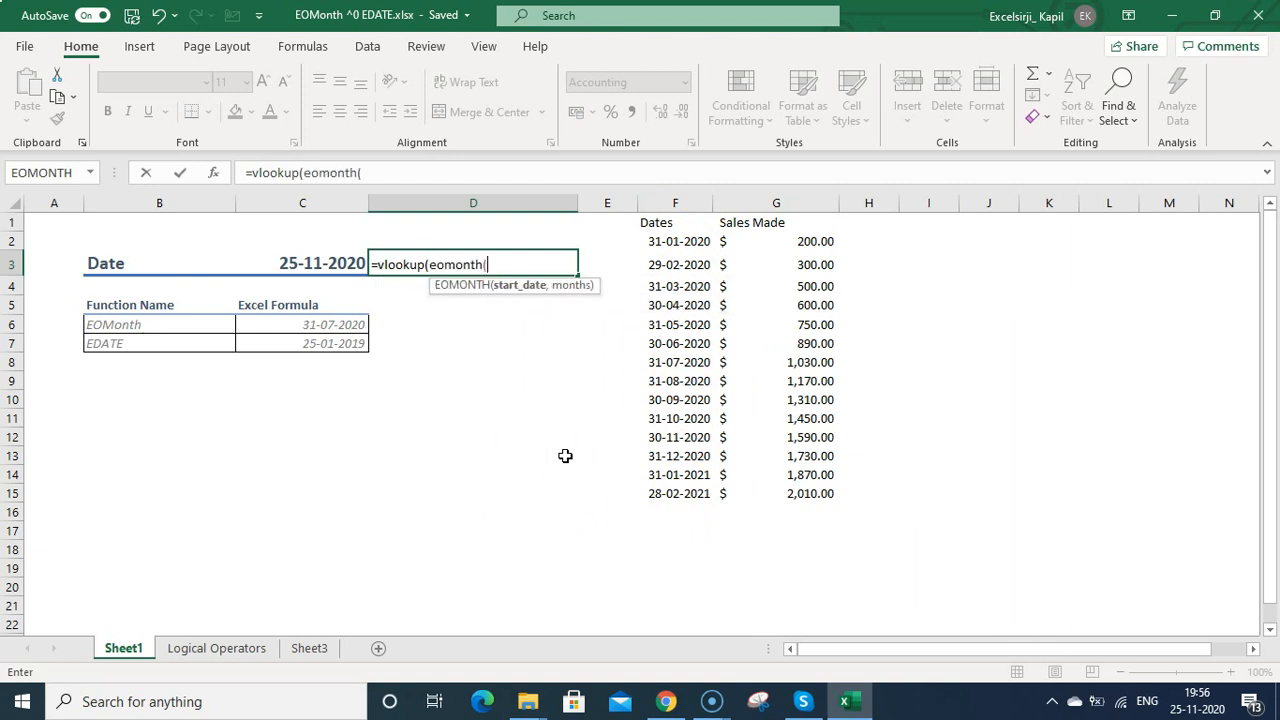
pyautogui.click(302, 264)
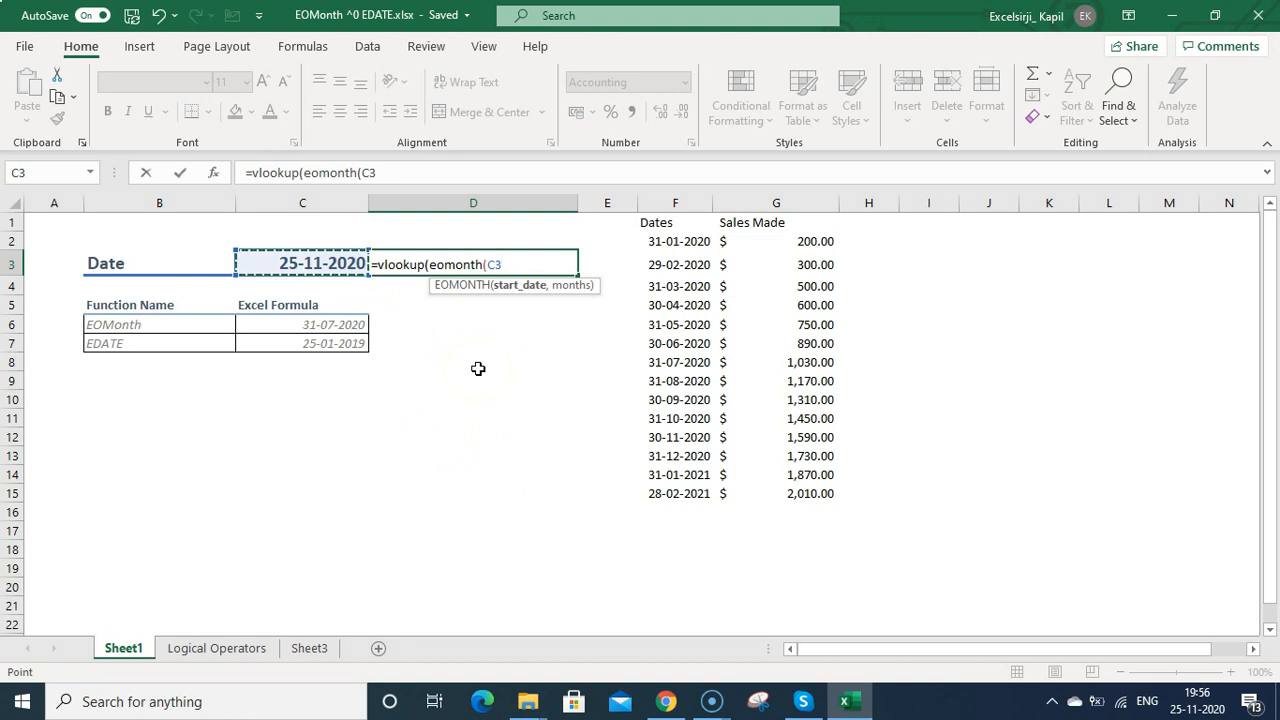
# Finish the EOMONTH argument with 2 months so the lookup value reads eomonth(C3,2),
pyautogui.write(',')
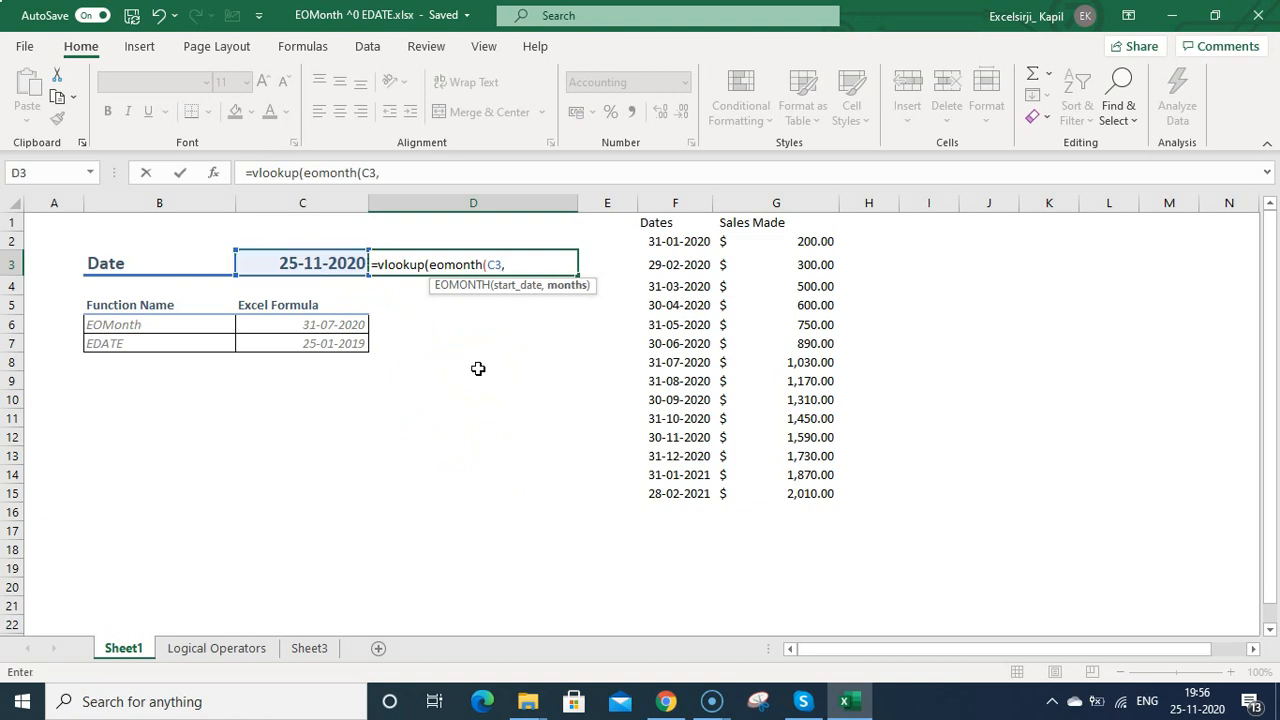
pyautogui.write('0')
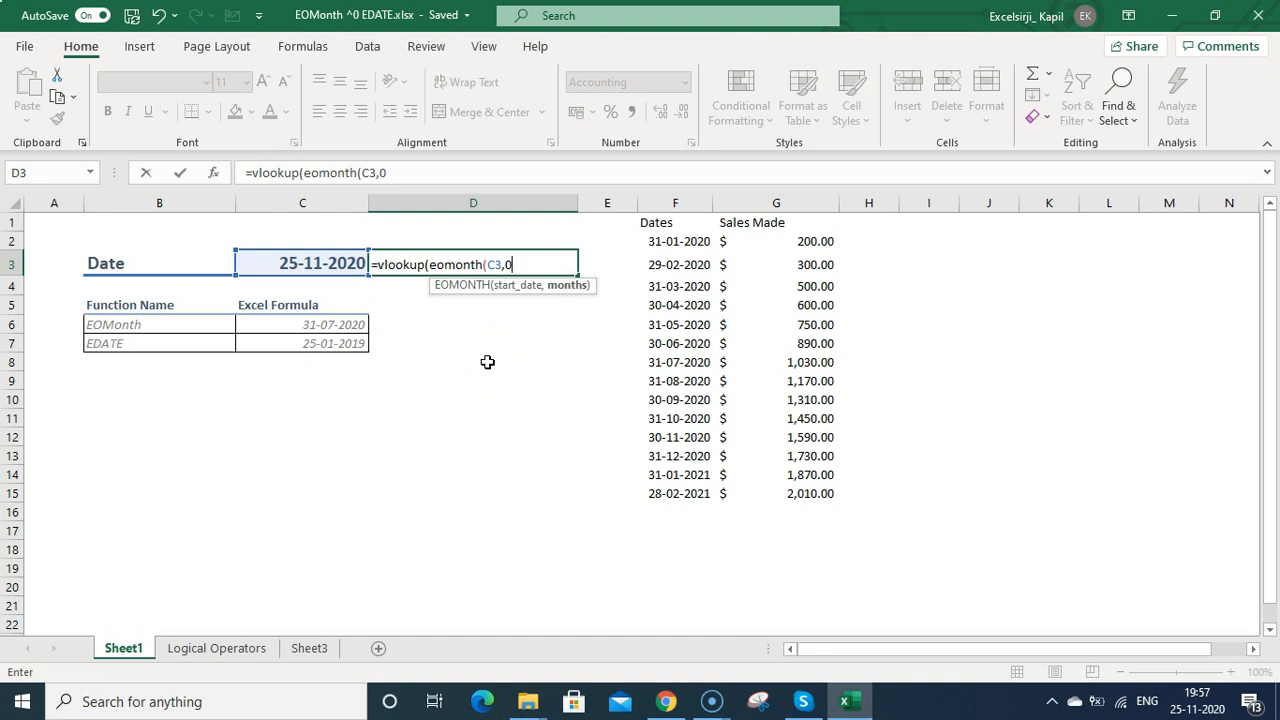
pyautogui.press('Backspace')
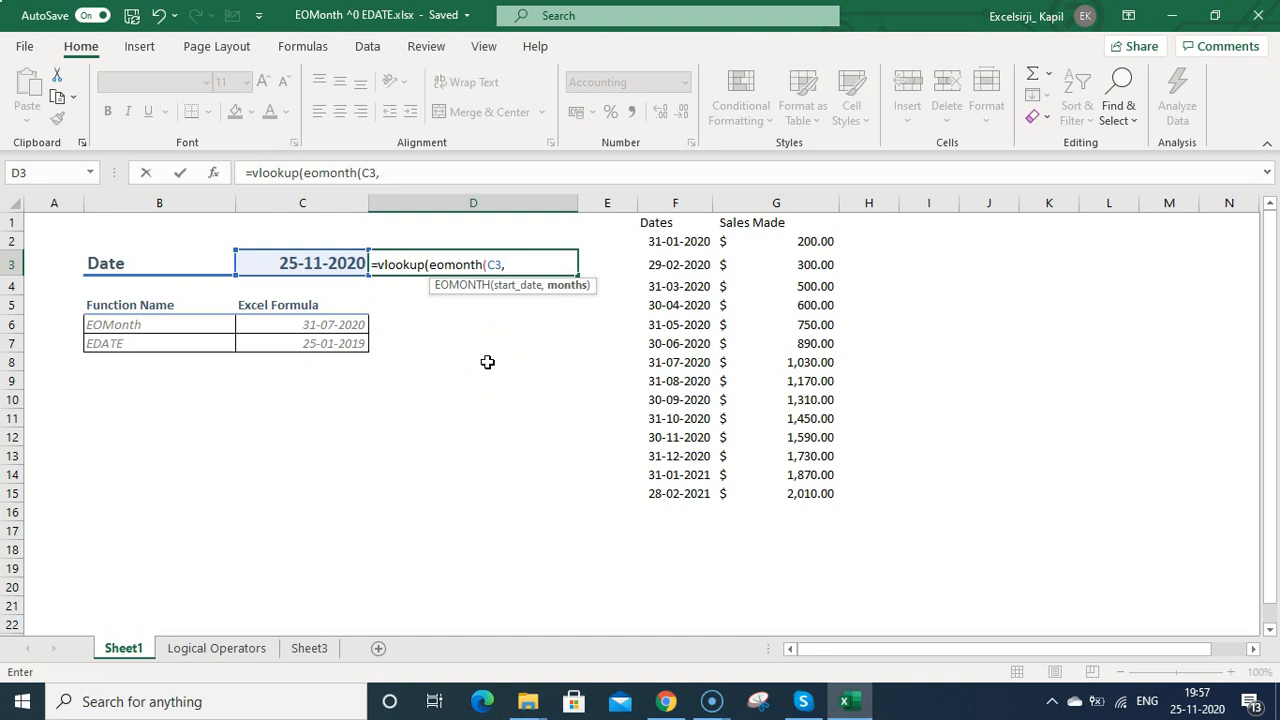
pyautogui.write('2')
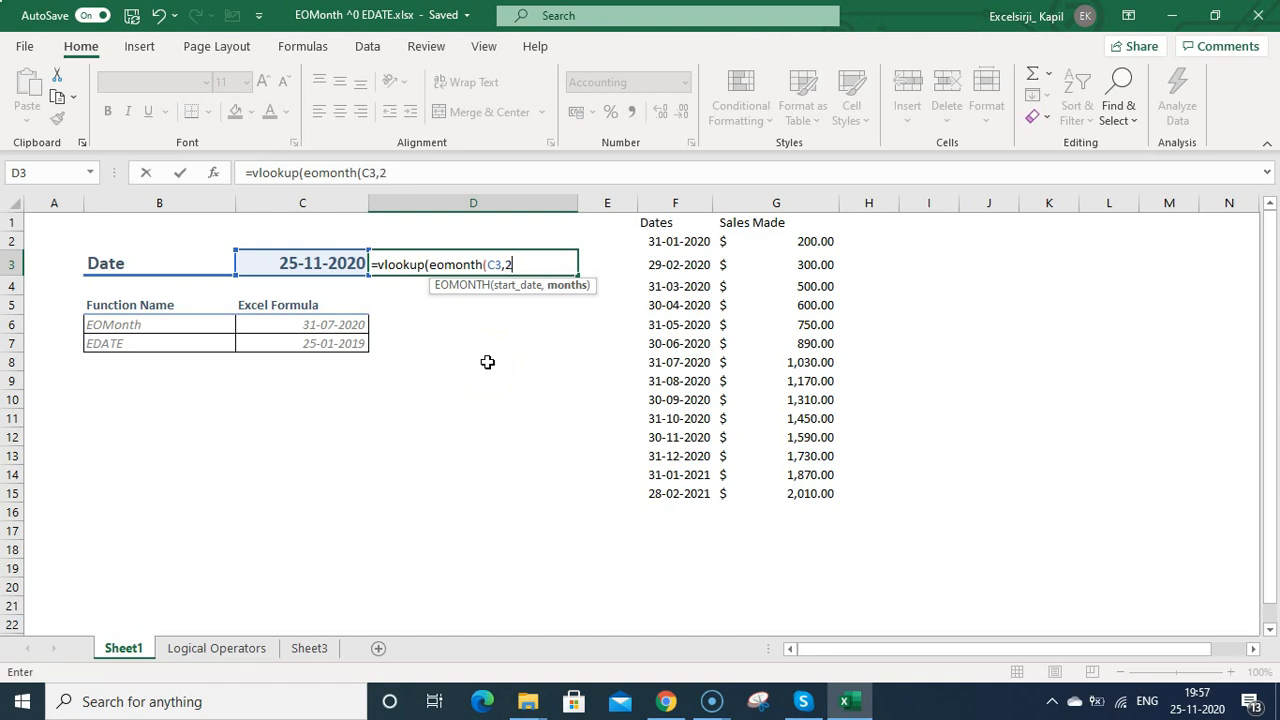
pyautogui.write(')')
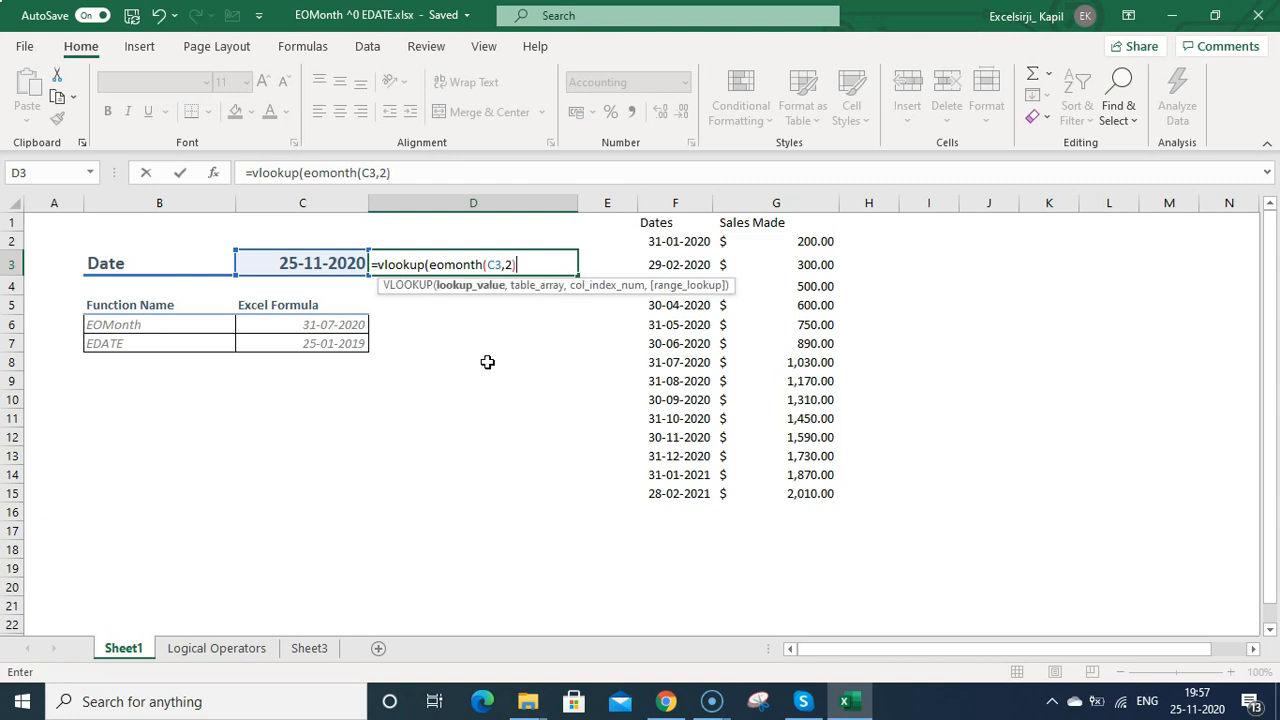
pyautogui.write(',')
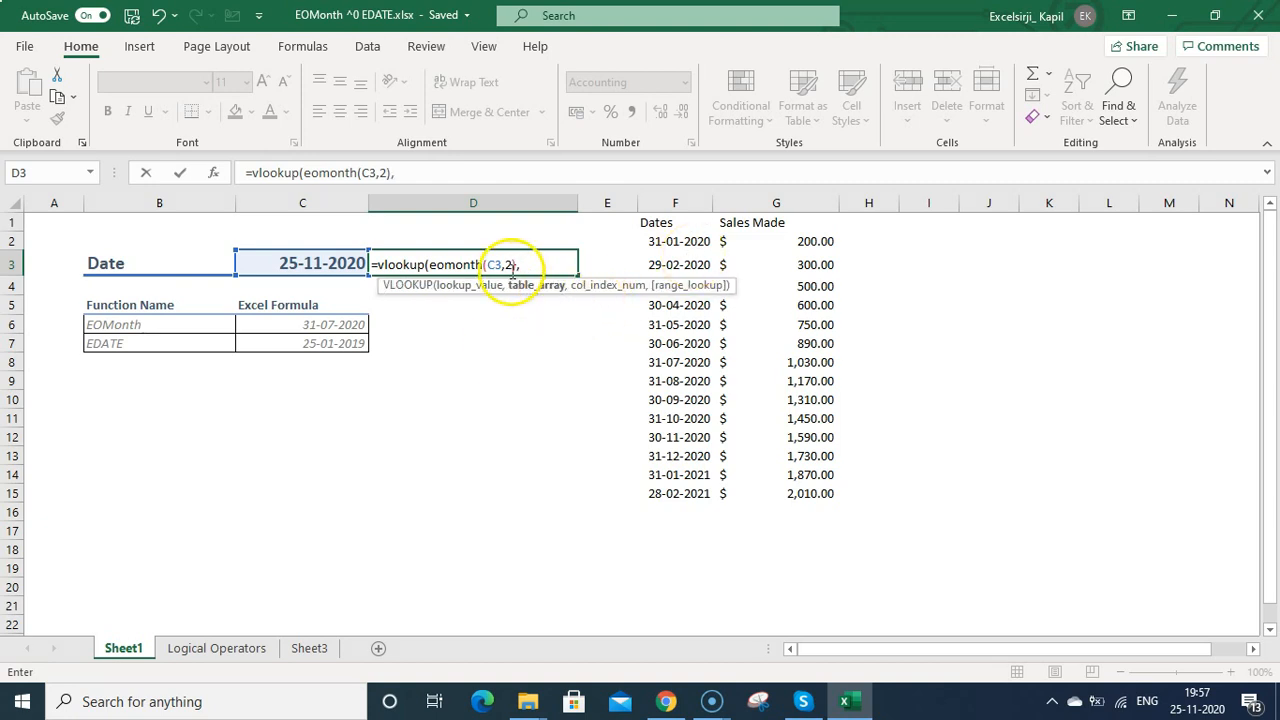
# Complete the lookup with table F:G, column 2 and exact match, returning $1,870.00 in D3
pyautogui.click(676, 202)
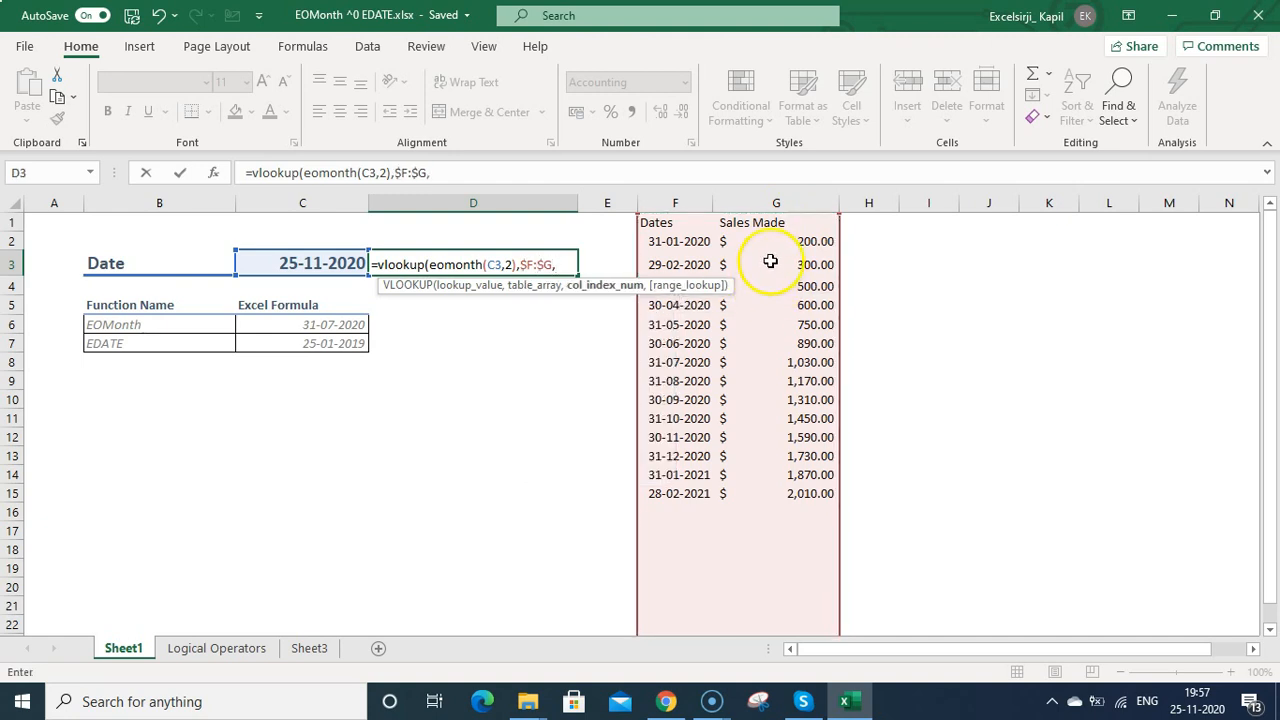
pyautogui.write('2')
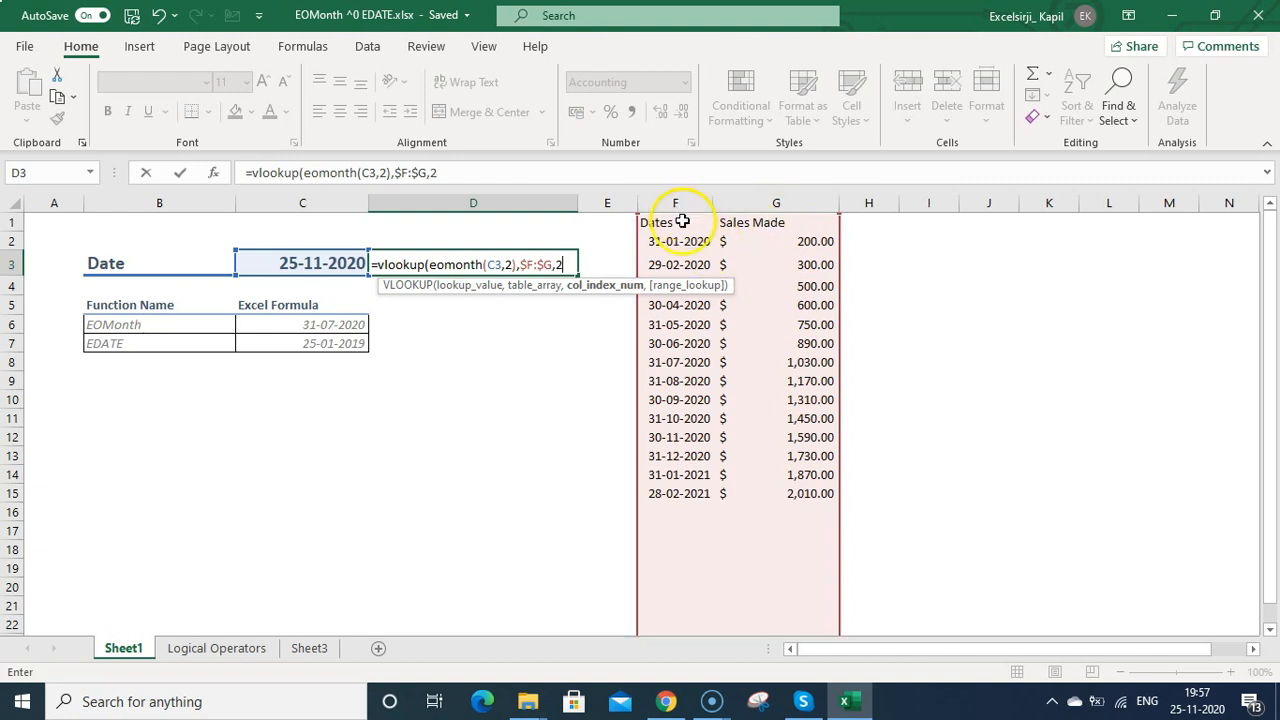
pyautogui.moveTo(800, 304)
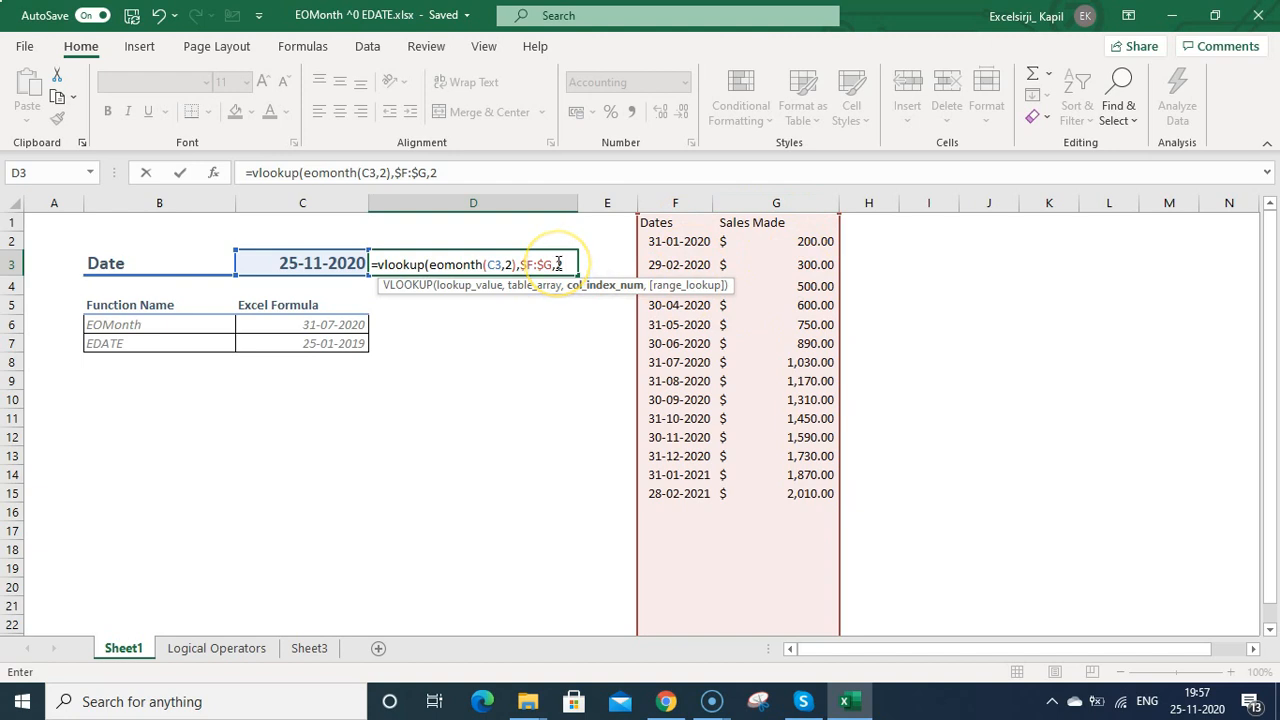
pyautogui.write(',0')
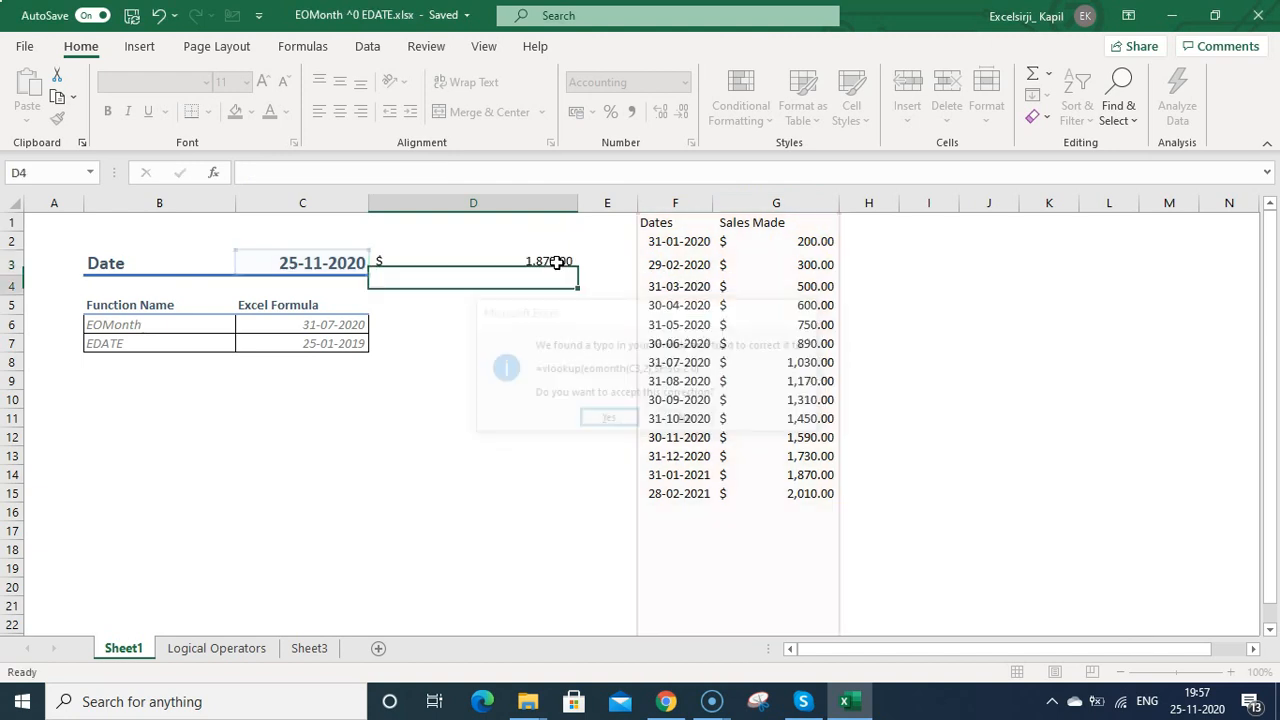
pyautogui.click(608, 418)
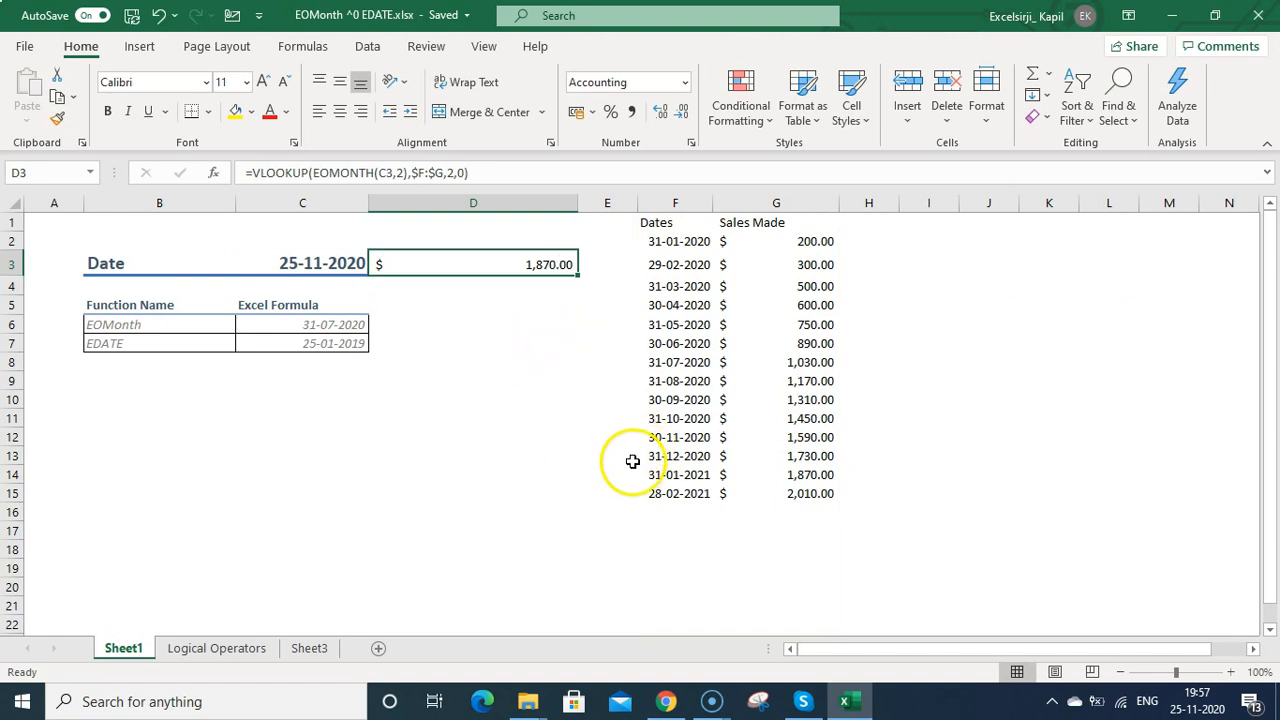
pyautogui.click(776, 474)
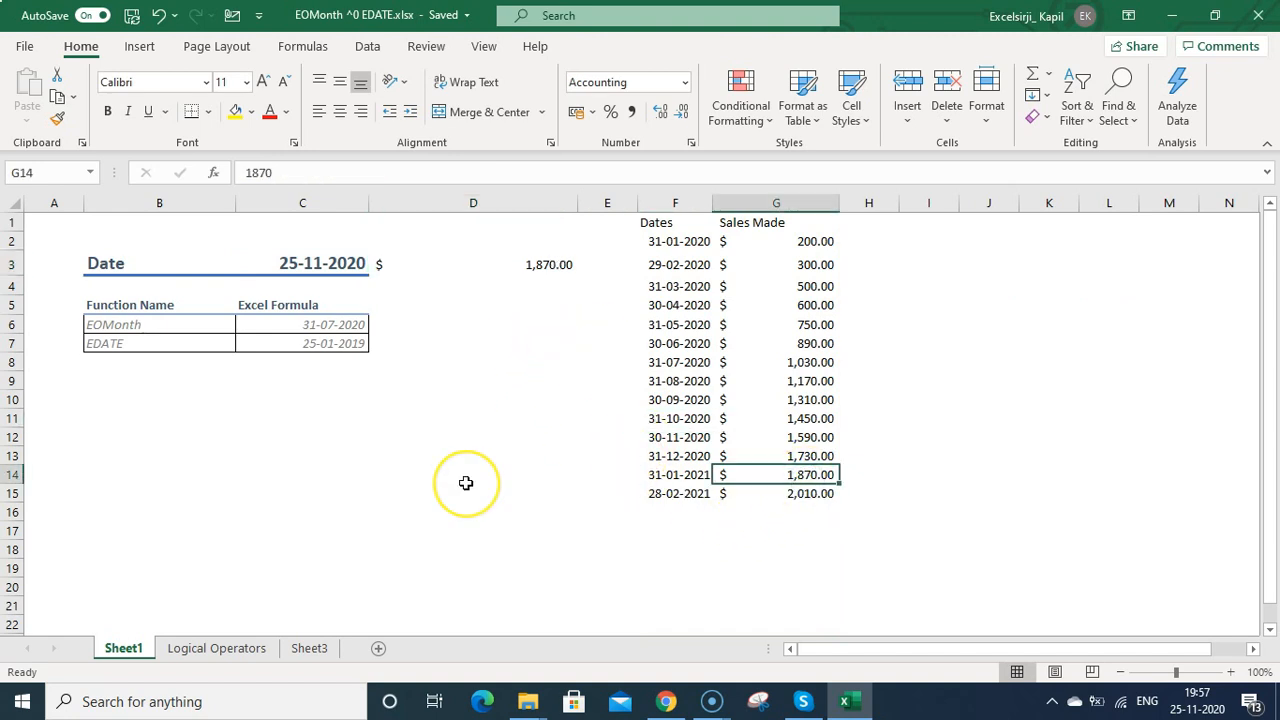
pyautogui.moveTo(440, 366)
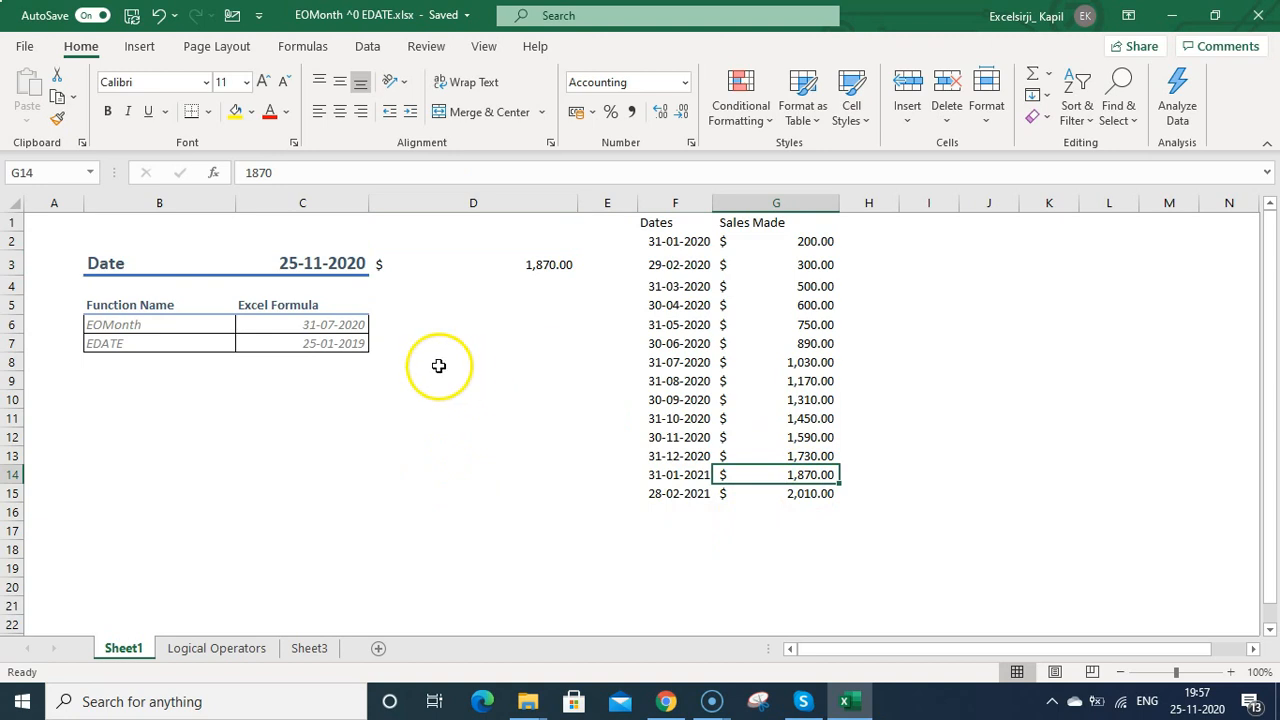
pyautogui.moveTo(480, 262)
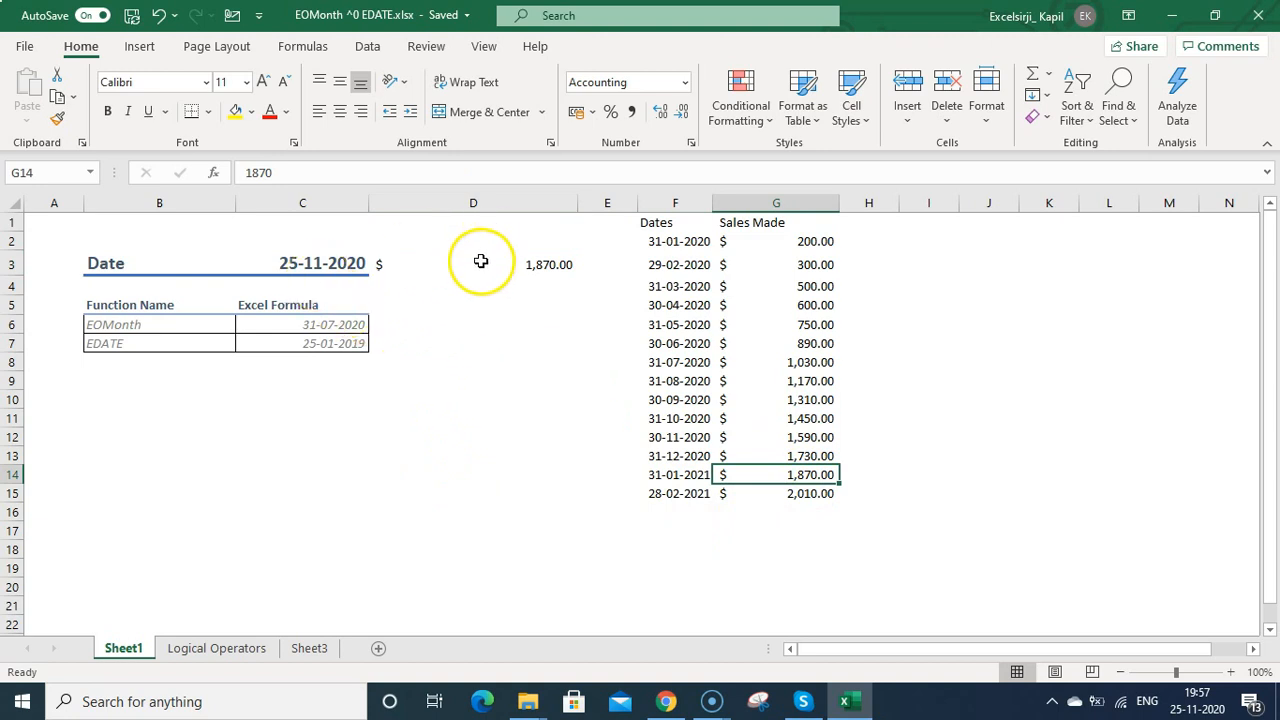
pyautogui.click(472, 264)
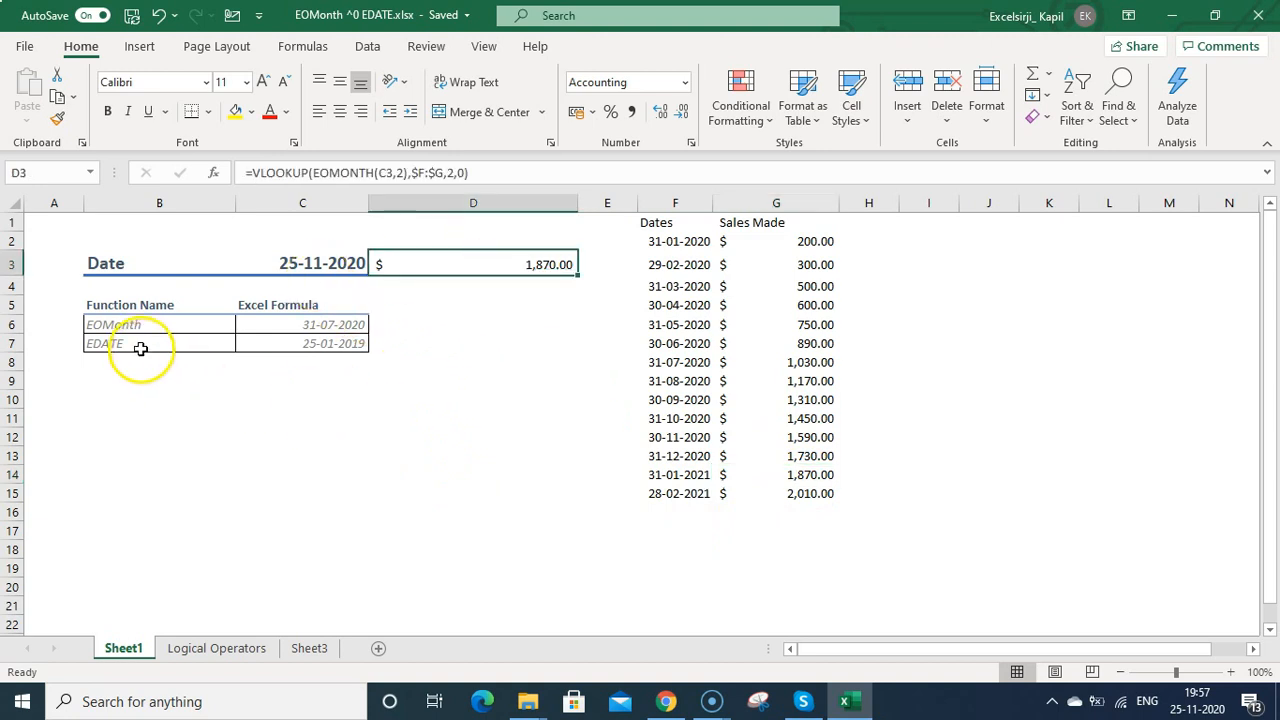
pyautogui.click(112, 344)
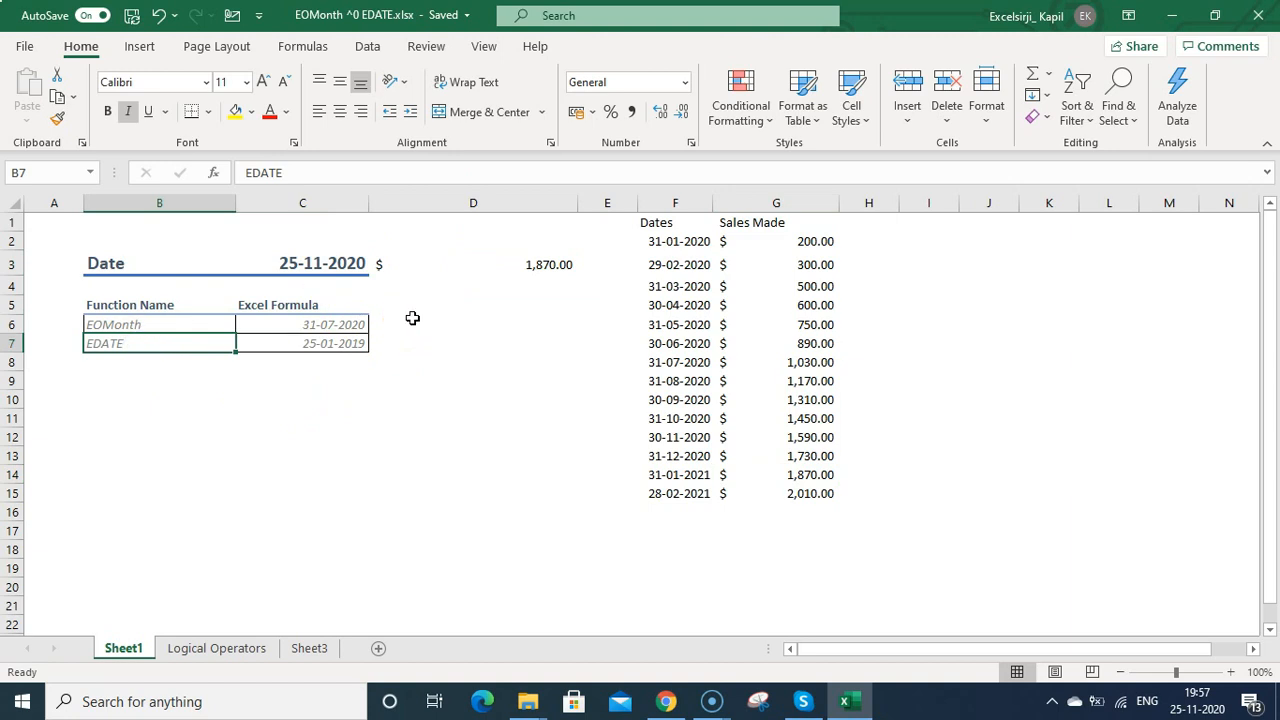
pyautogui.click(472, 324)
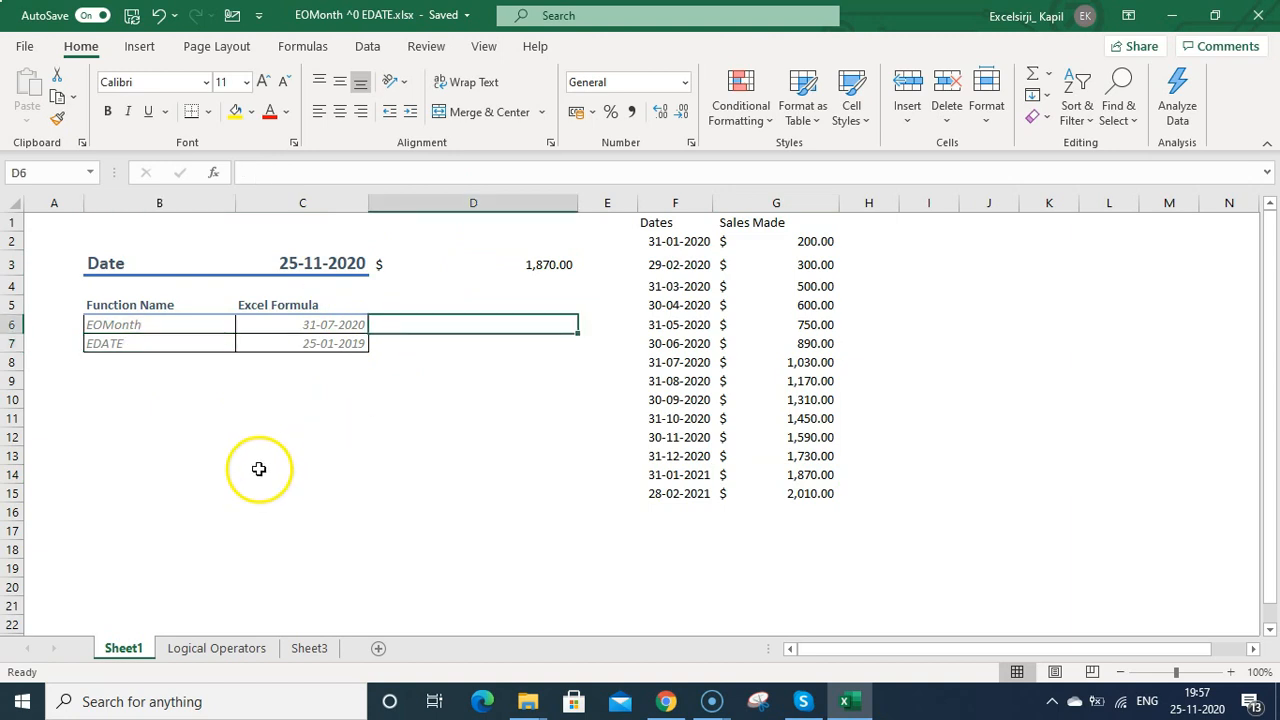
pyautogui.moveTo(116, 592)
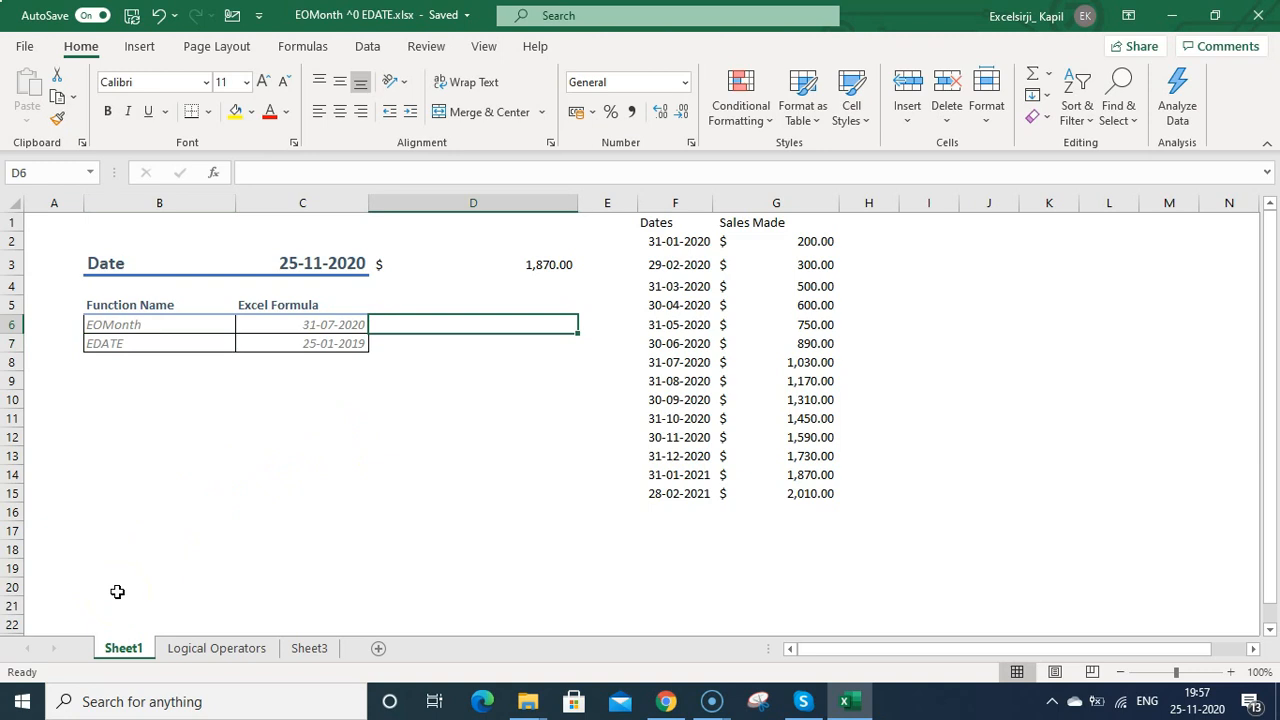